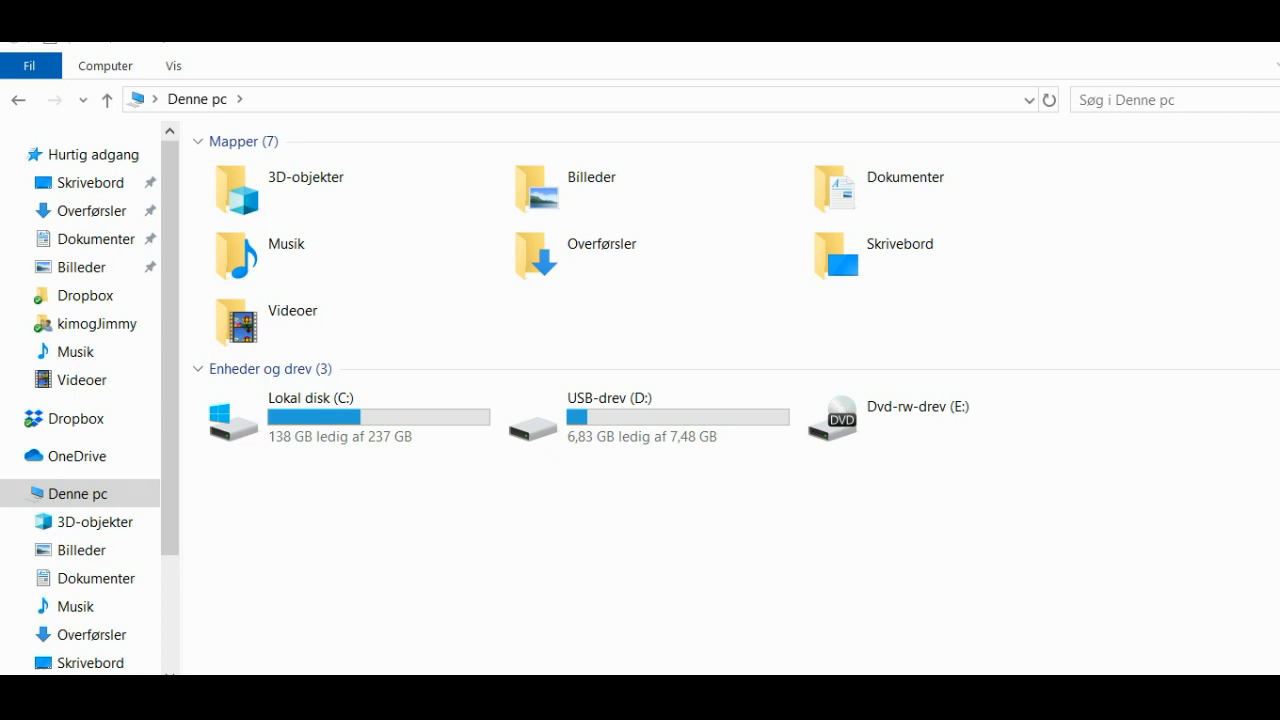
- Navigate from Denne pc into Dokumenter and open the VirtualDJ folder
click(348, 414)
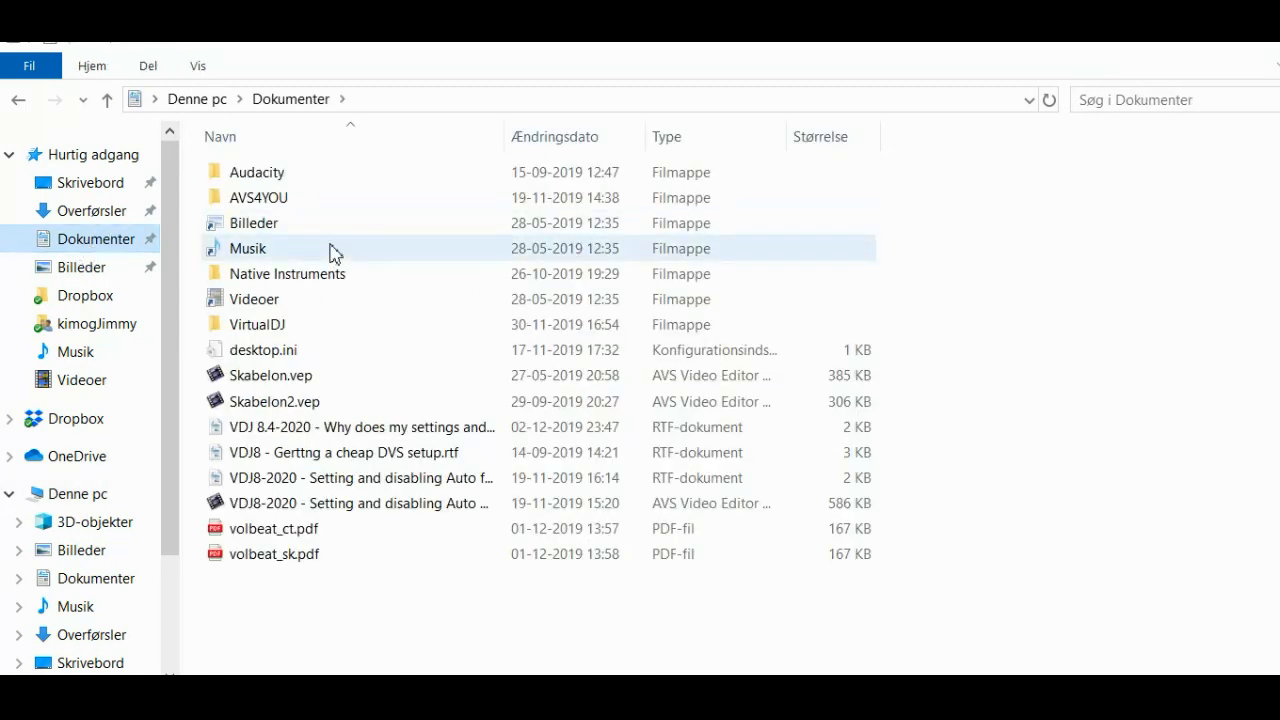
click(258, 324)
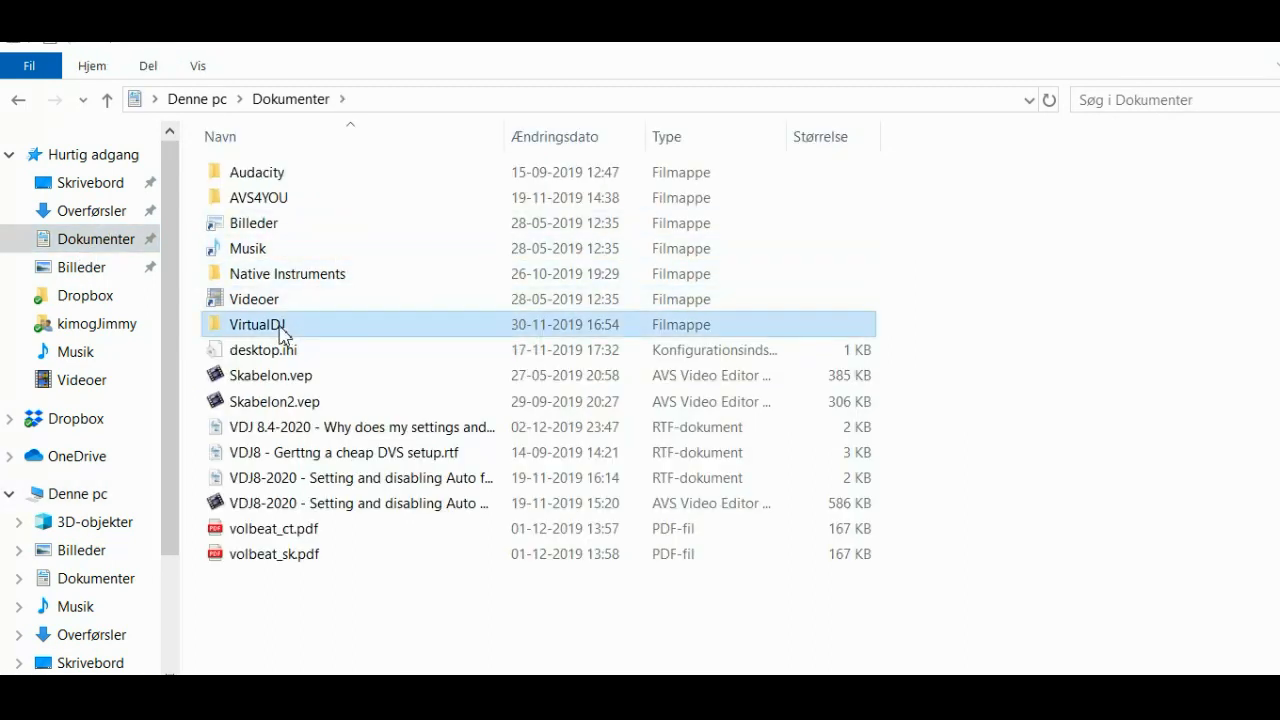
double_click(256, 324)
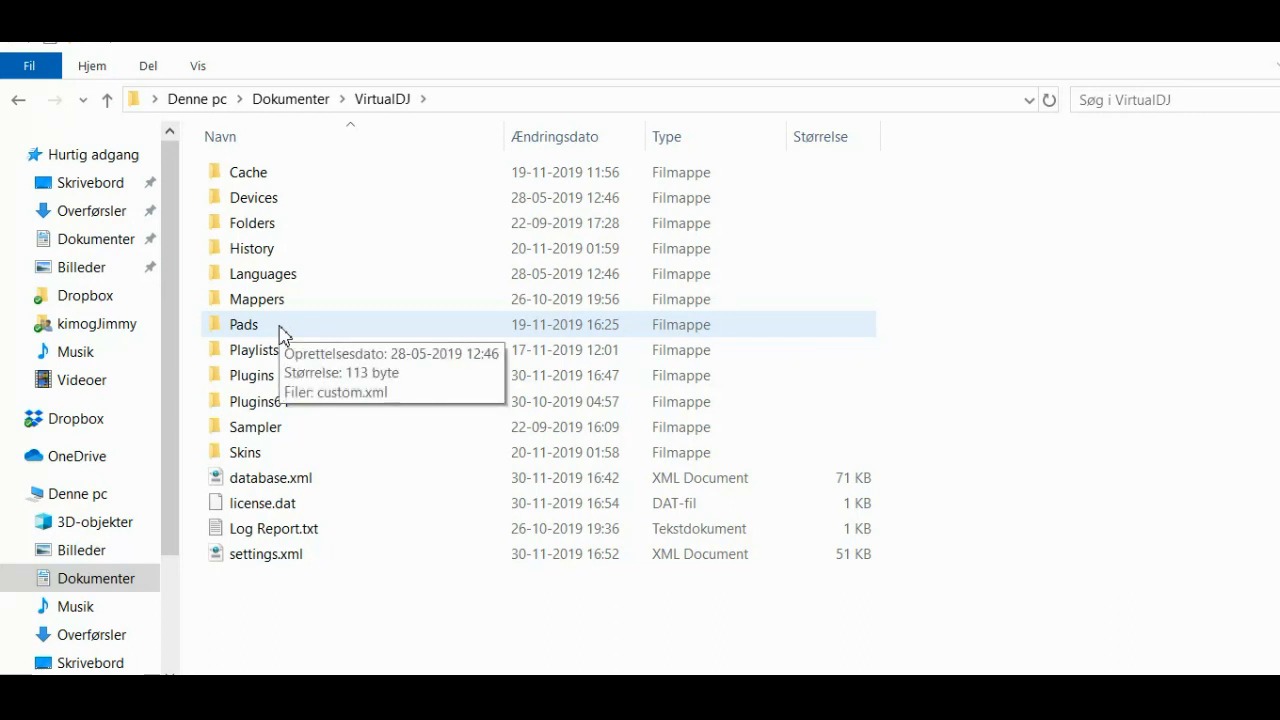
- Locate settings.xml and database.xml, then bring up the context menu on settings.xml
click(264, 554)
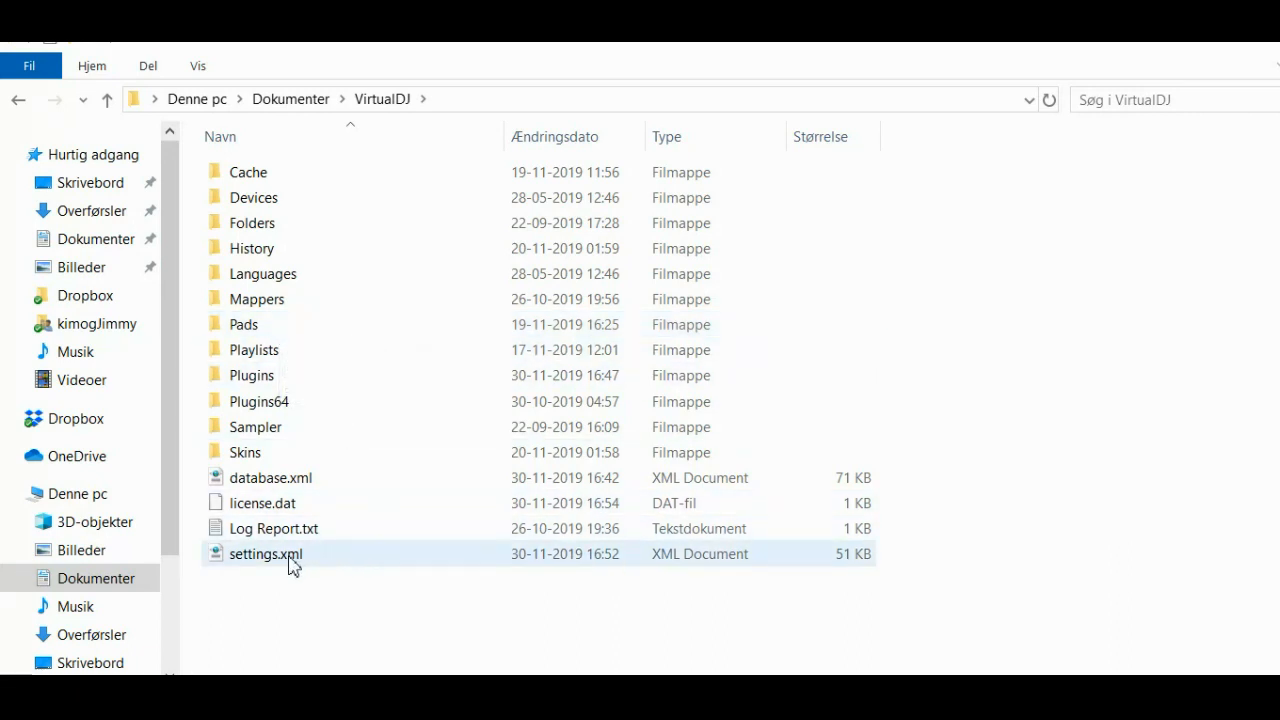
click(272, 476)
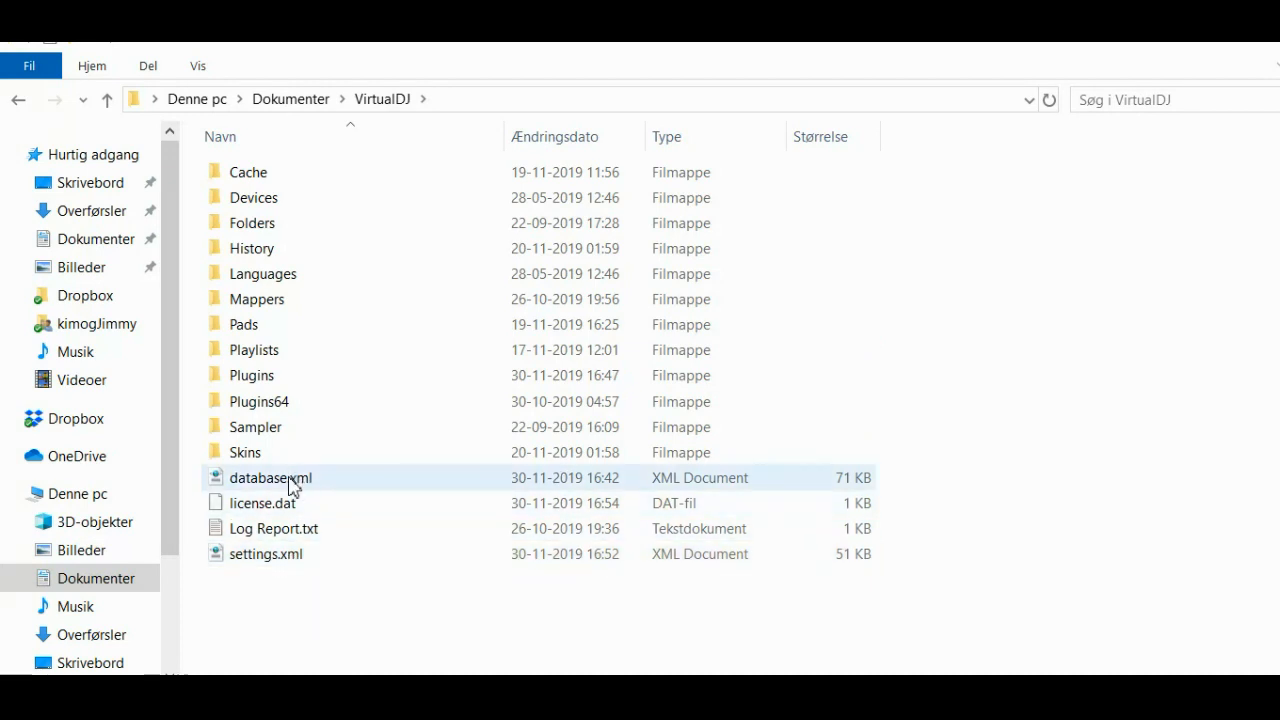
mouse_move(288, 554)
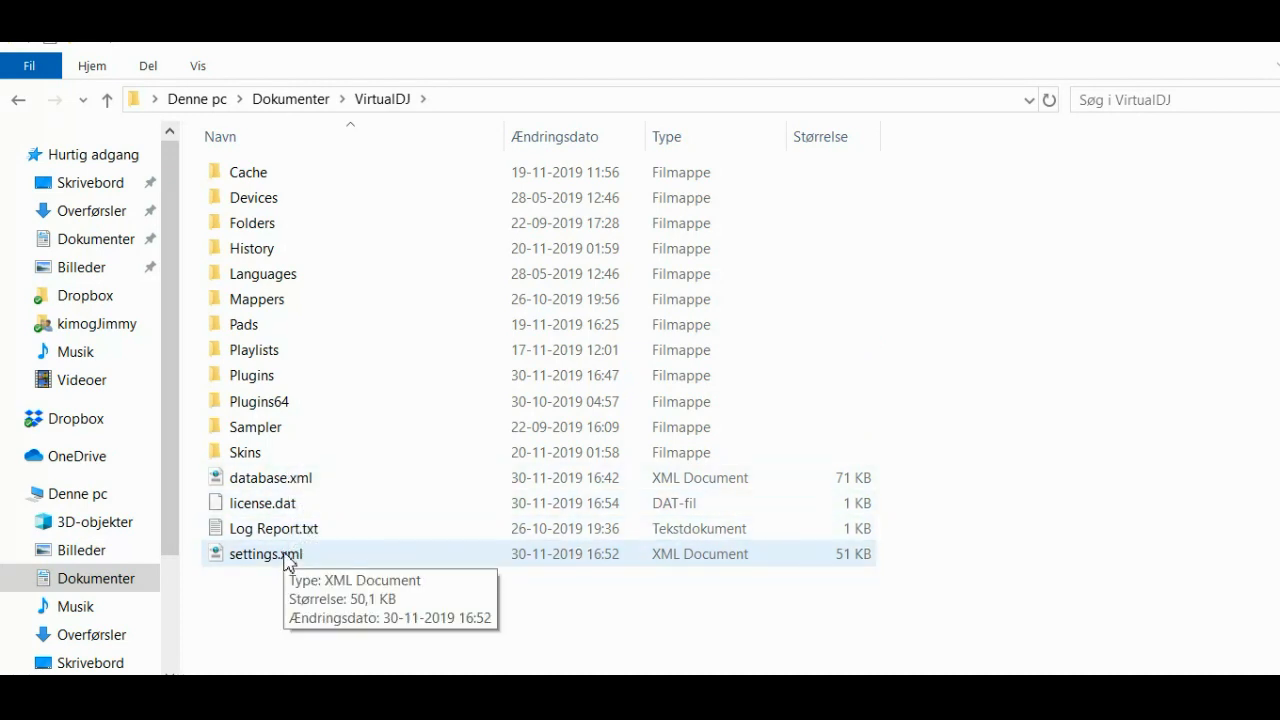
right_click(266, 552)
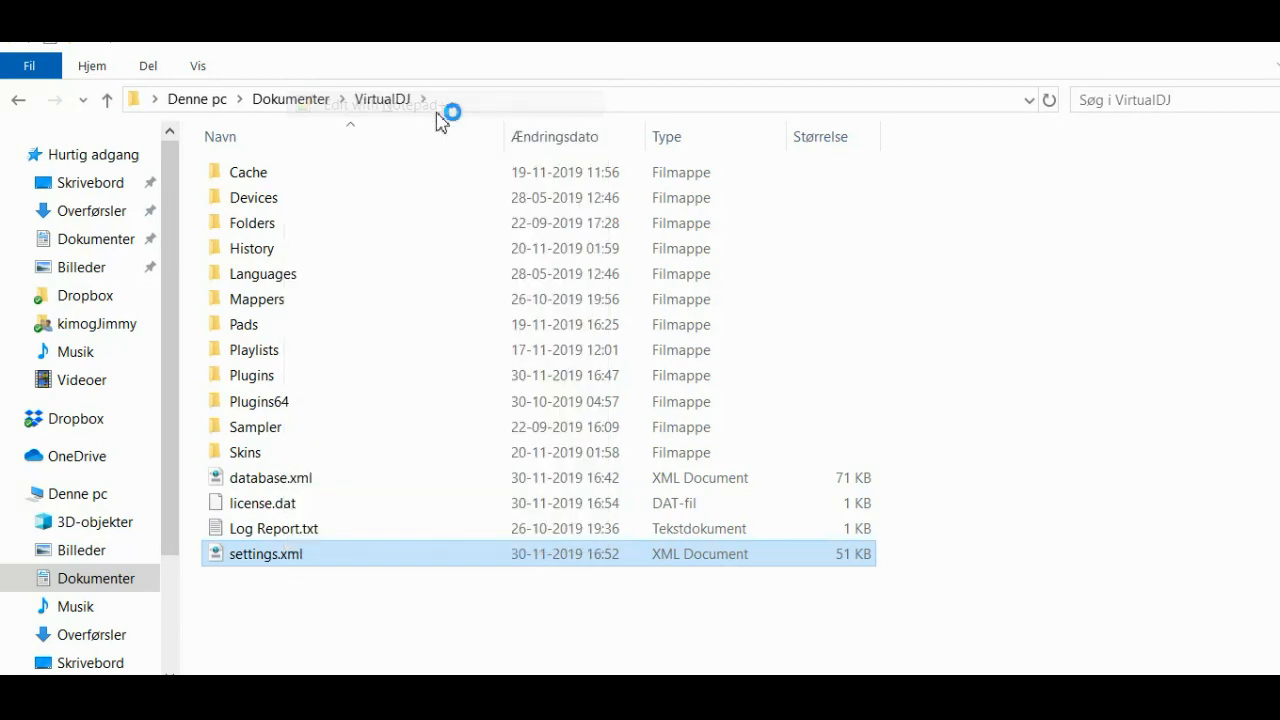
- Open settings.xml in Notepad++ and scroll through its settings to the end
double_click(266, 552)
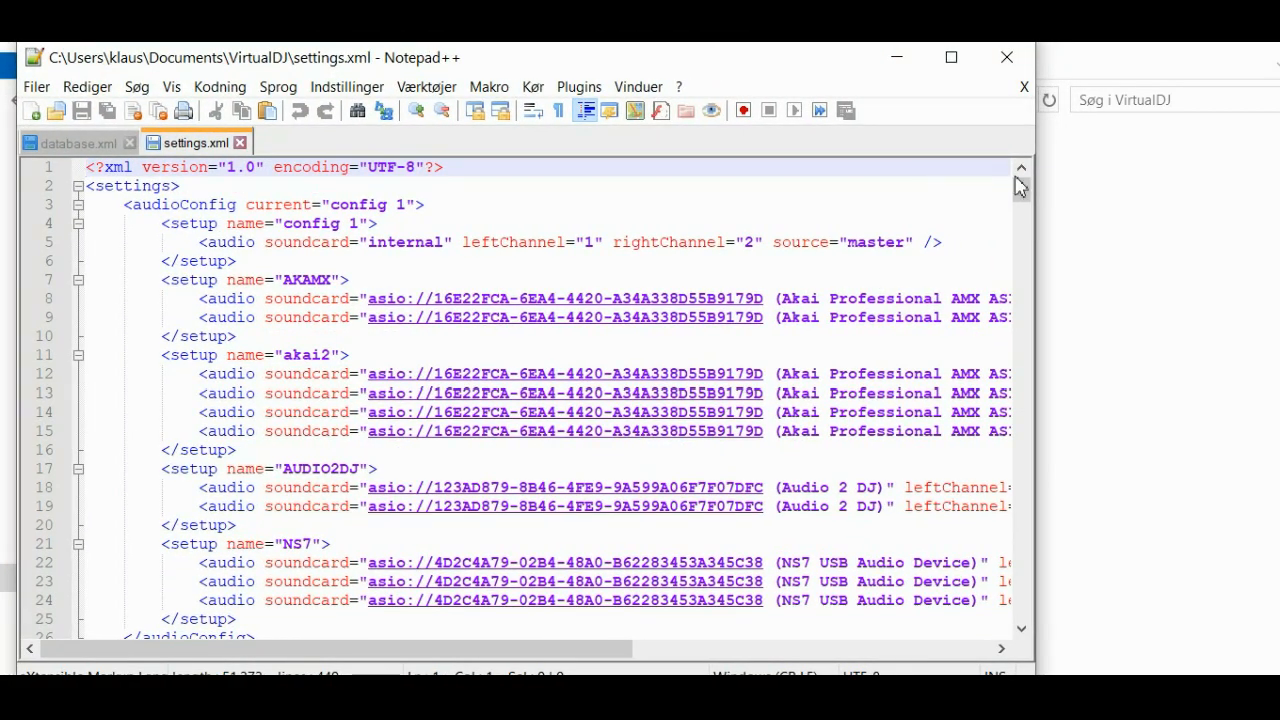
scroll(down, 3)
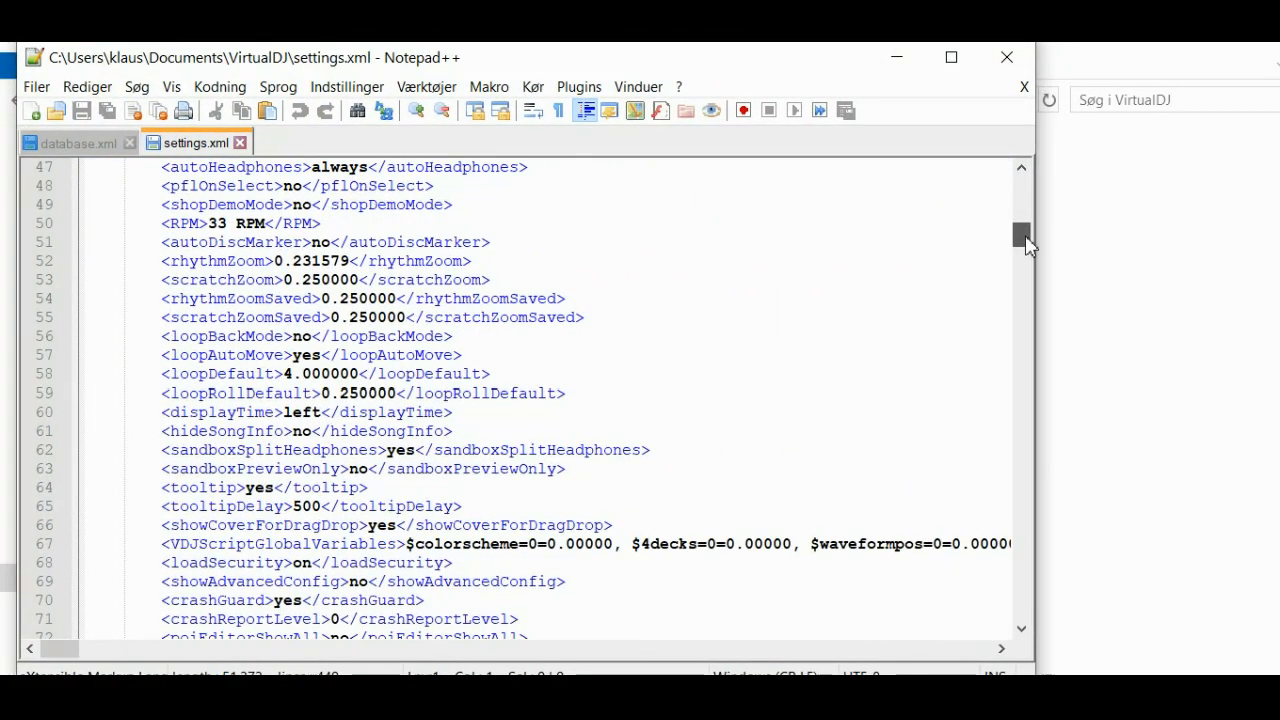
scroll(up, 3)
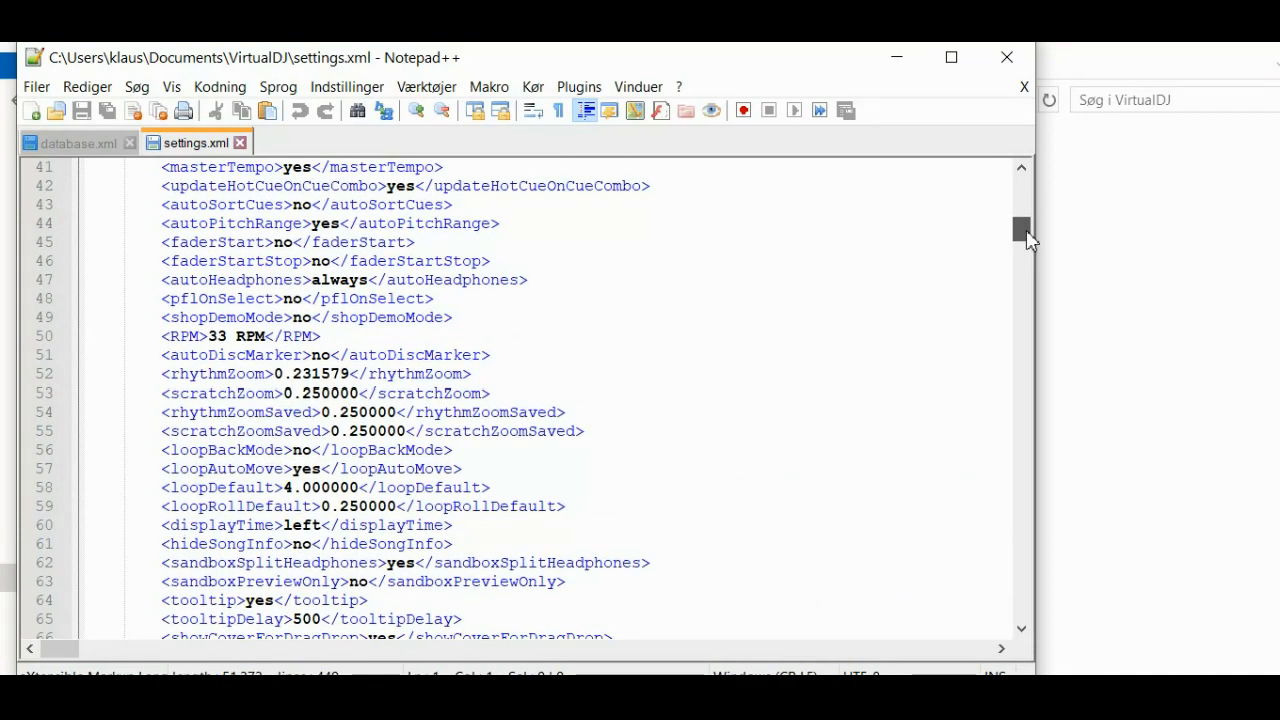
scroll(down, 3)
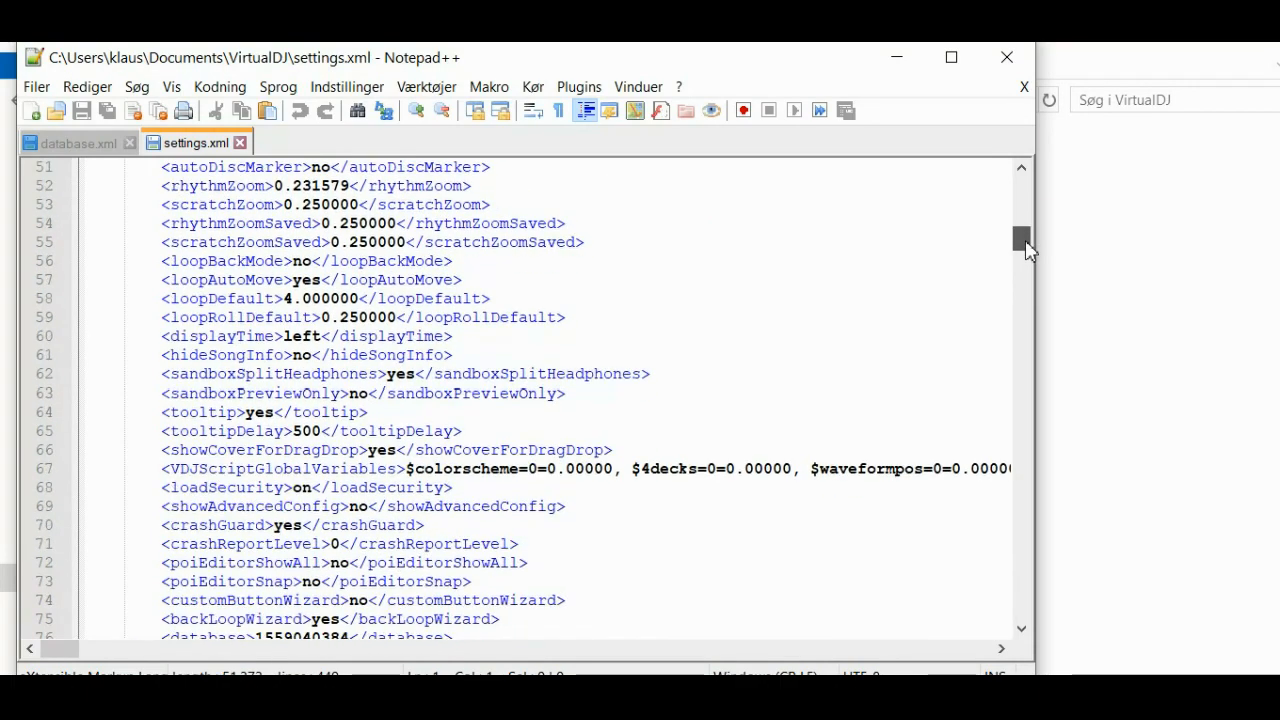
scroll(down, 3)
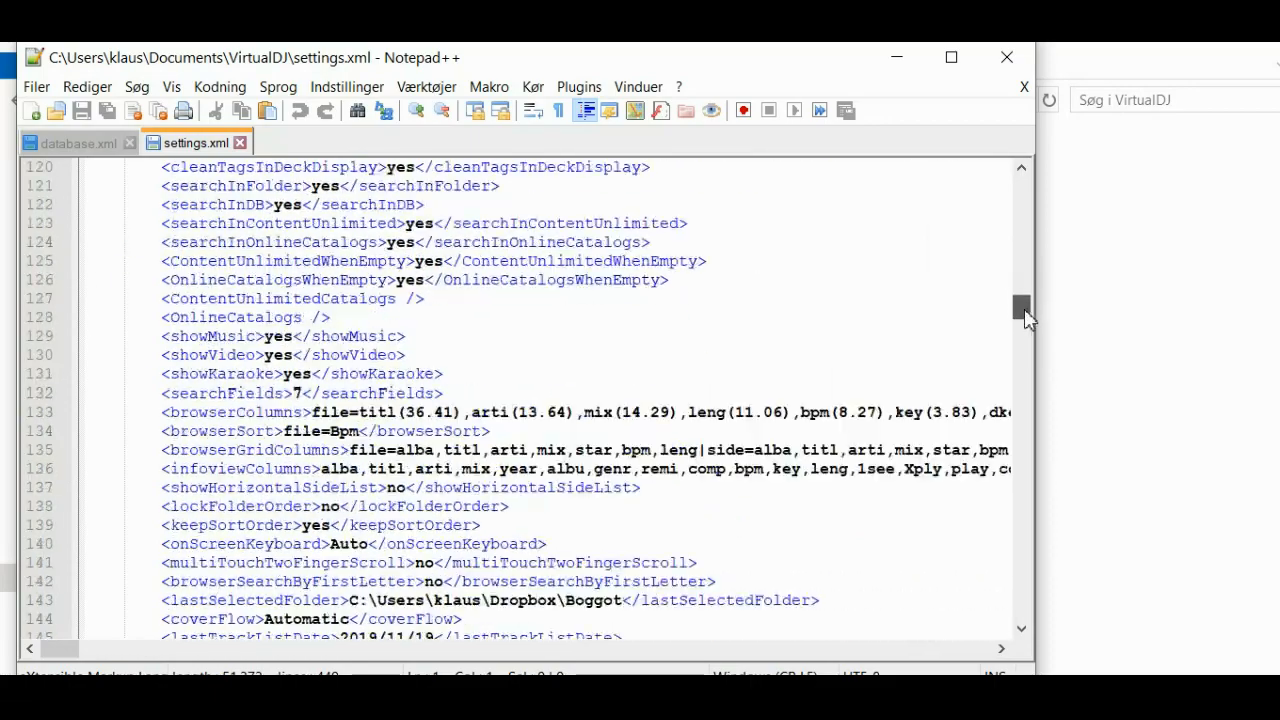
scroll(down, 3)
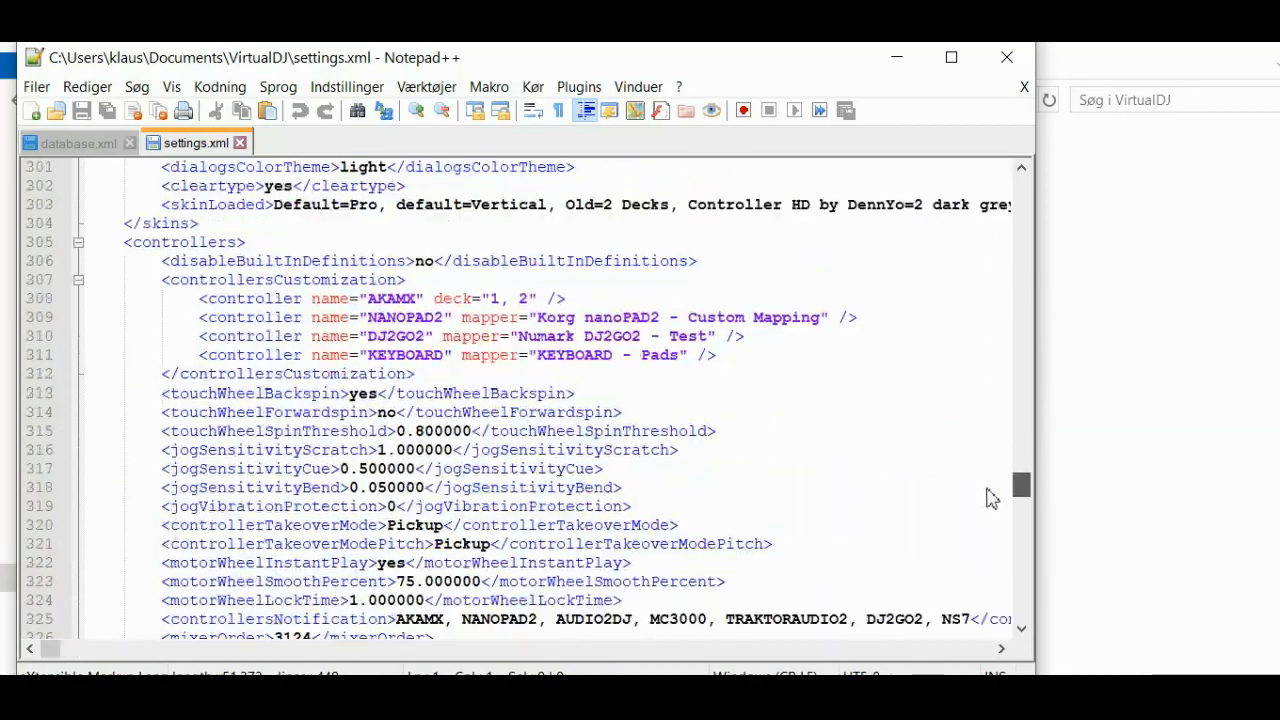
scroll(down, 3)
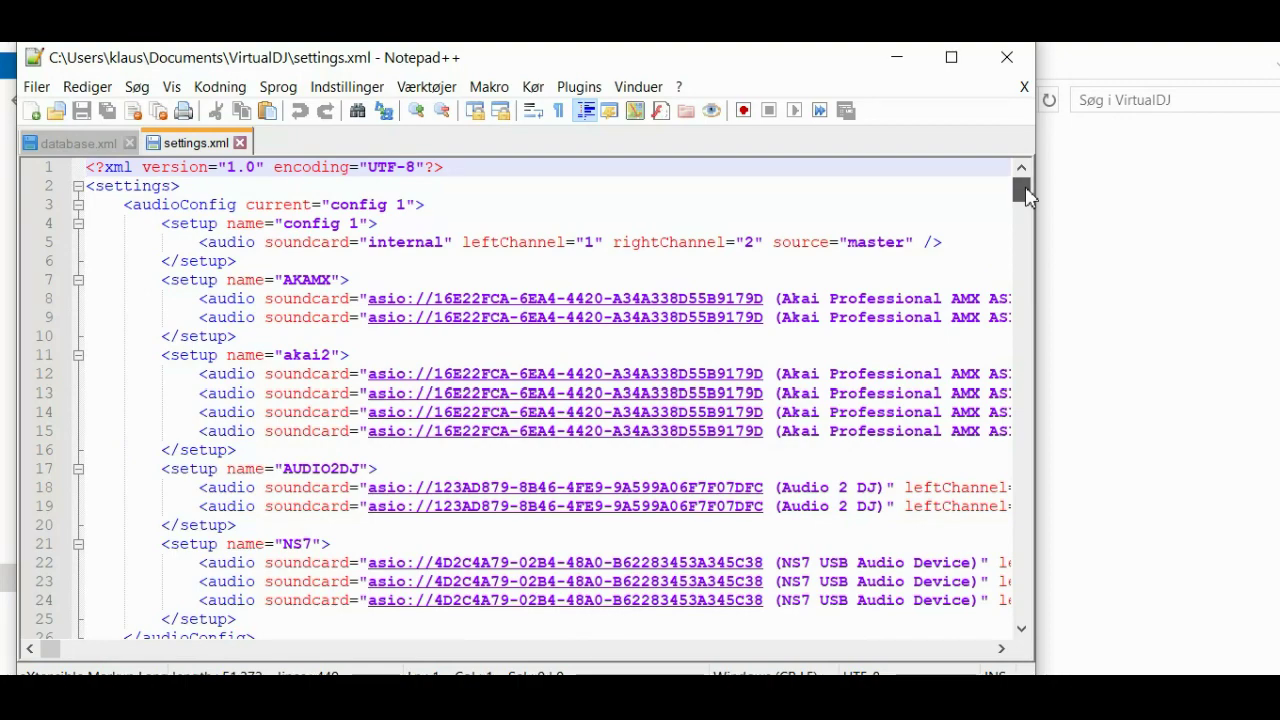
scroll(down, 3)
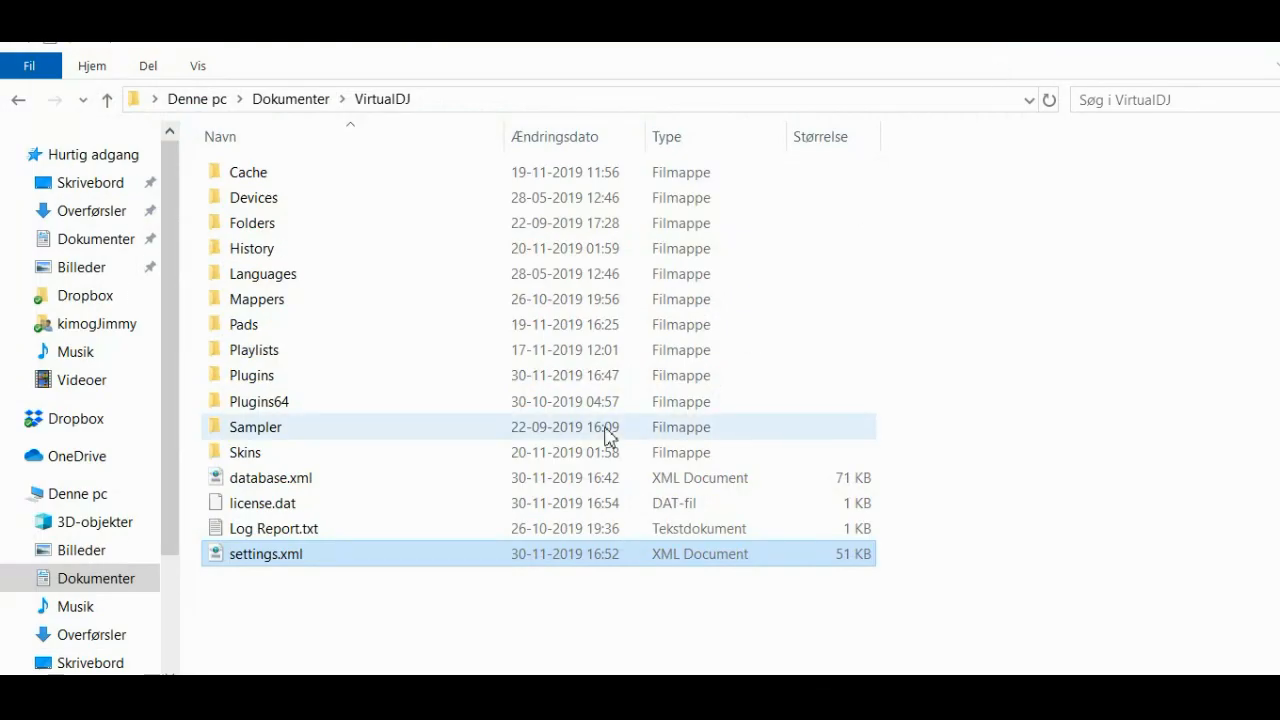
- Open database.xml via Edit with Notepad++ and scroll through its song entries
click(272, 476)
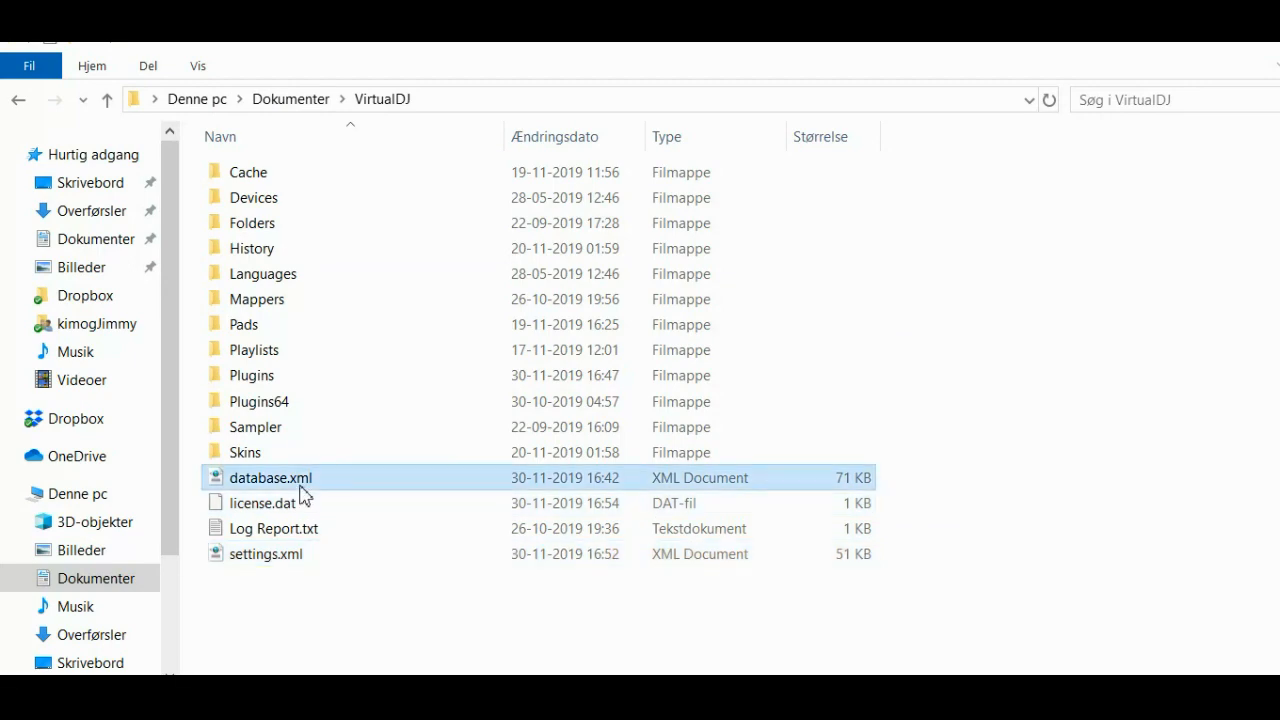
right_click(270, 476)
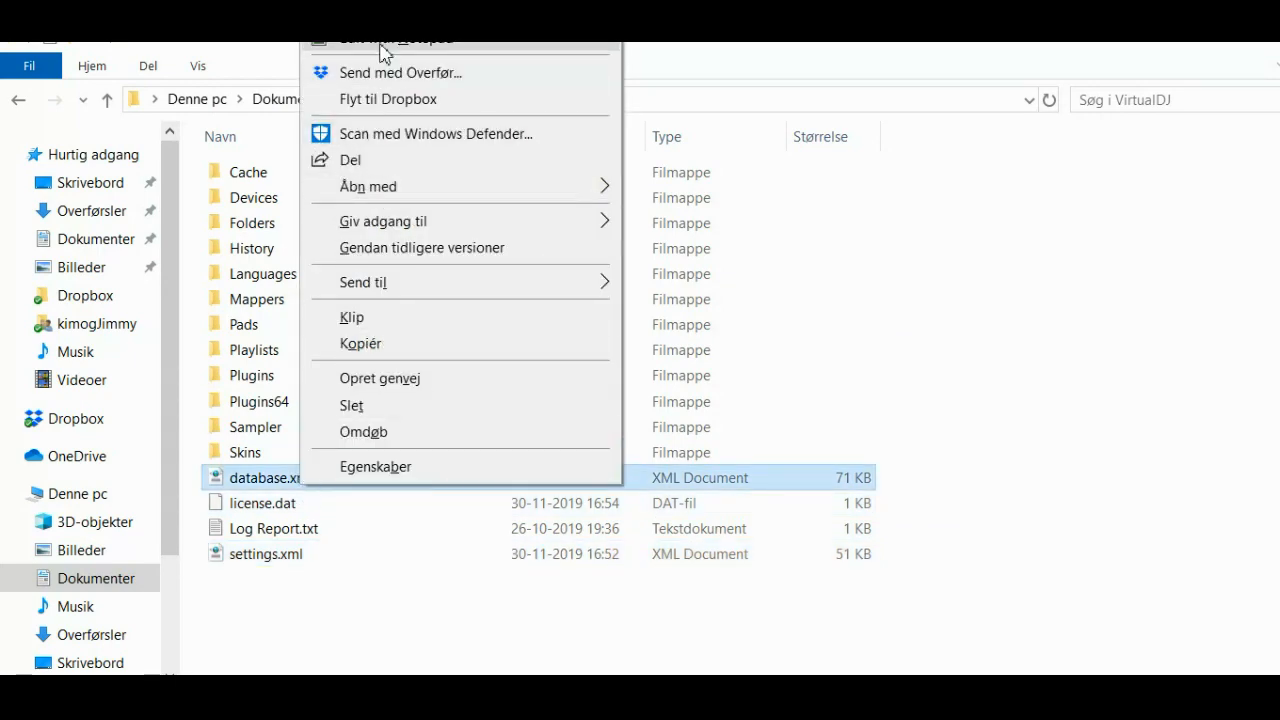
click(368, 186)
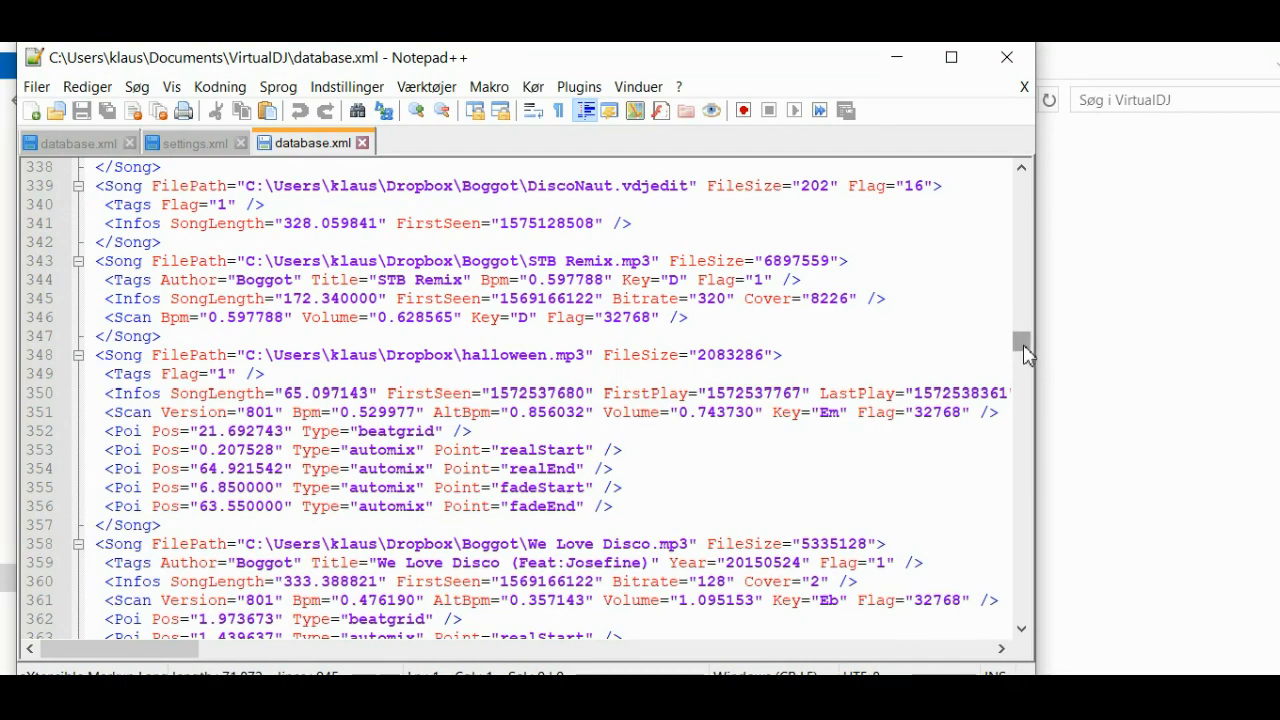
scroll(down, 3)
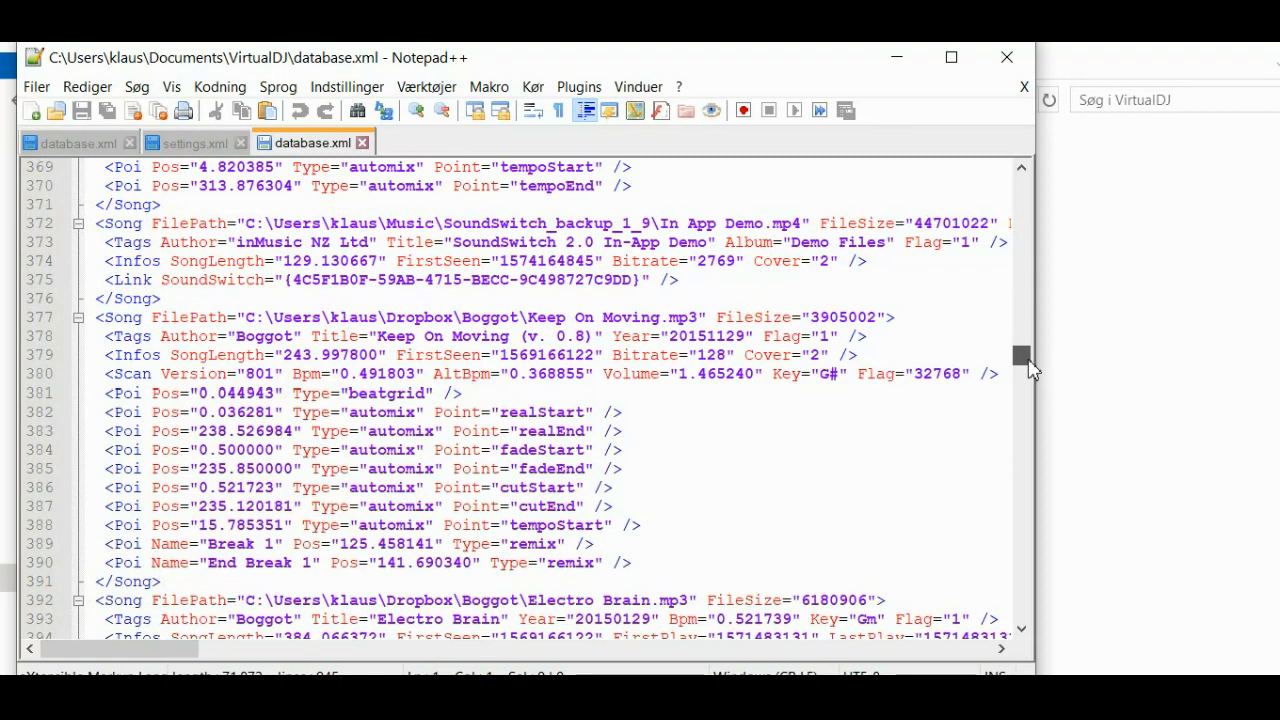
mouse_move(250, 364)
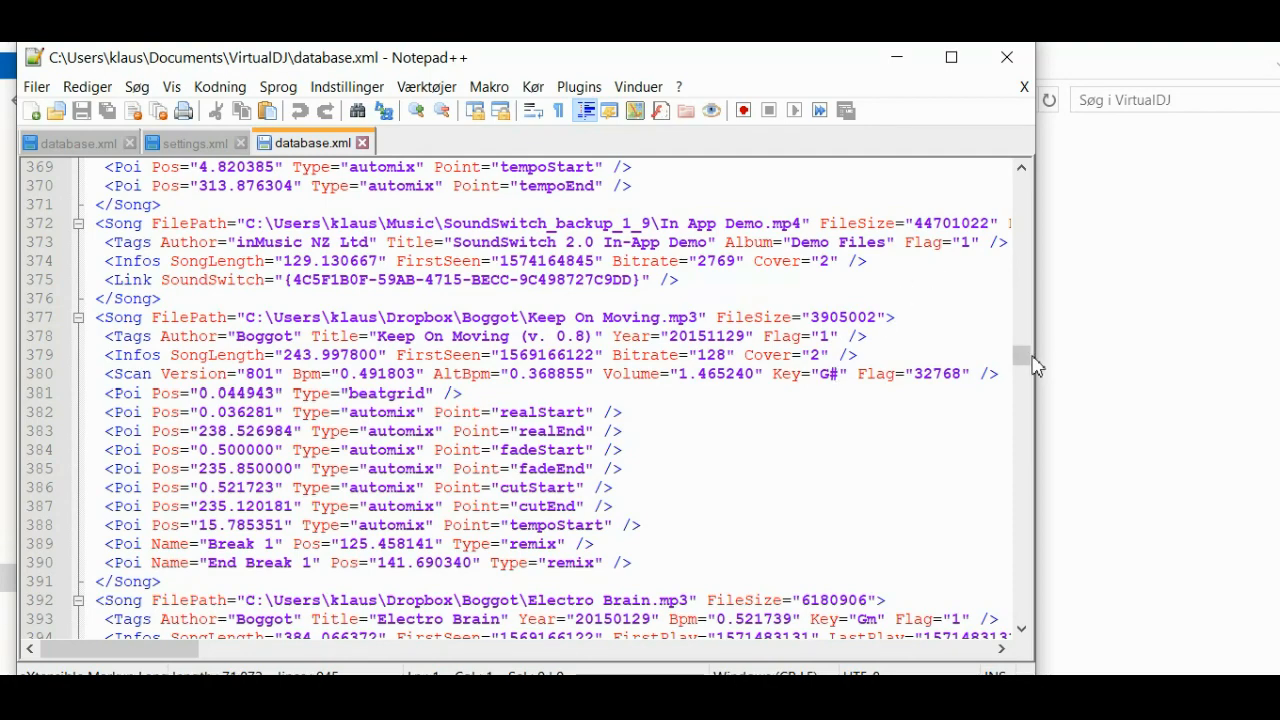
scroll(down, 3)
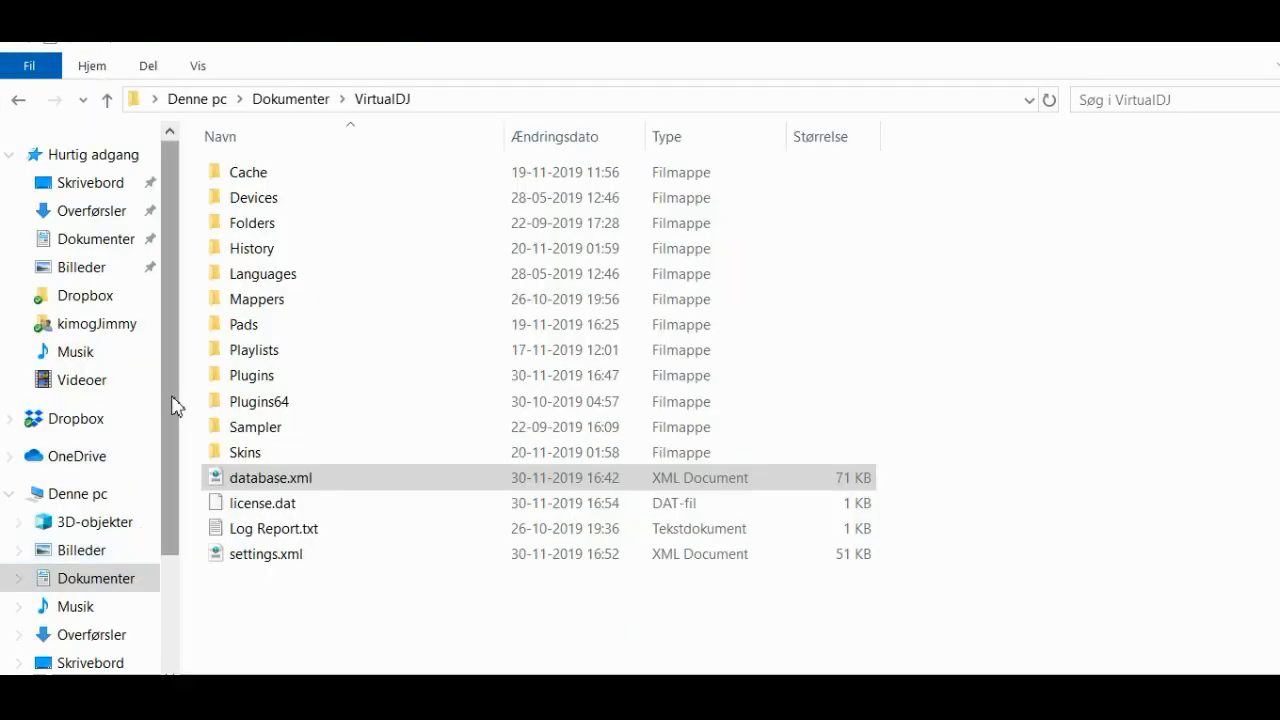
- Switch to USB-drev (D:), open its VirtualDJ folder and bring up the menu on database.xml
scroll(down, 3)
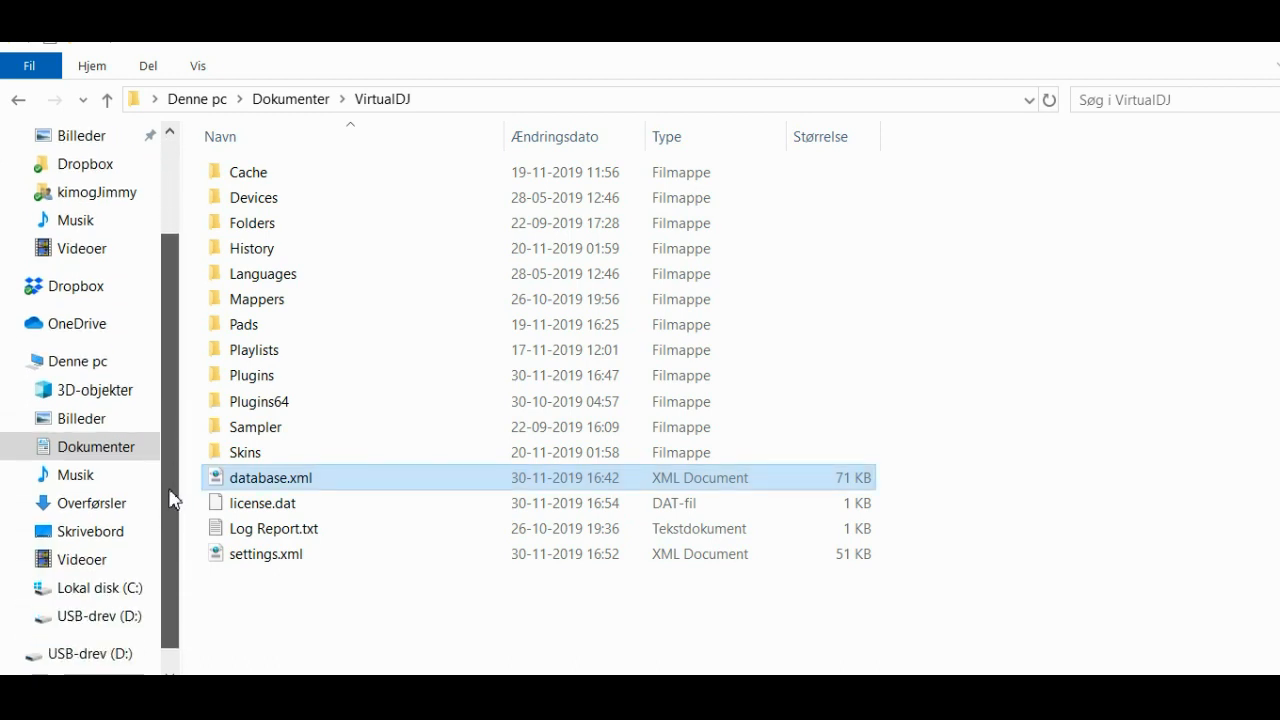
scroll(down, 3)
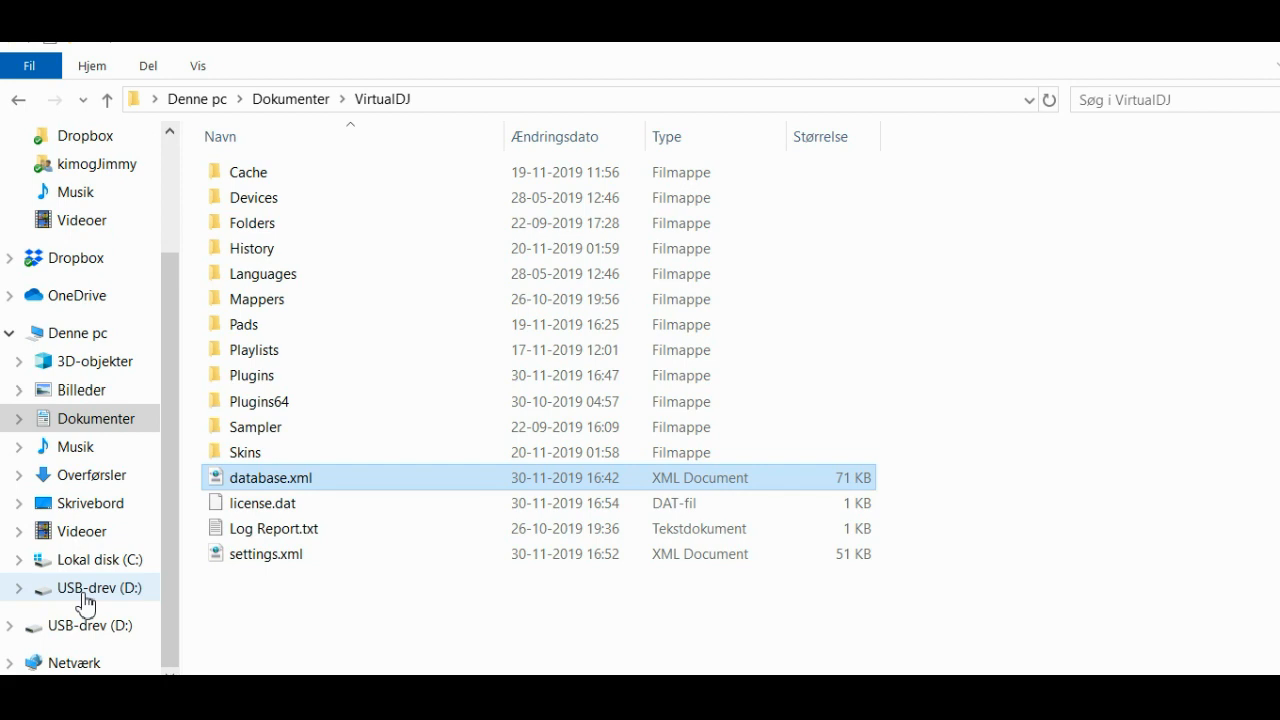
click(100, 588)
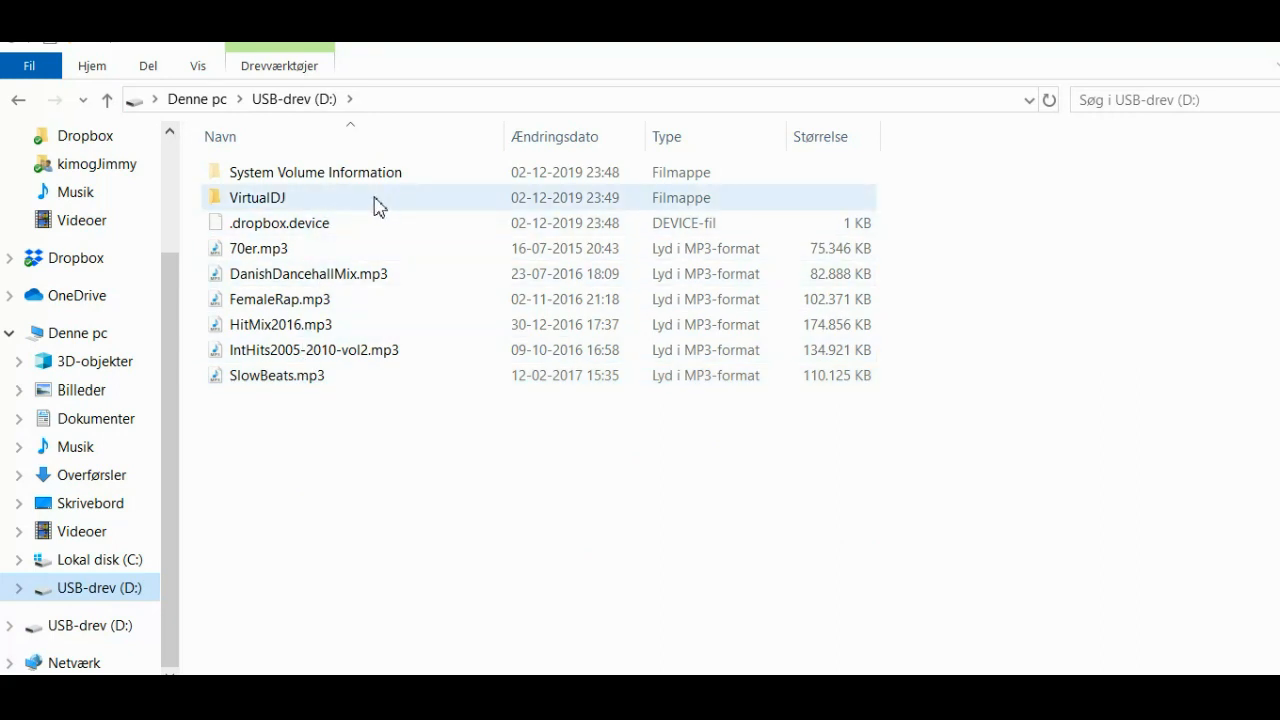
mouse_move(268, 210)
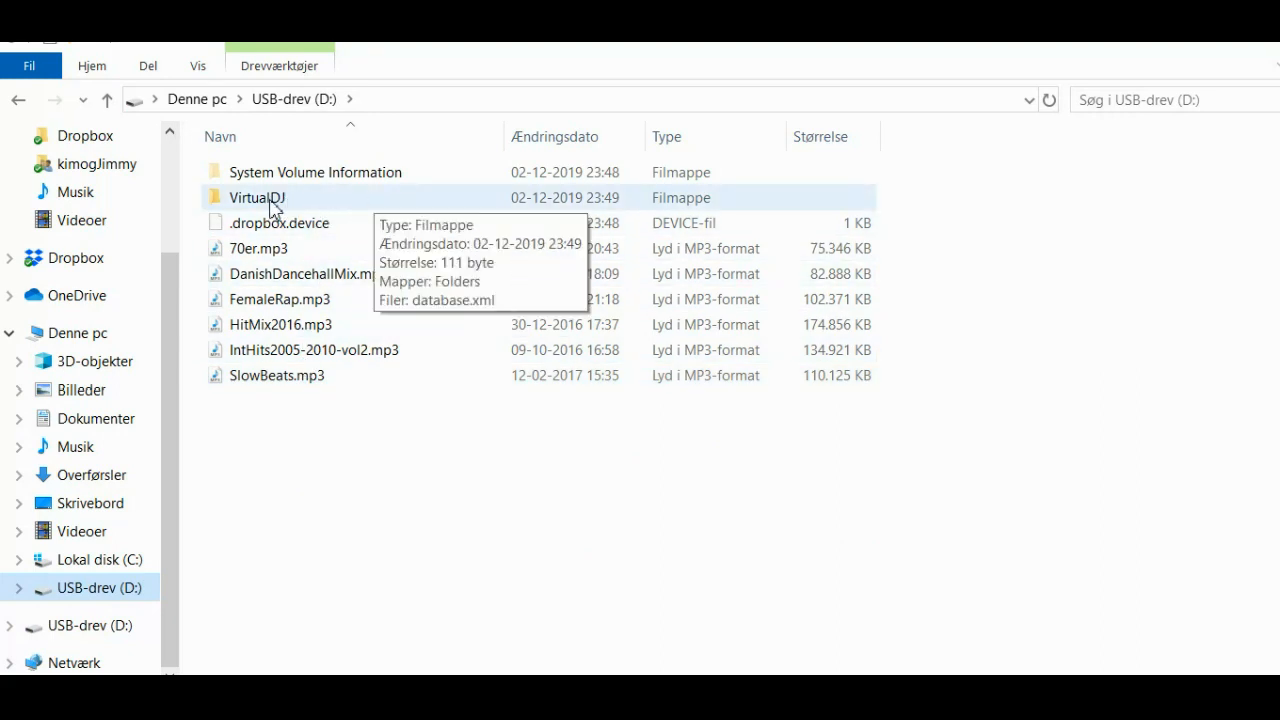
double_click(258, 198)
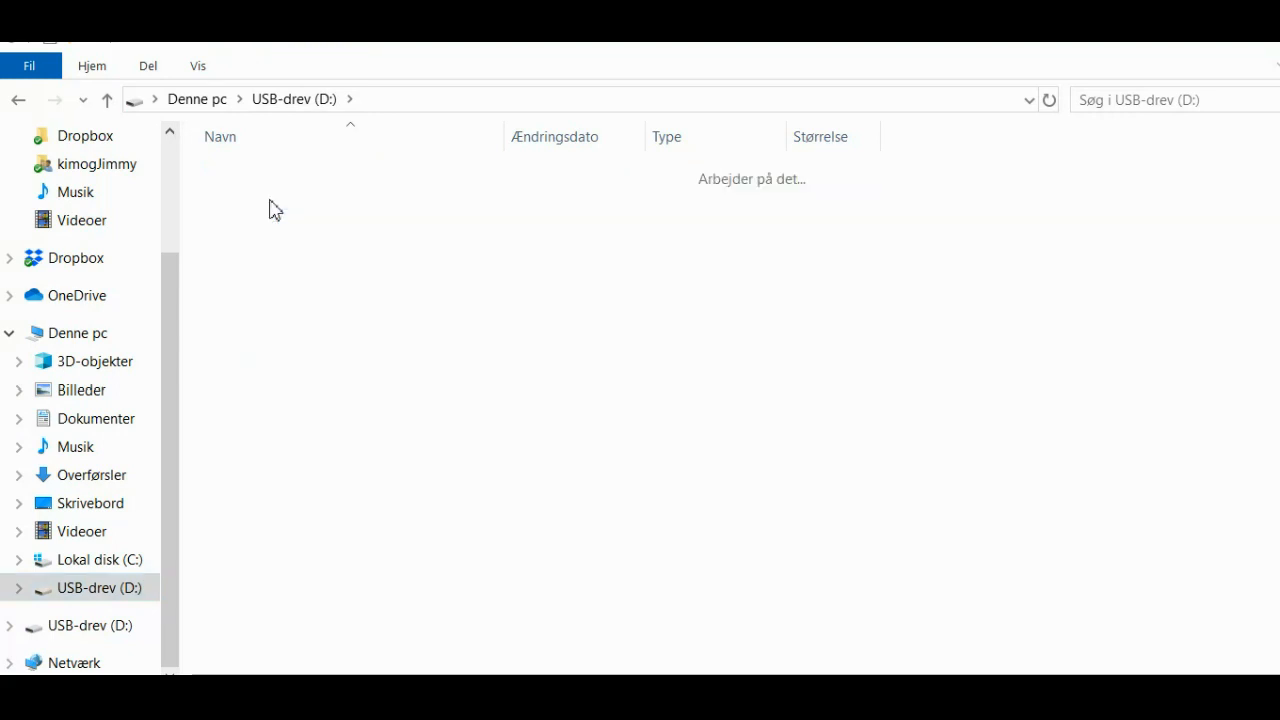
right_click(270, 198)
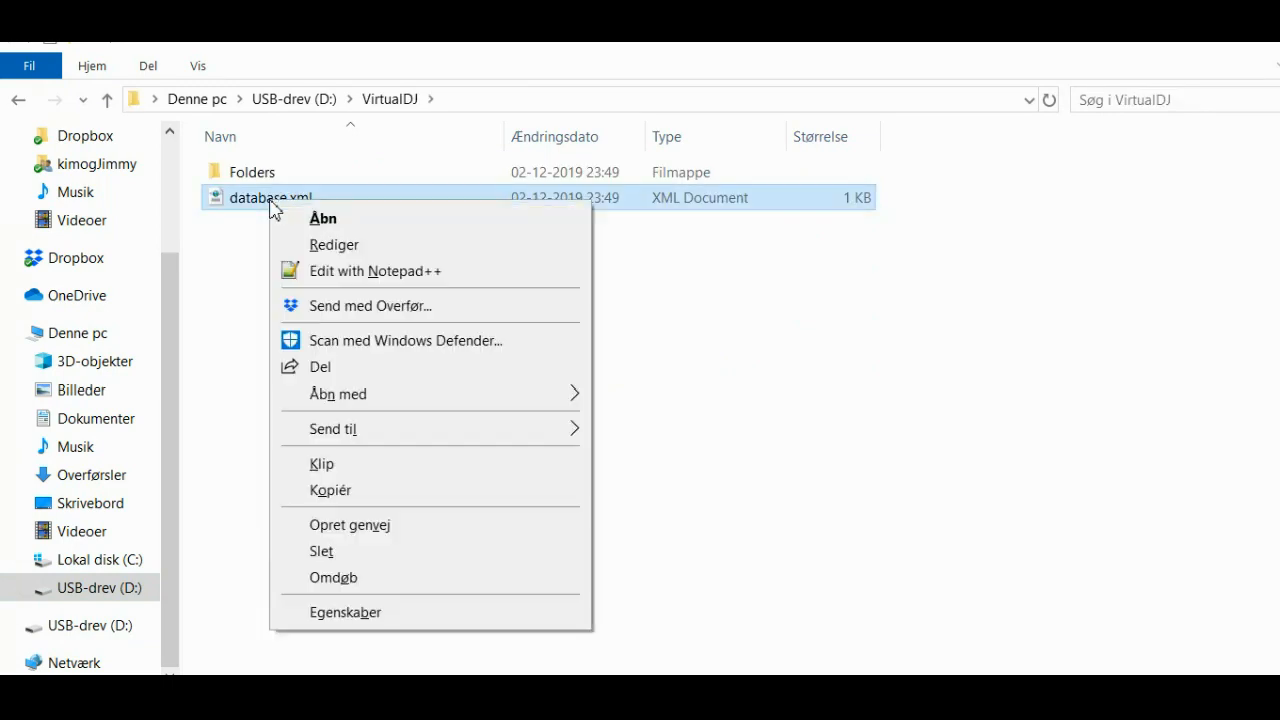
mouse_move(398, 278)
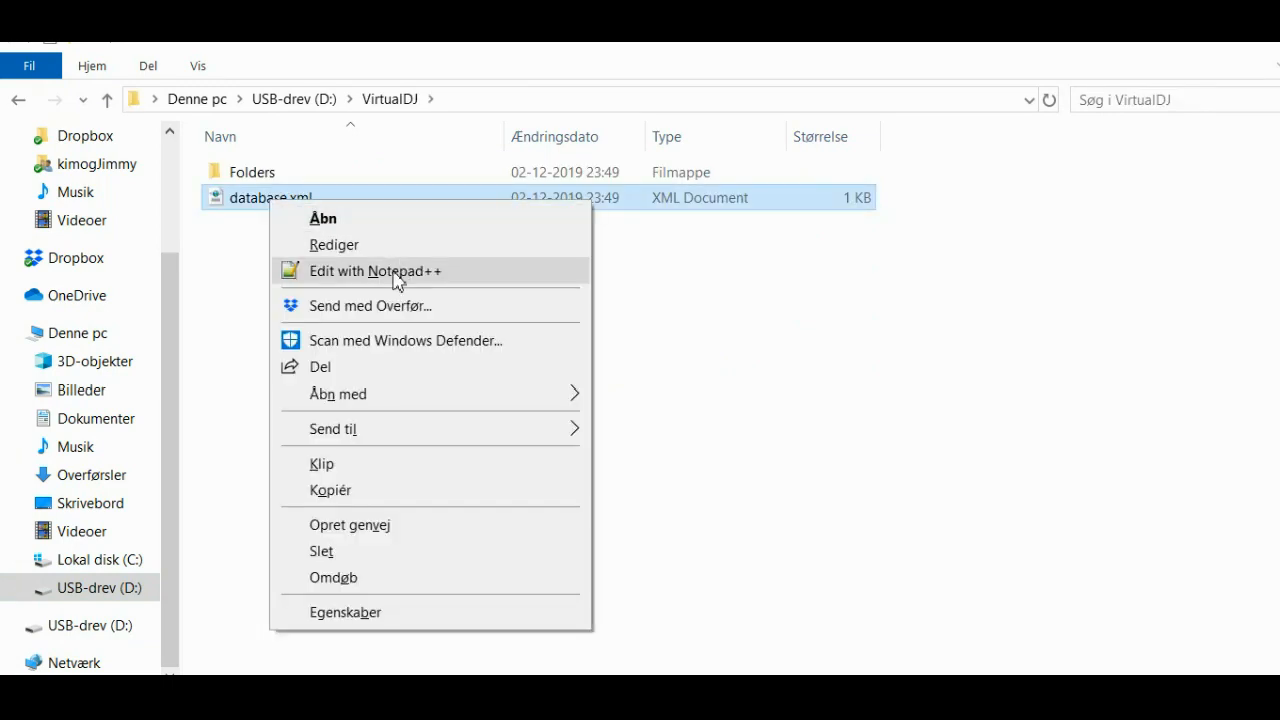
- Open D:\VirtualDJ\database.xml in Notepad++ via Edit with Notepad++
click(376, 272)
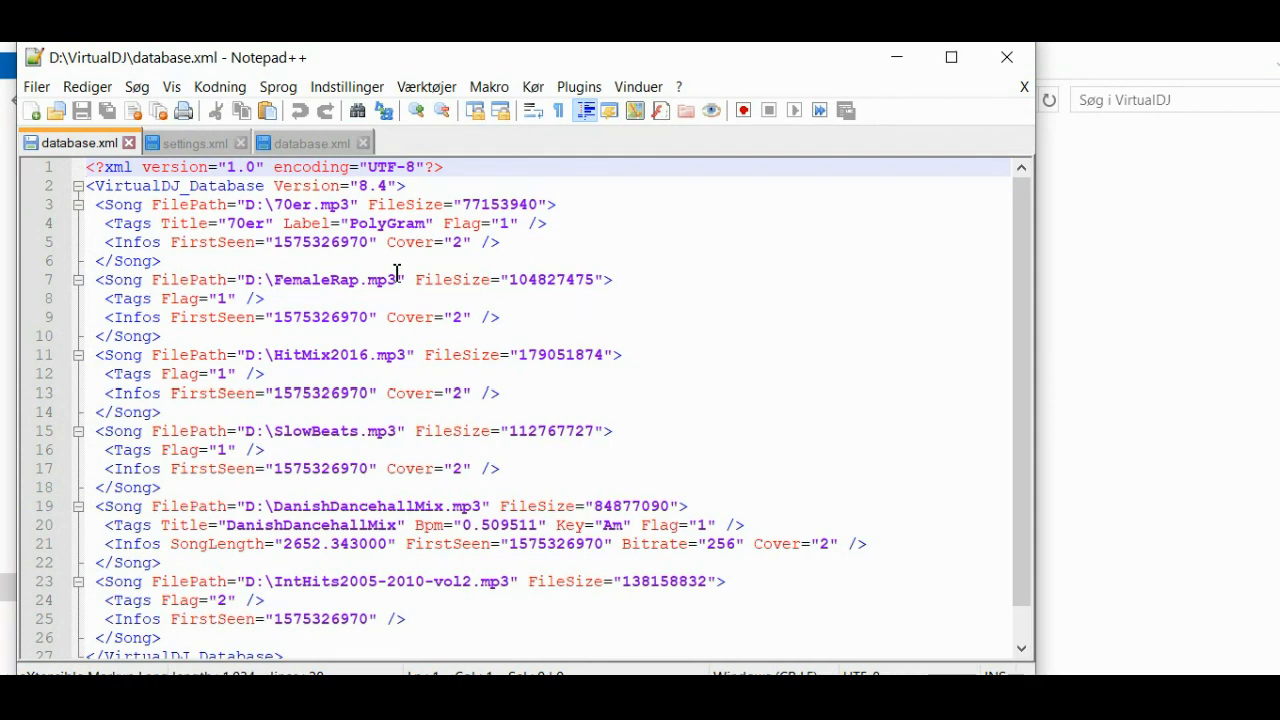
mouse_move(1036, 270)
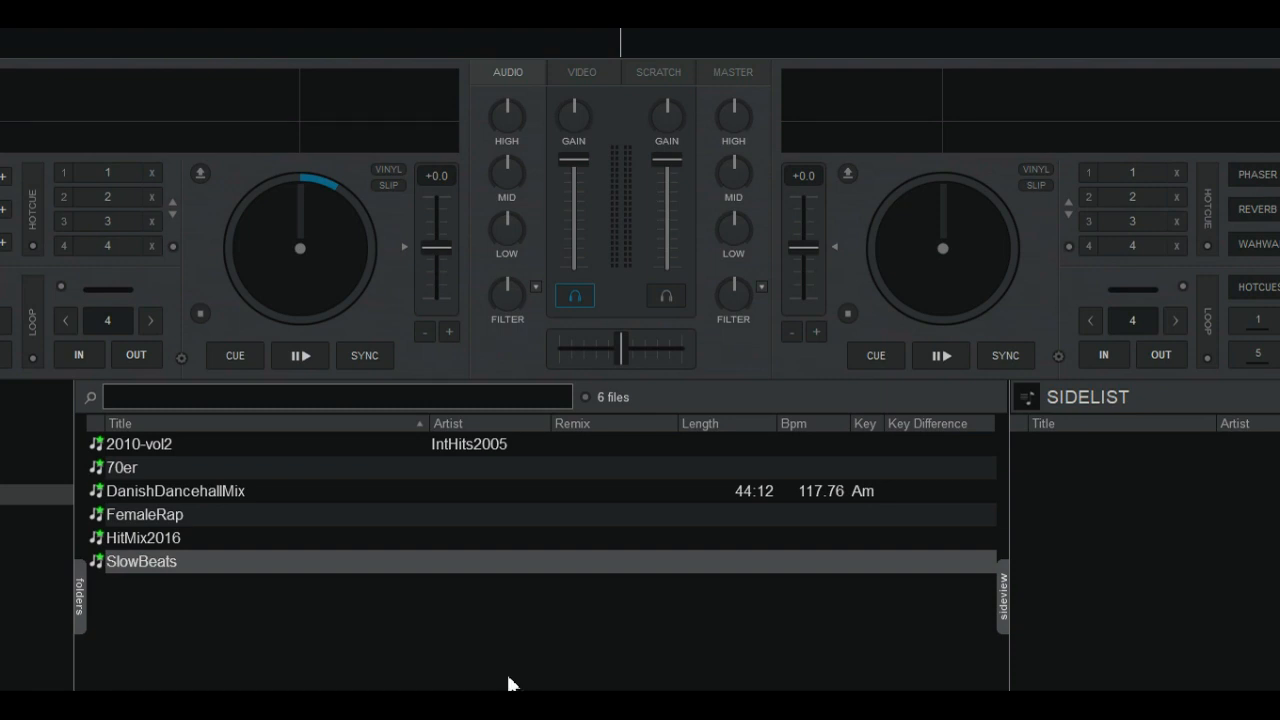
mouse_move(788, 580)
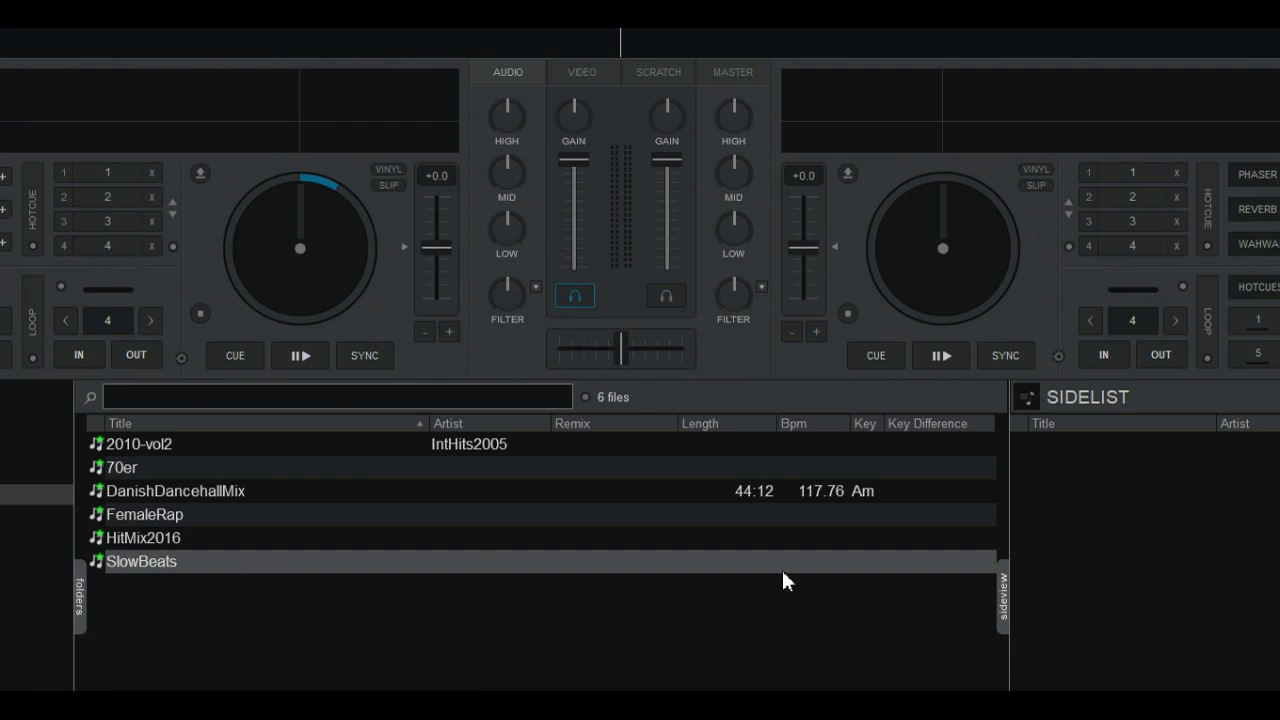
mouse_move(836, 574)
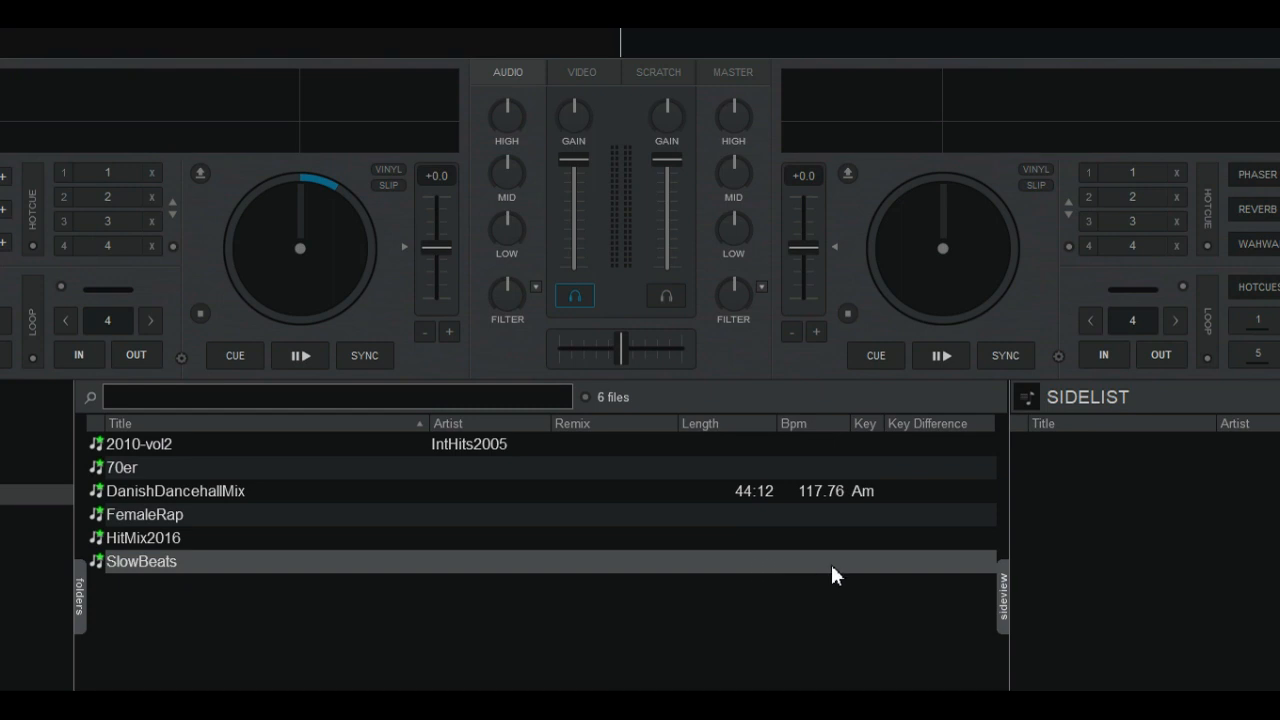
mouse_move(630, 600)
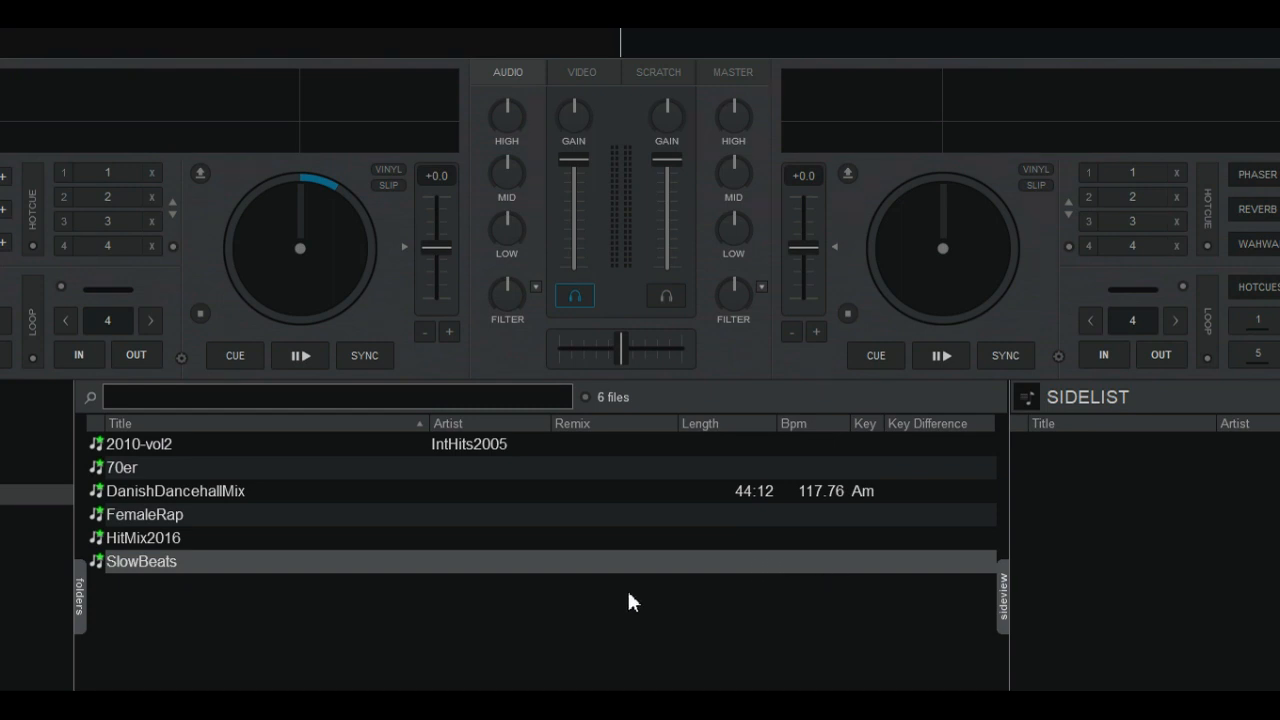
mouse_move(520, 572)
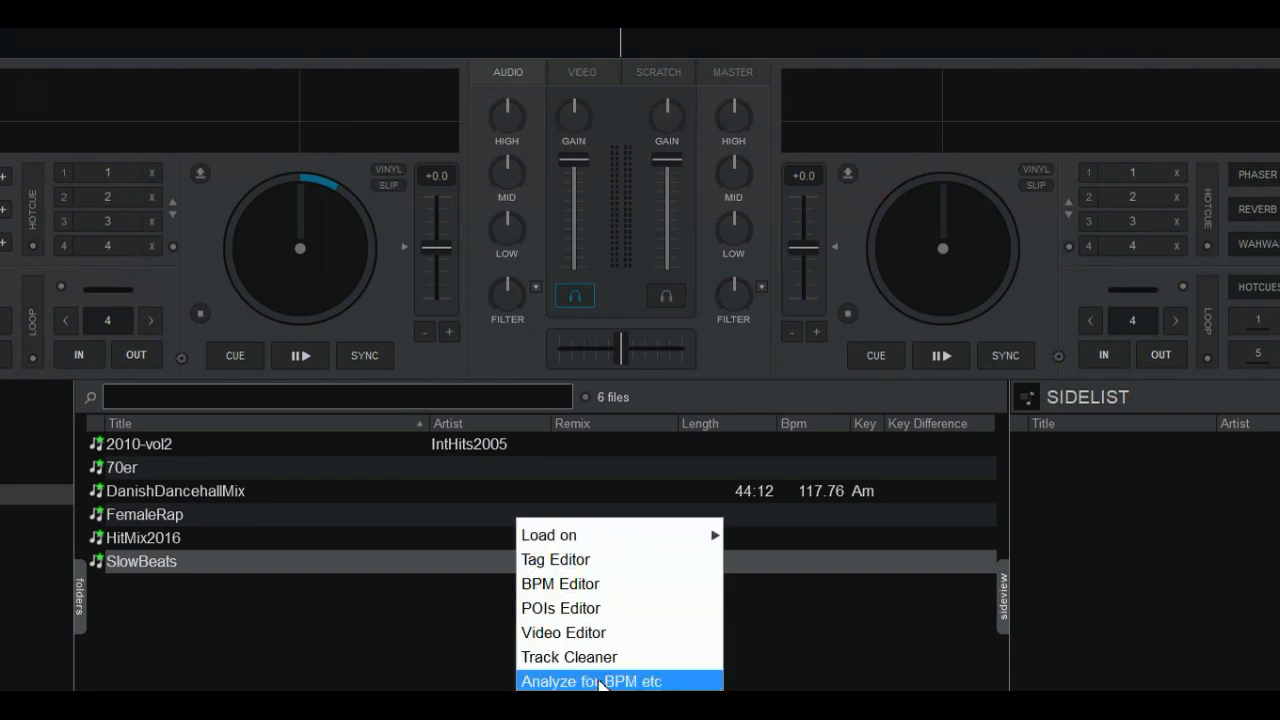
- Run Analyze for BPM etc. on the SlowBeats track
click(590, 680)
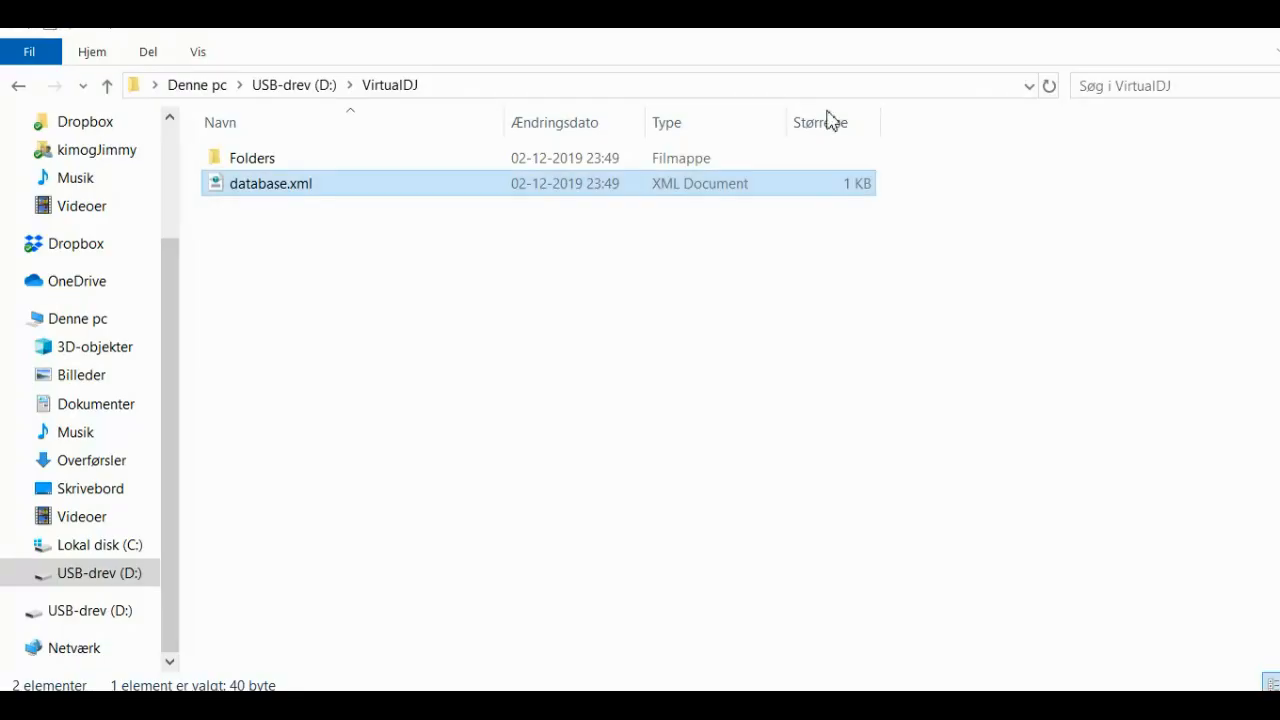
- Reopen the drive's database.xml in Notepad++ and accept the reload of outside changes
right_click(272, 184)
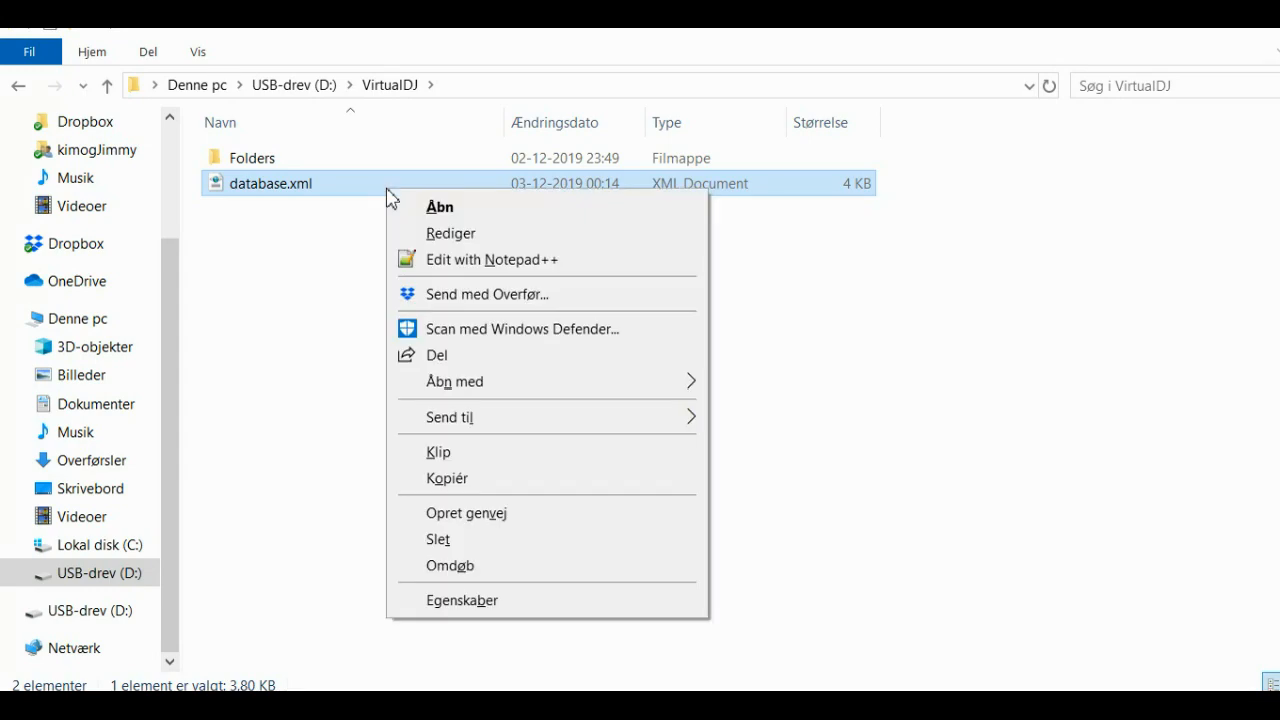
mouse_move(476, 260)
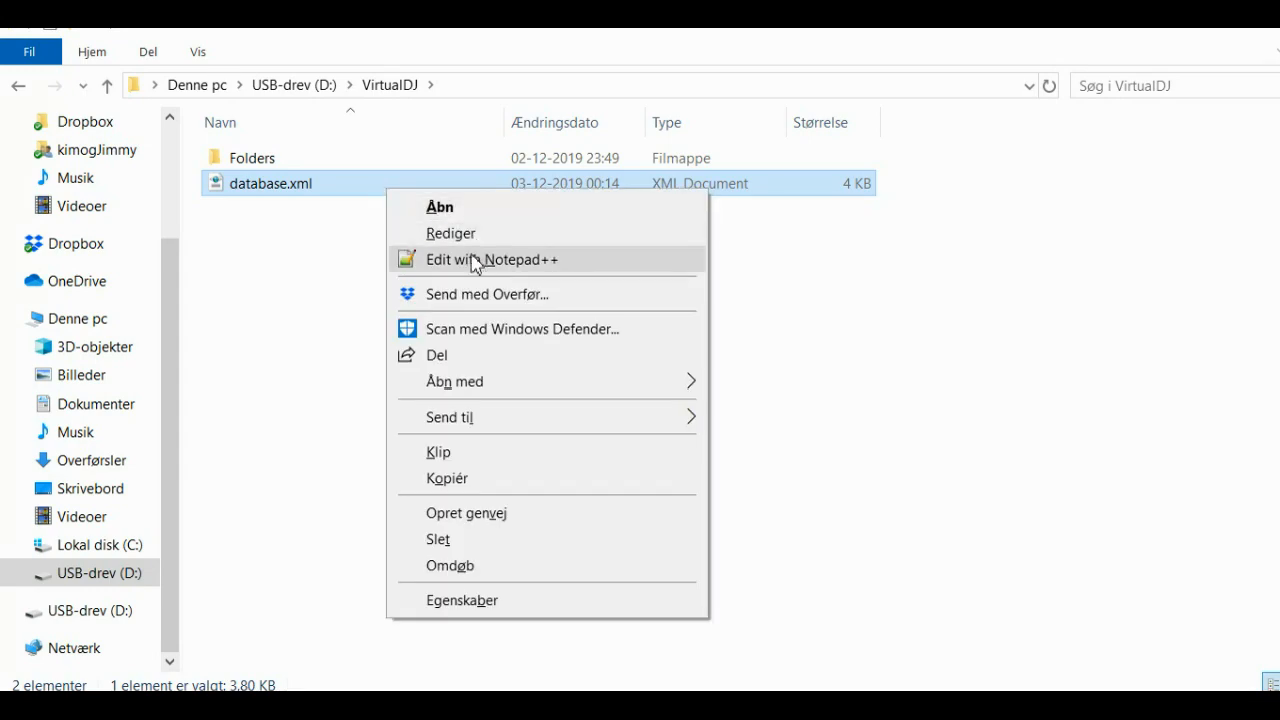
click(492, 260)
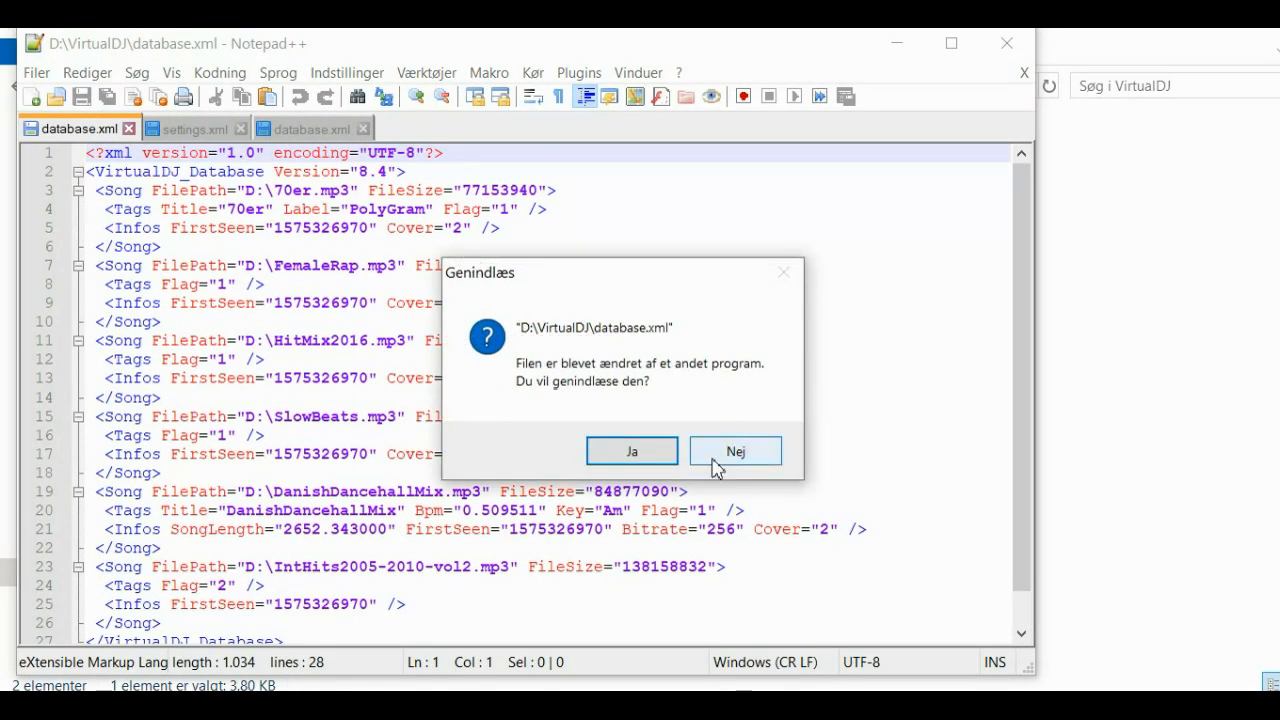
click(632, 452)
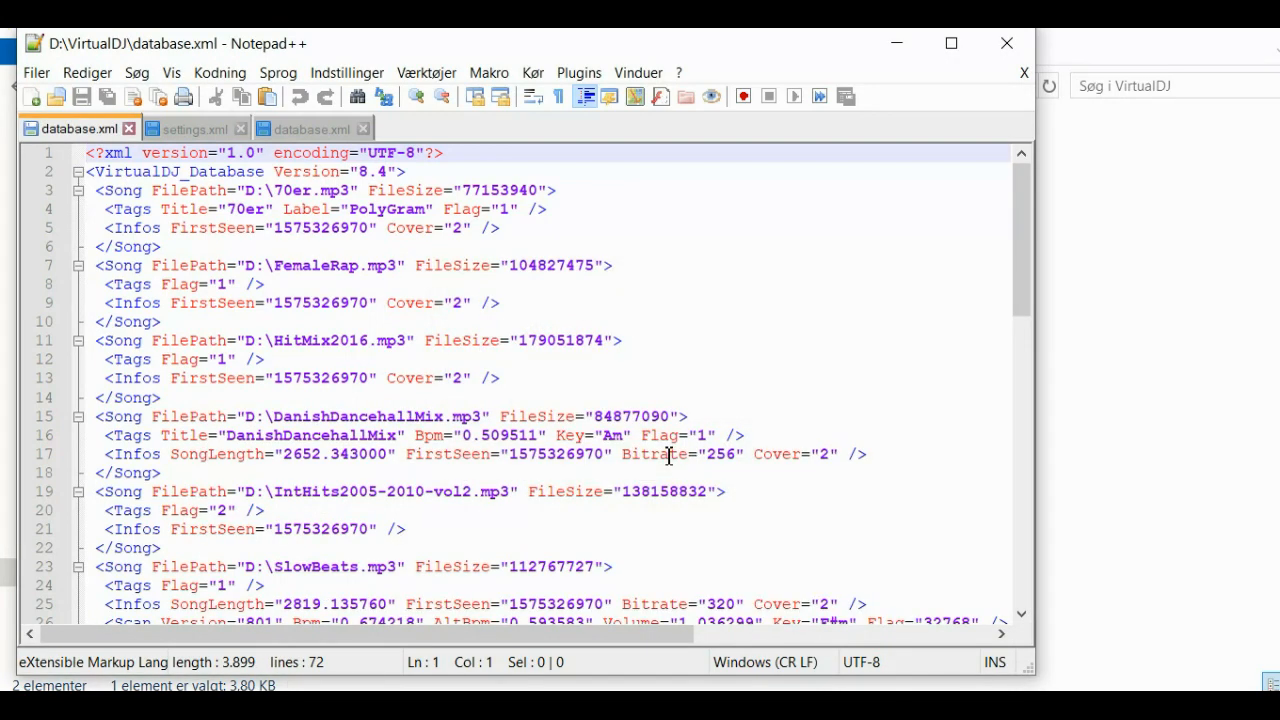
mouse_move(1040, 348)
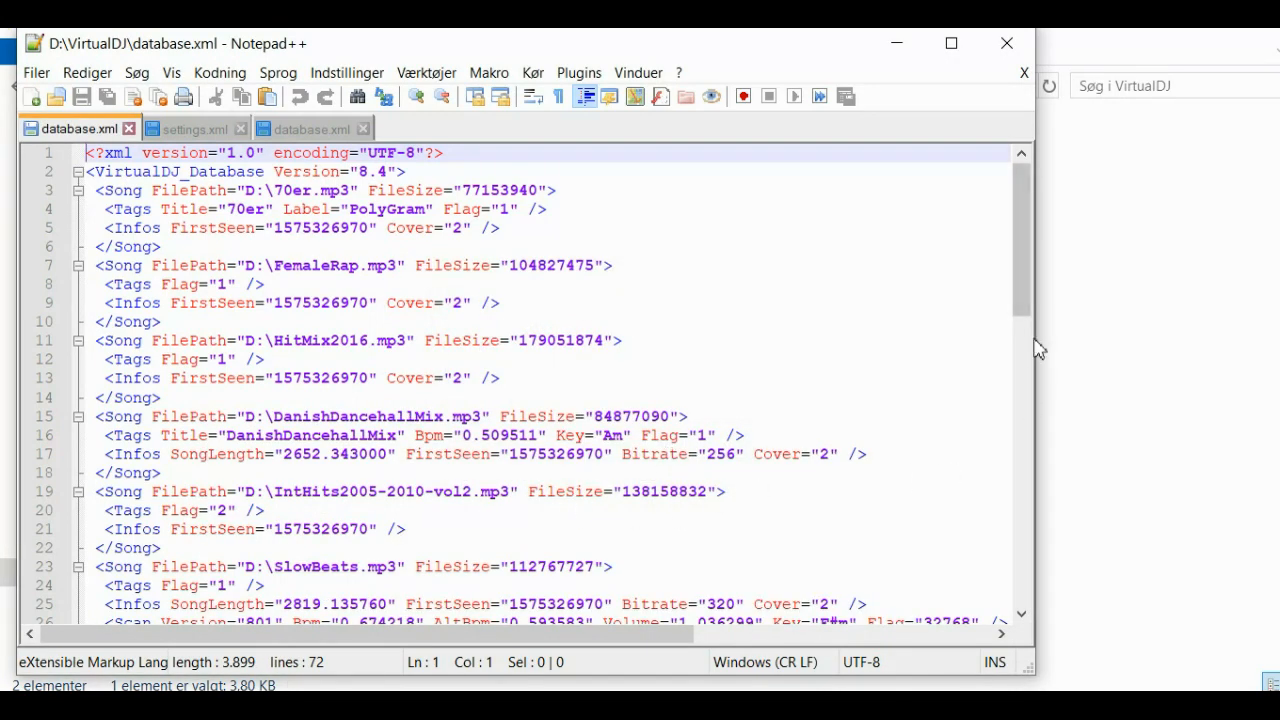
mouse_move(1020, 316)
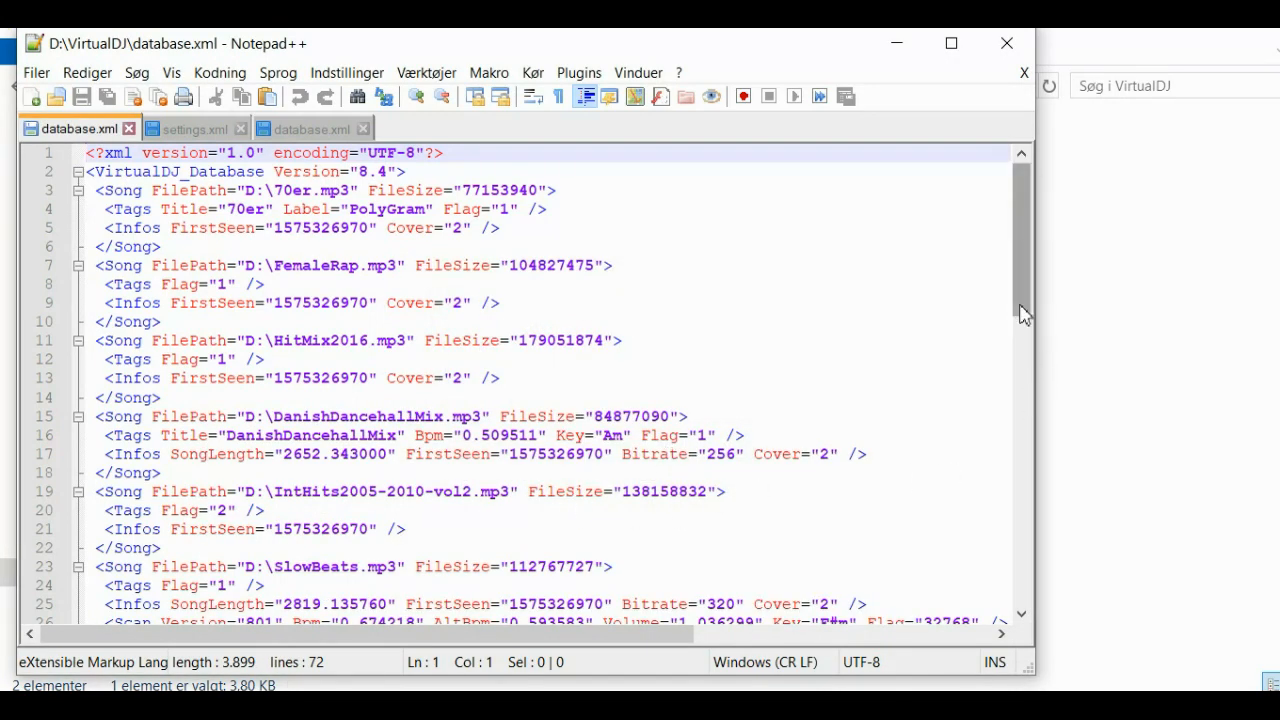
- Scroll to the SlowBeats entry with its BPM, key and beatgrid data, then close Notepad++
scroll(down, 3)
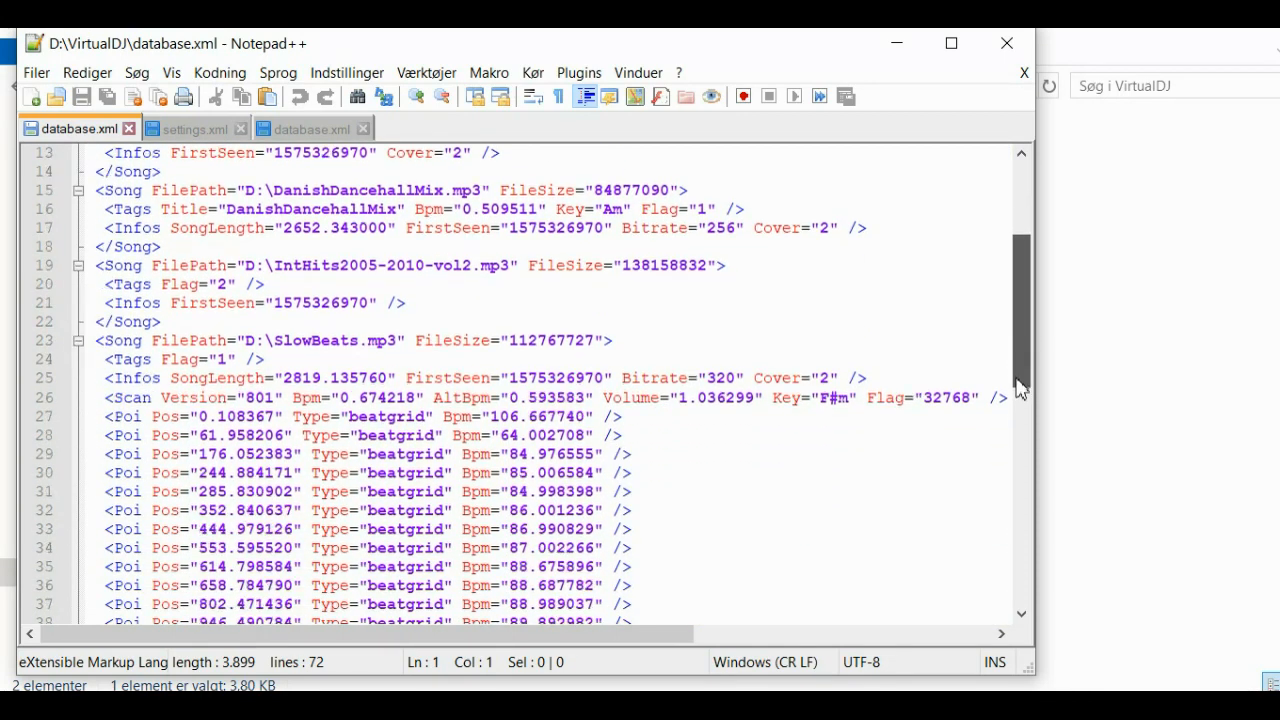
scroll(down, 3)
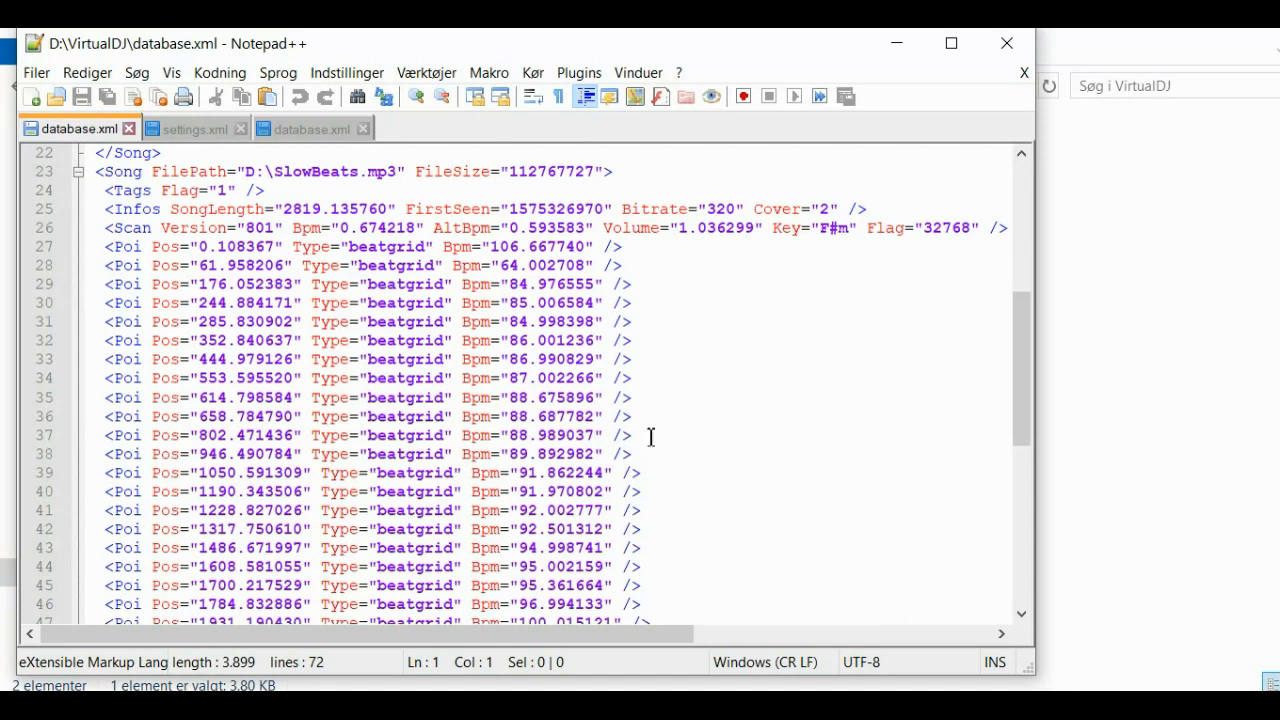
mouse_move(168, 272)
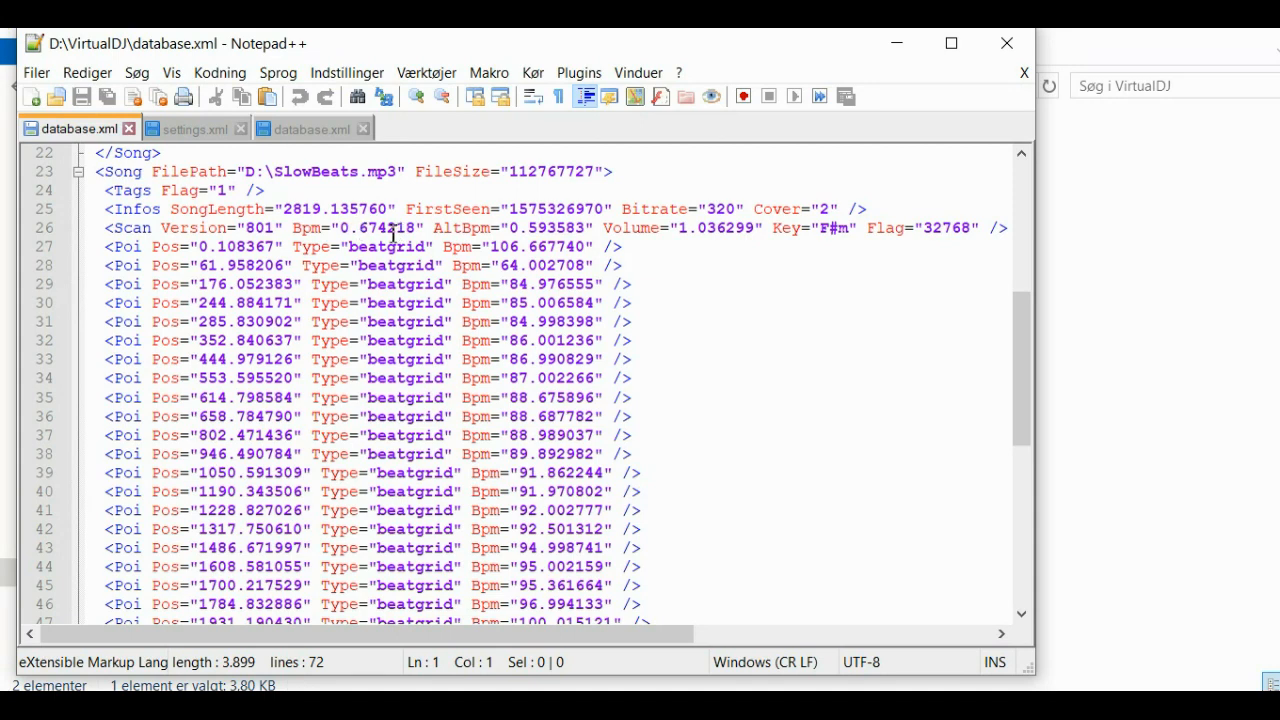
mouse_move(420, 228)
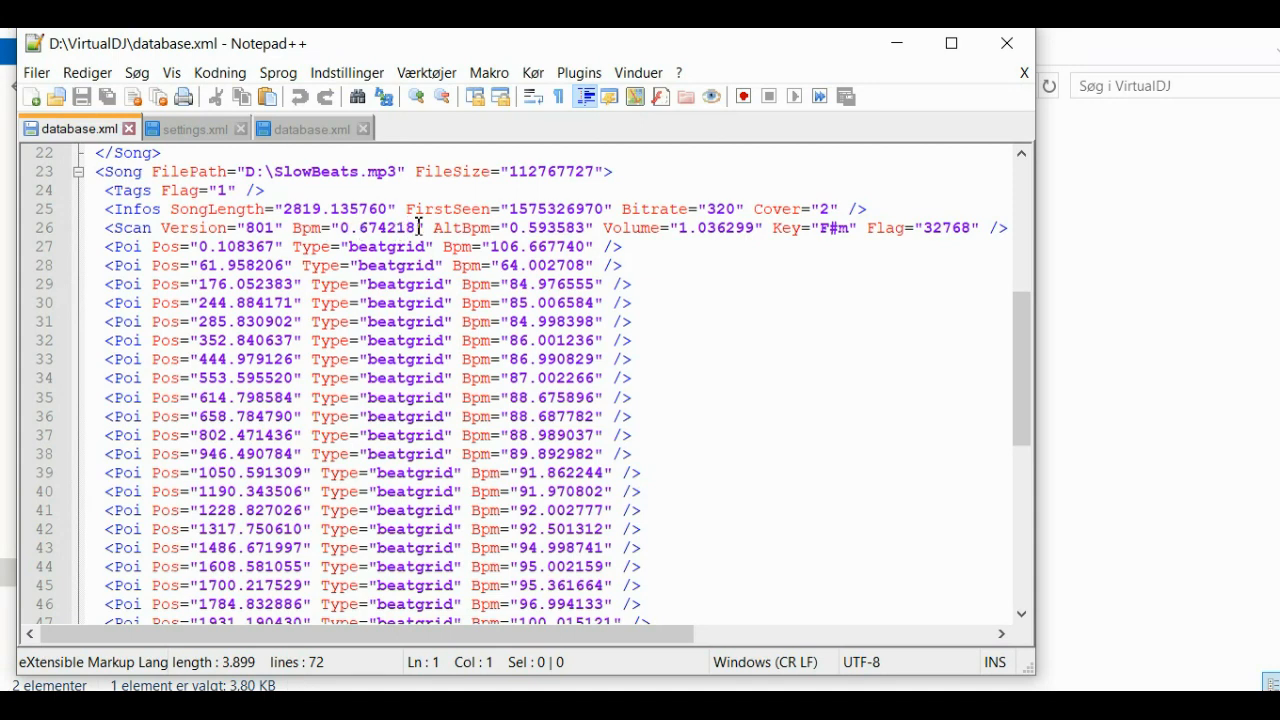
mouse_move(756, 360)
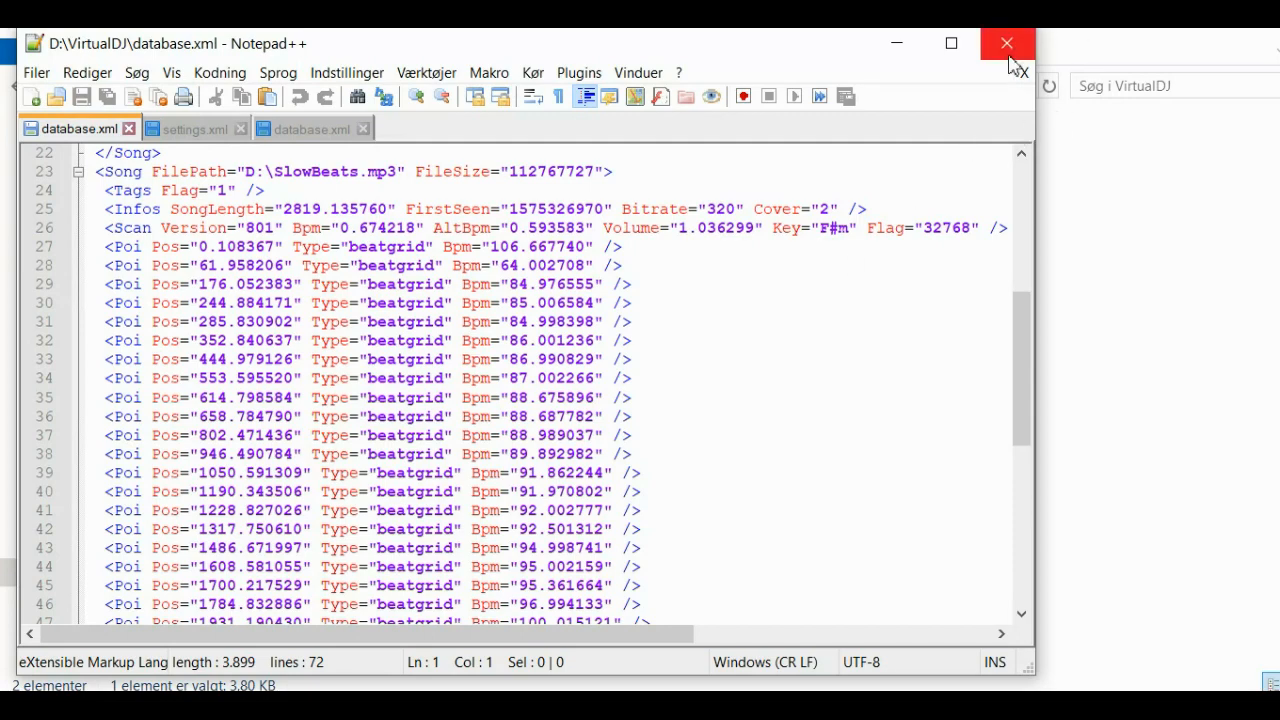
click(1006, 44)
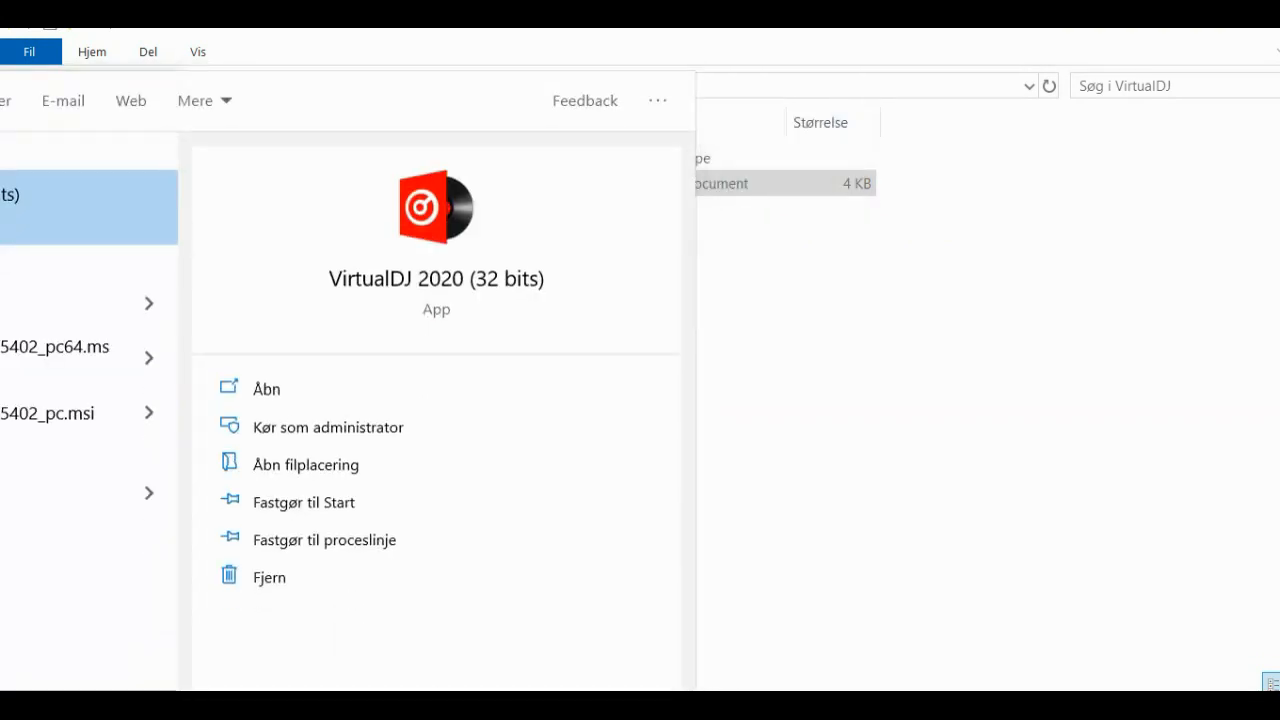
- Start VirtualDJ 2020 again from the Start menu
click(266, 388)
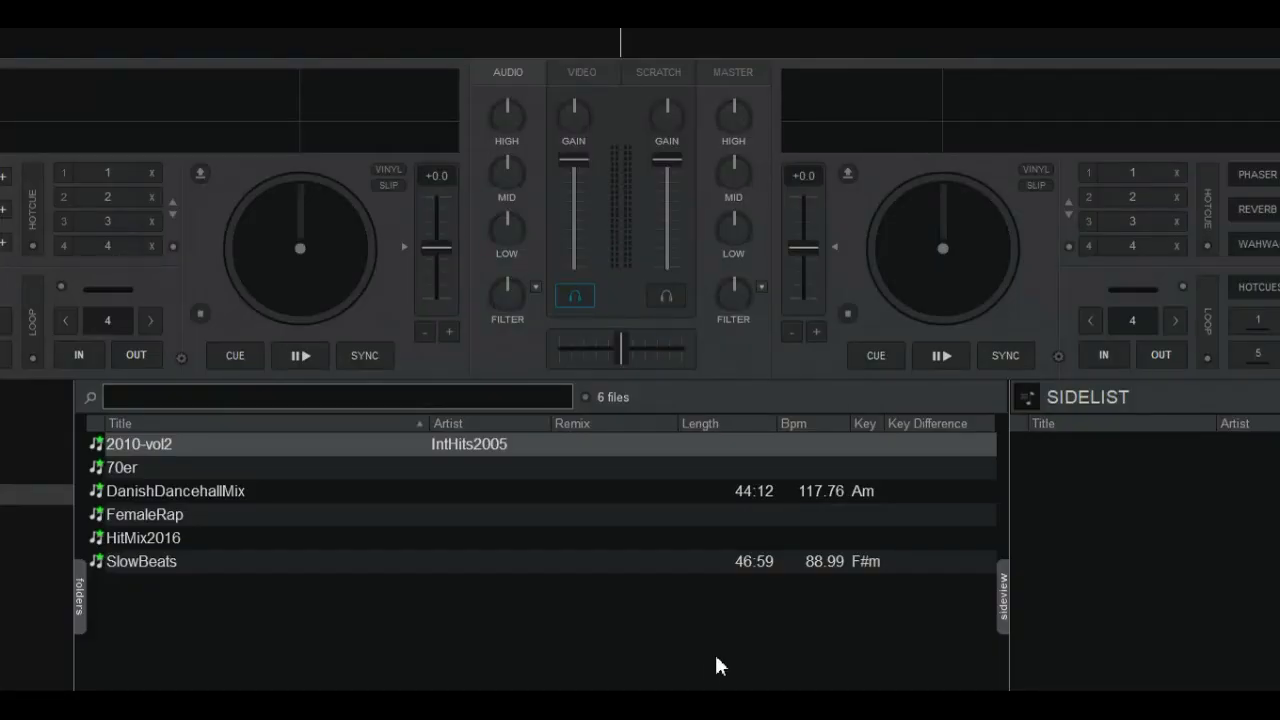
mouse_move(824, 572)
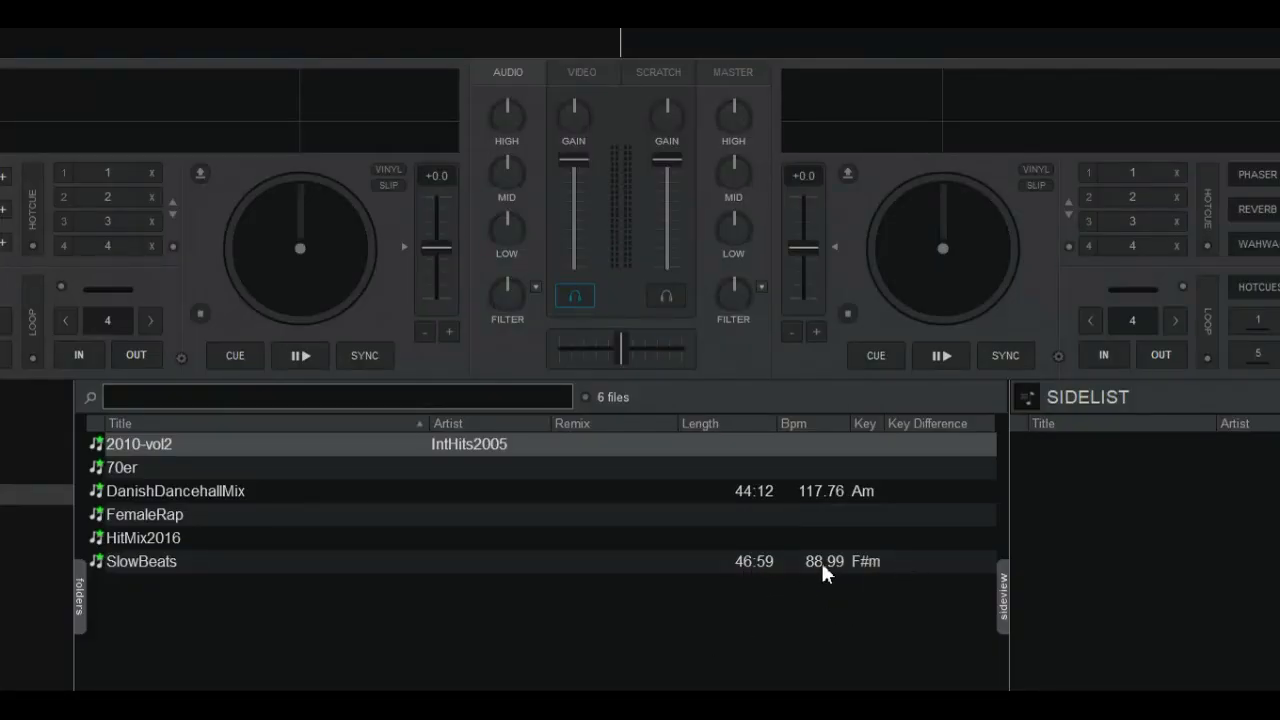
mouse_move(796, 560)
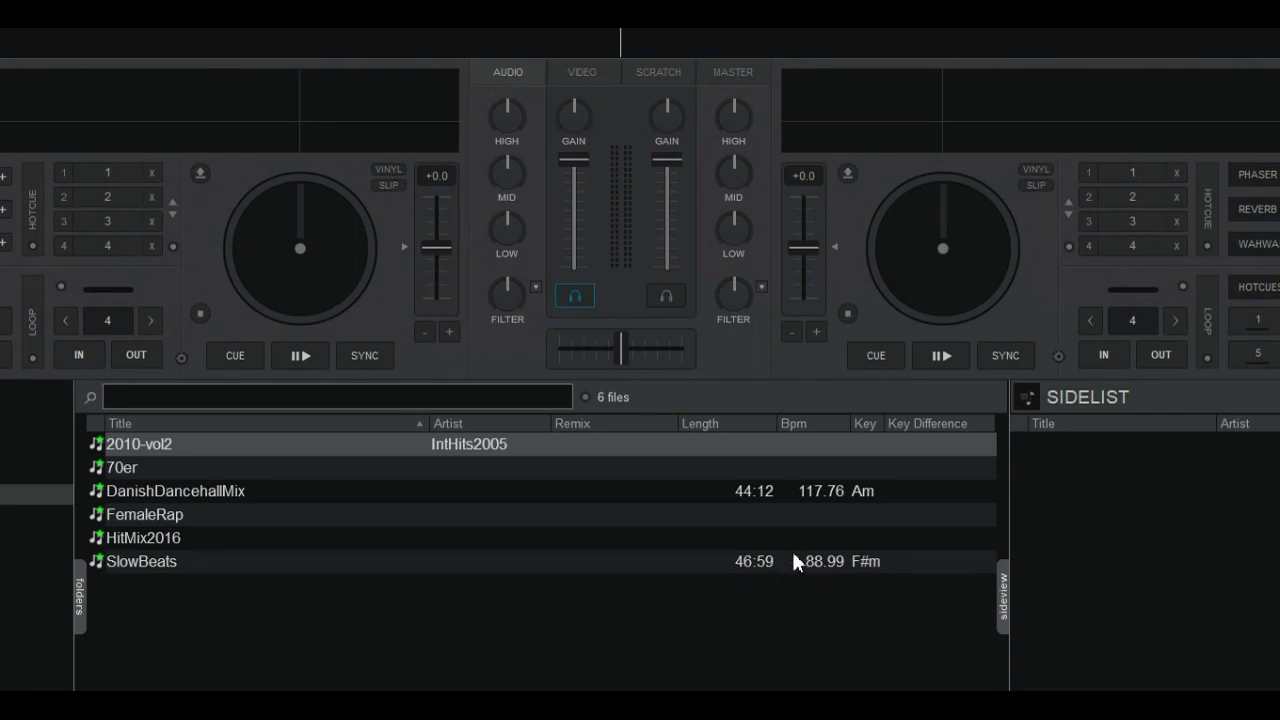
mouse_move(762, 570)
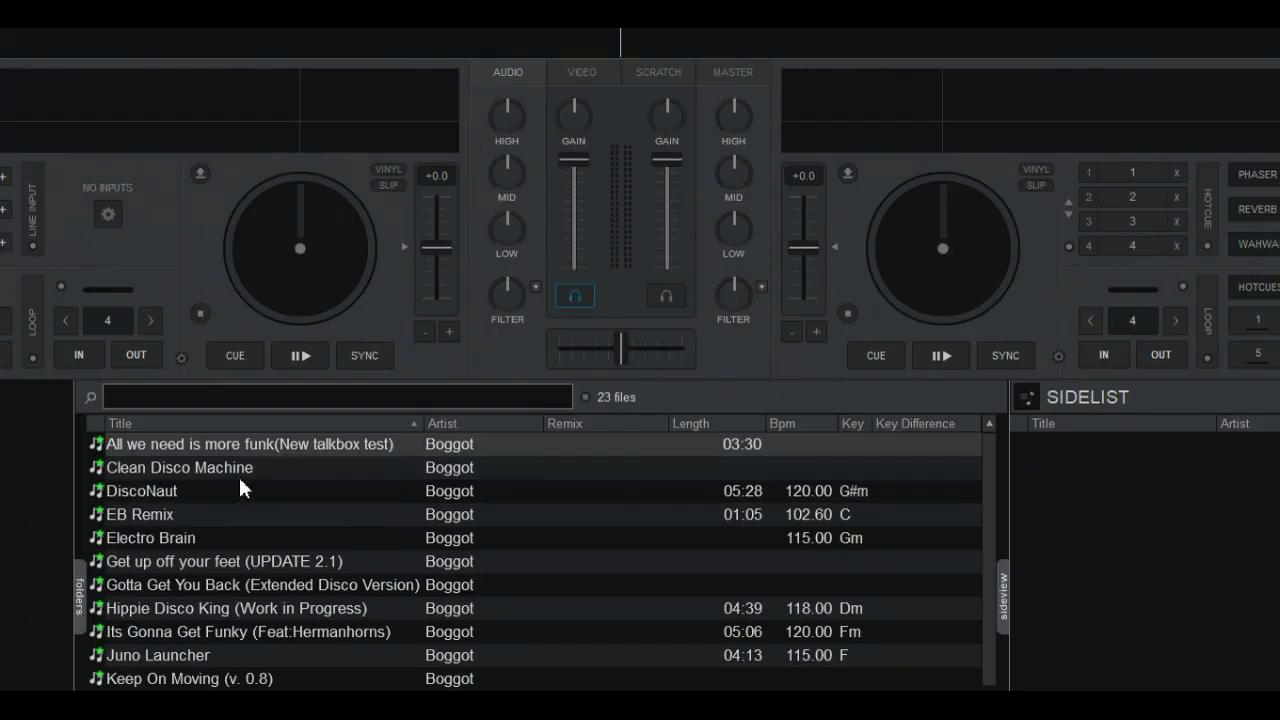
- Run Analyze for BPM etc. on Clean Disco Machine, giving 116 BPM and key E
right_click(180, 468)
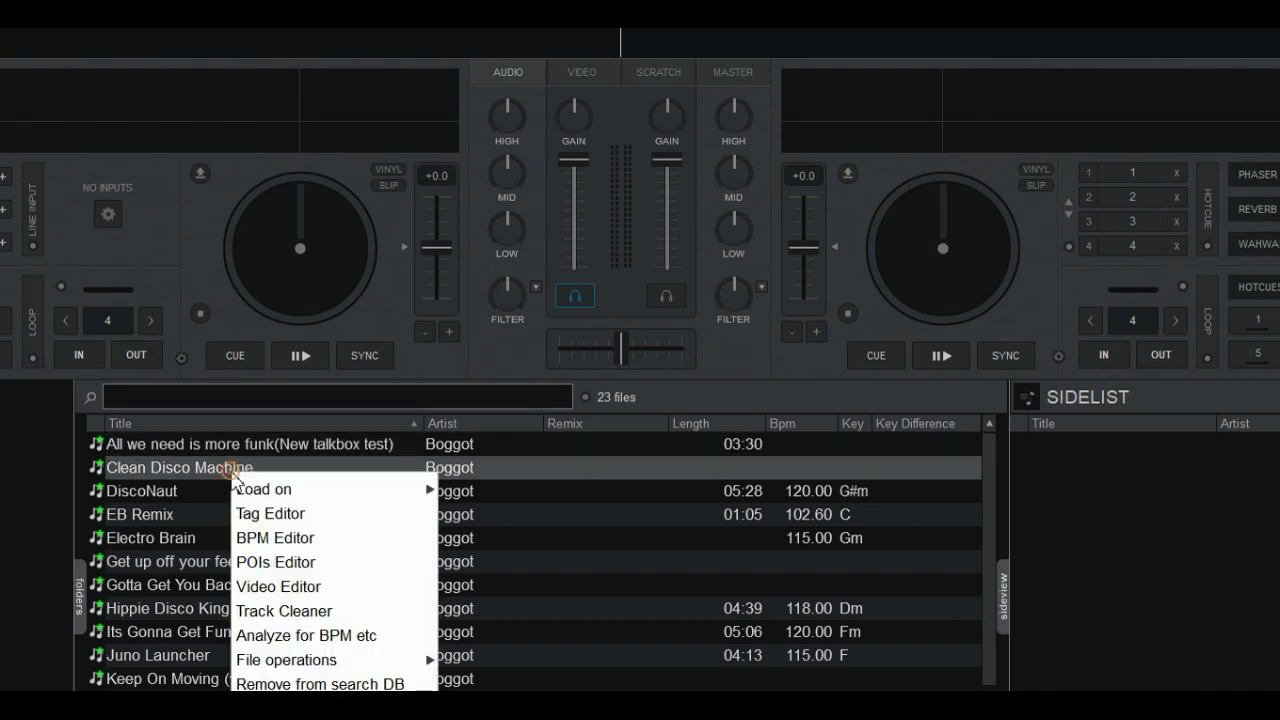
mouse_move(344, 636)
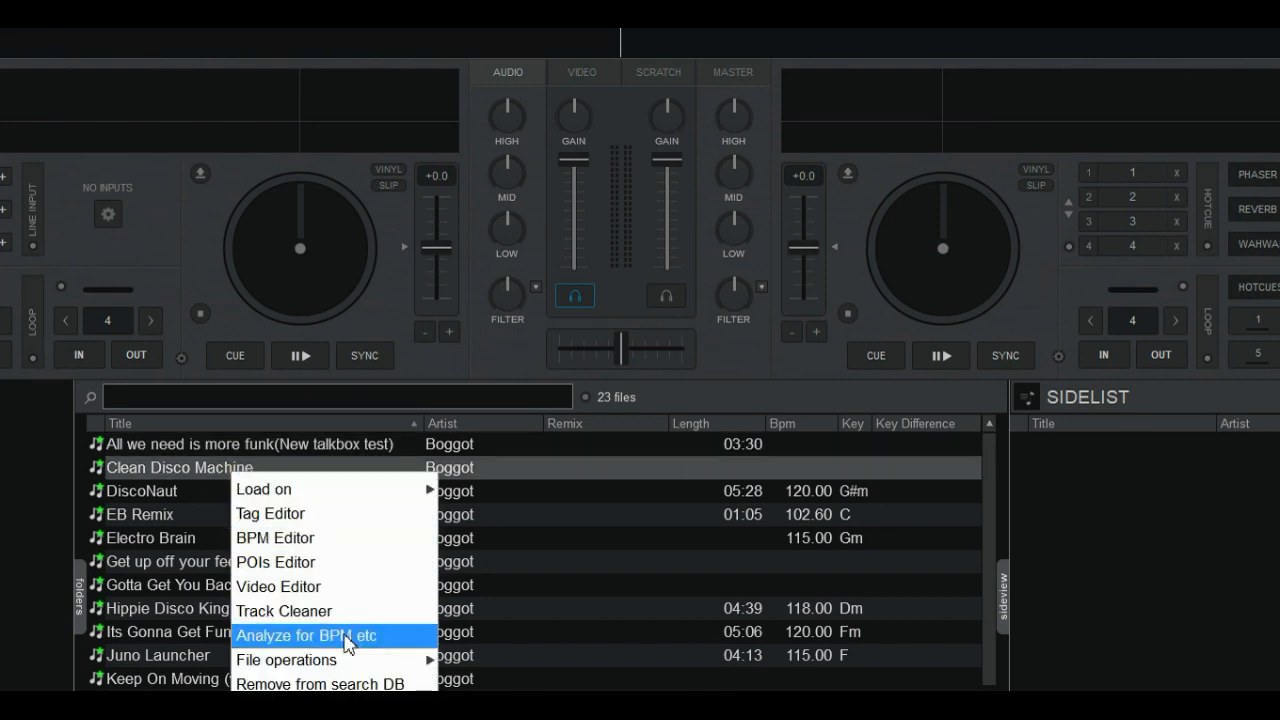
click(306, 636)
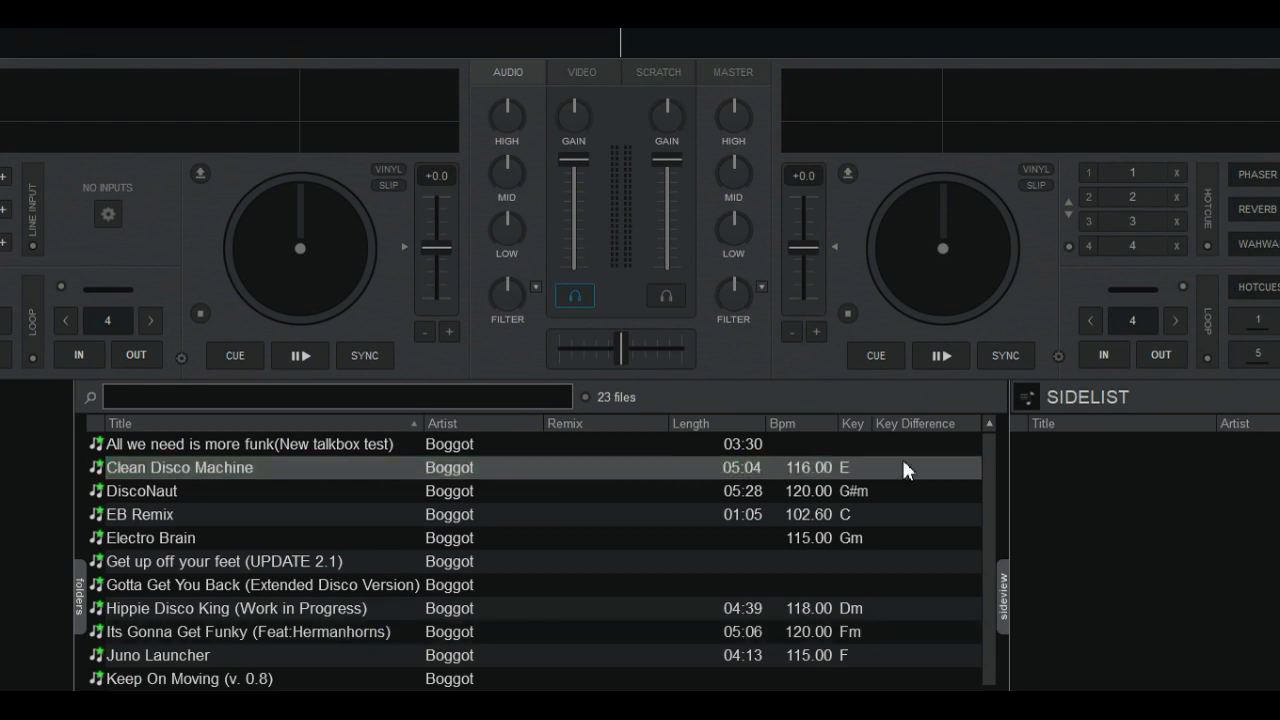
mouse_move(44, 208)
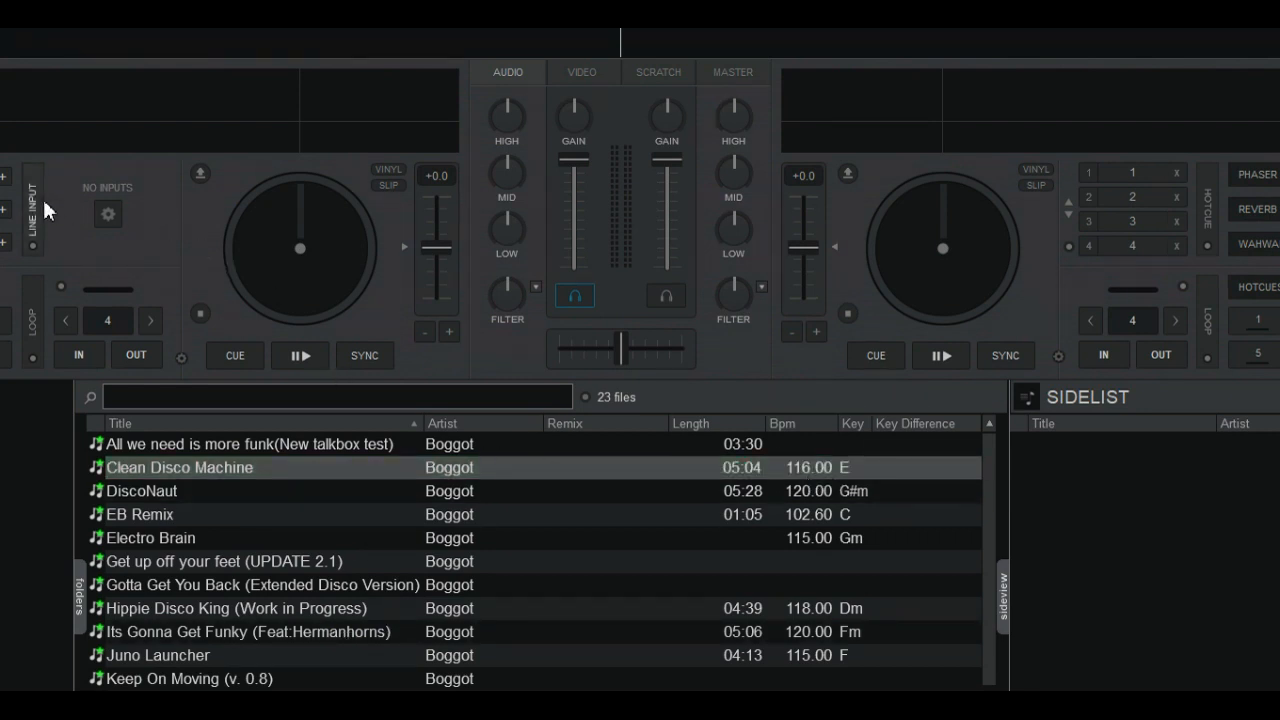
click(32, 210)
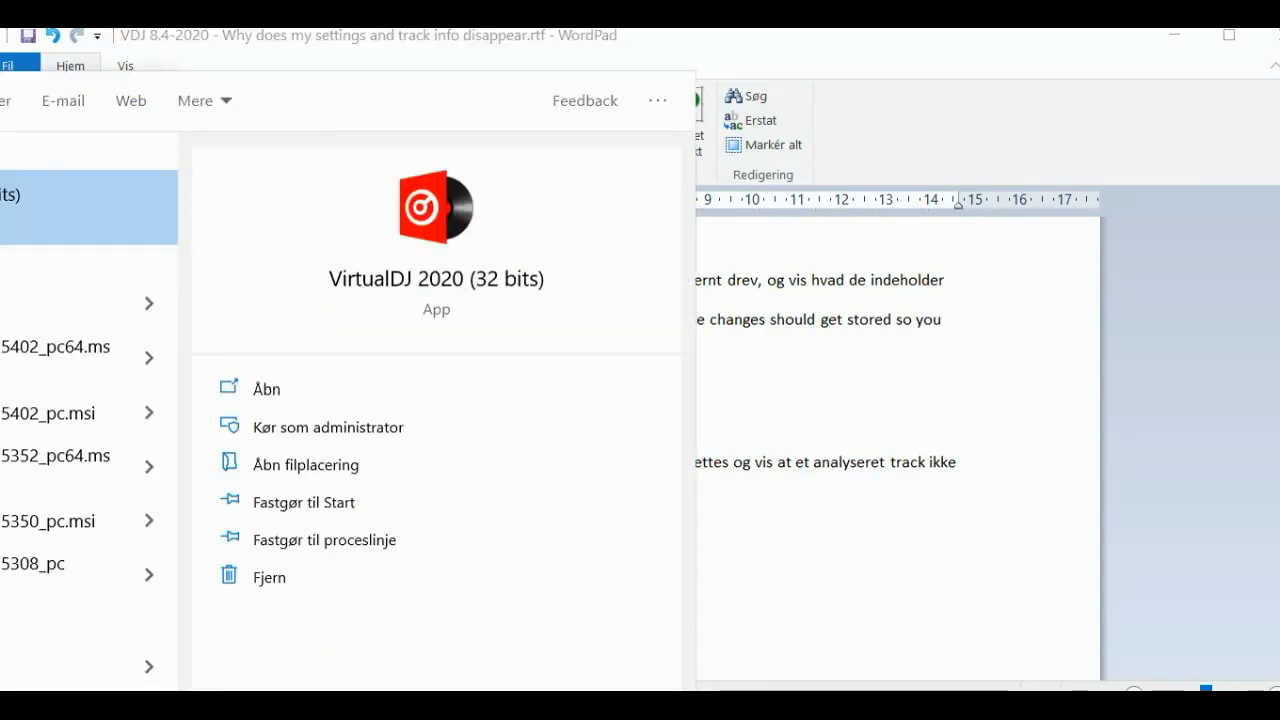
- Start VirtualDJ 2020 again from the Start menu
click(266, 388)
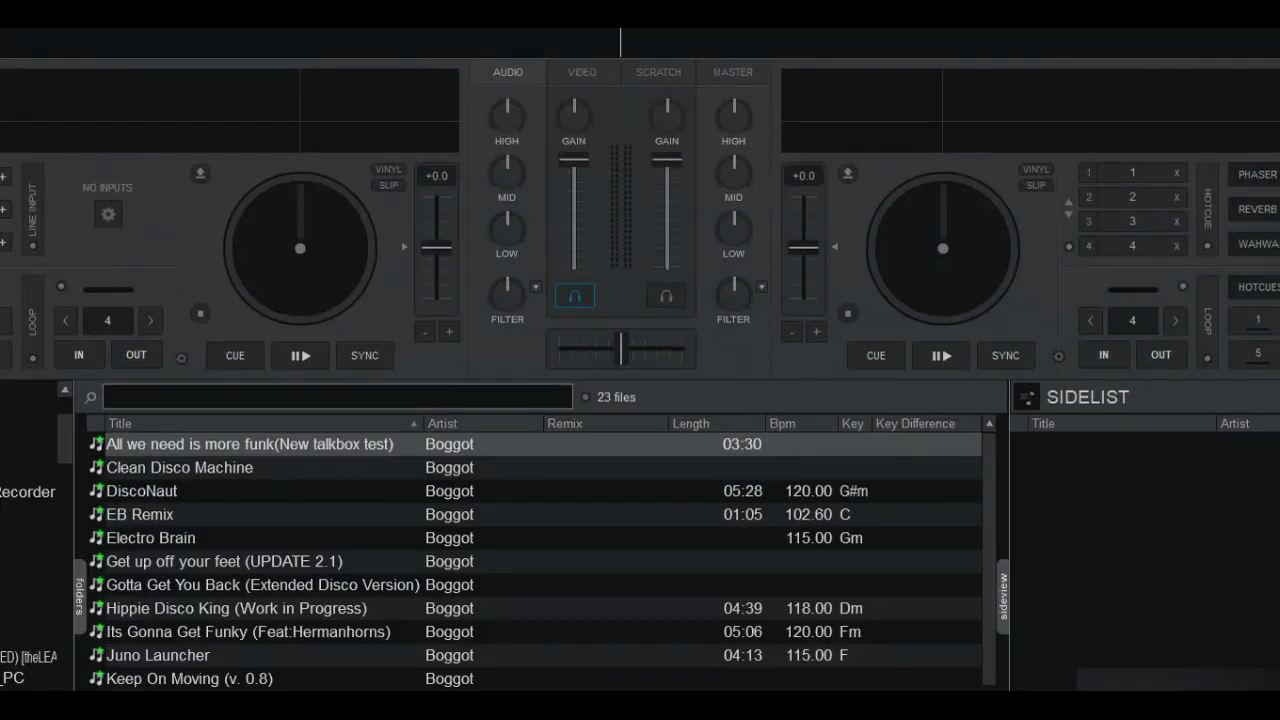
mouse_move(630, 488)
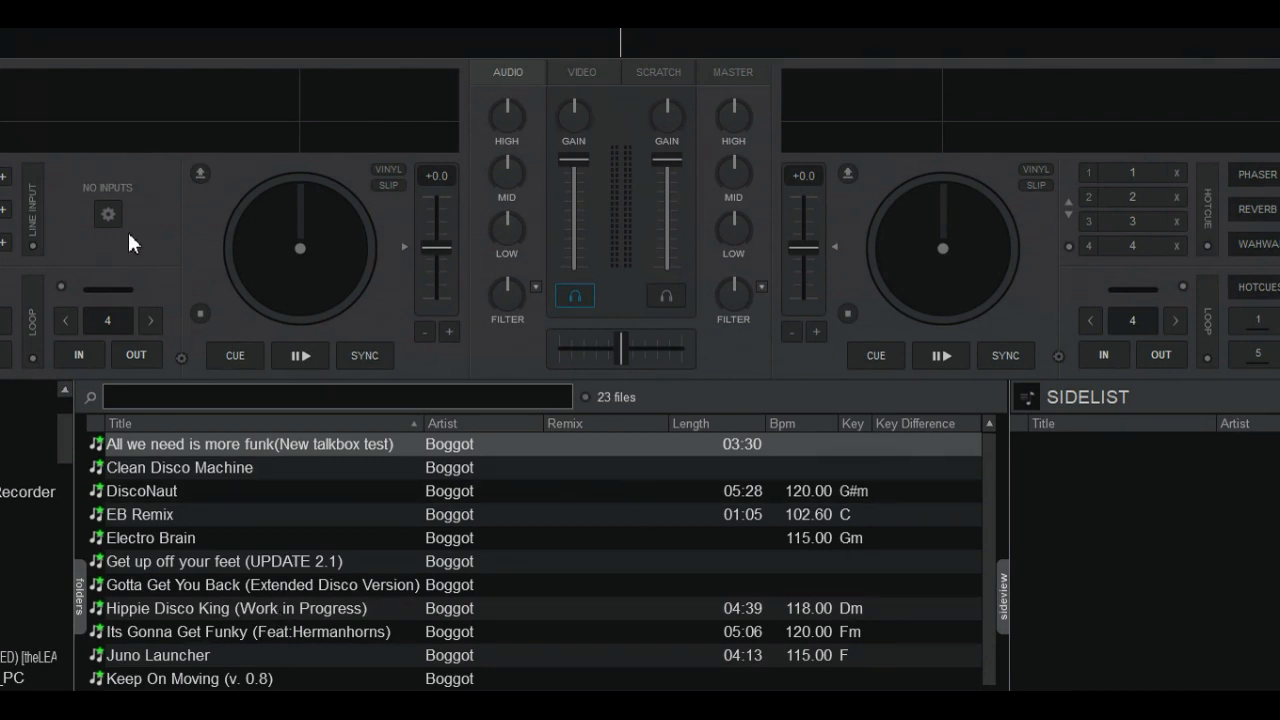
mouse_move(136, 204)
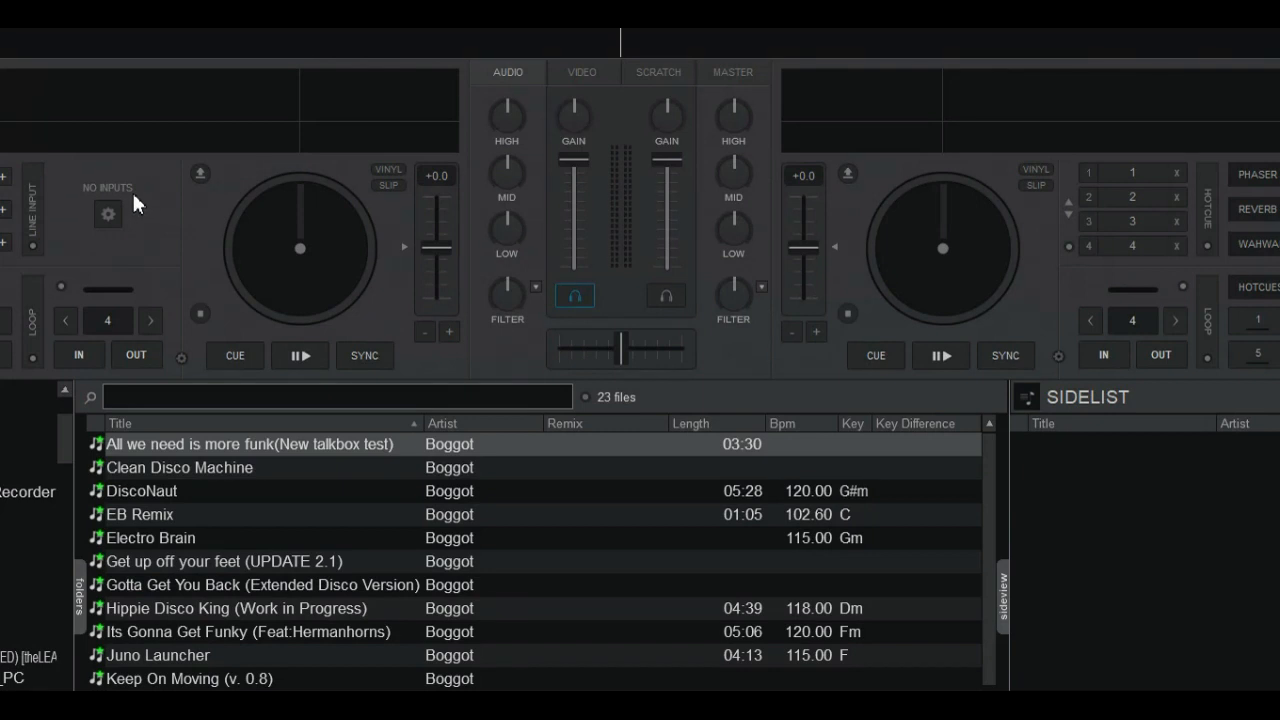
mouse_move(322, 482)
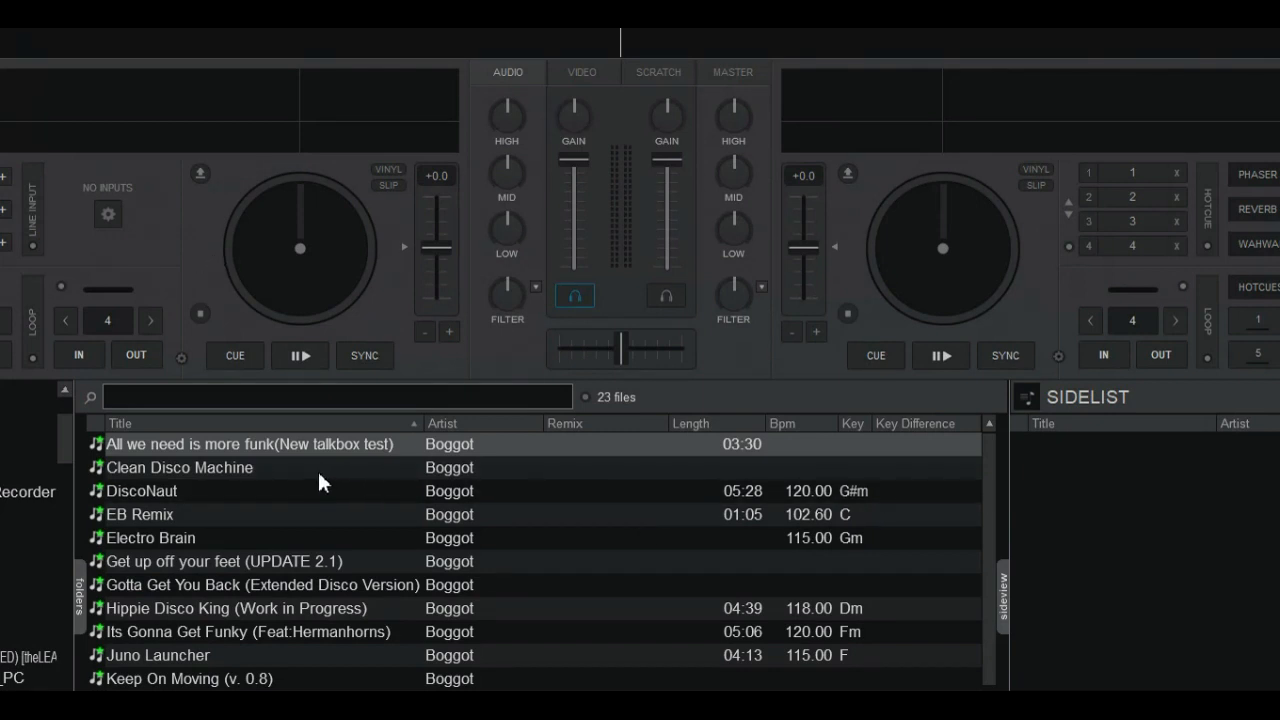
mouse_move(784, 620)
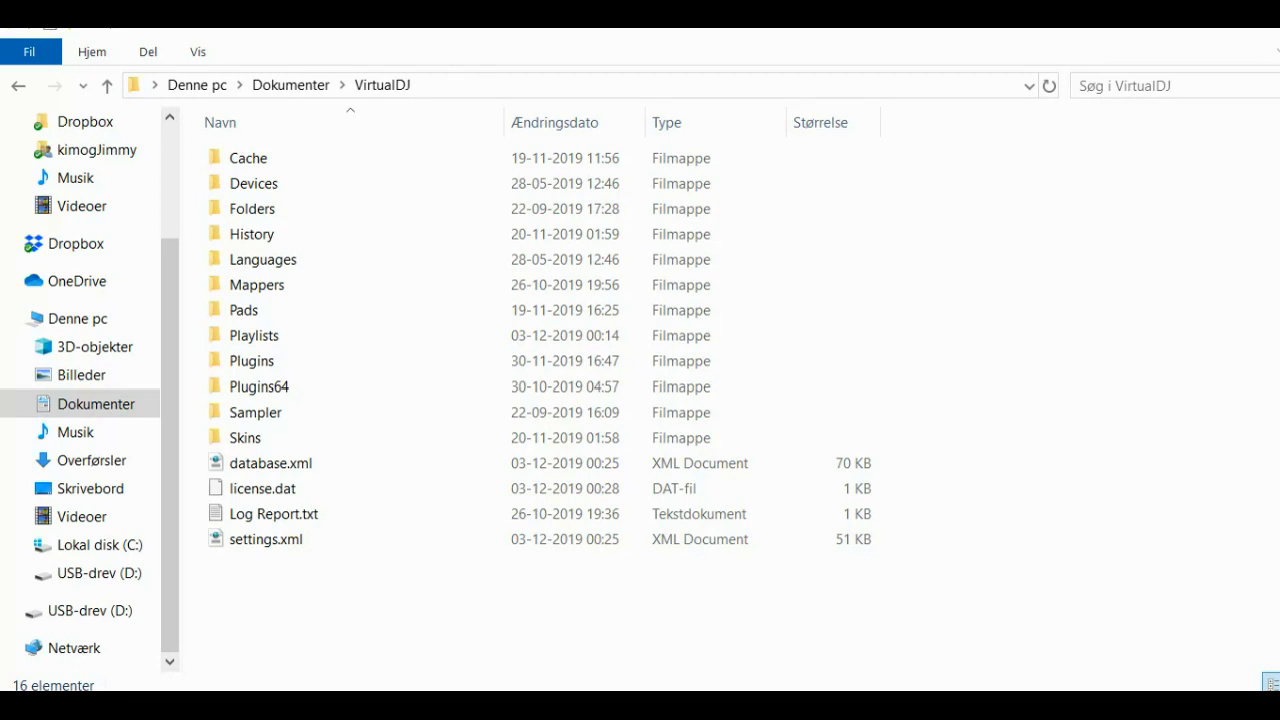
- Select settings.xml together with database.xml and bring up their Properties (Egenskaber)
click(268, 540)
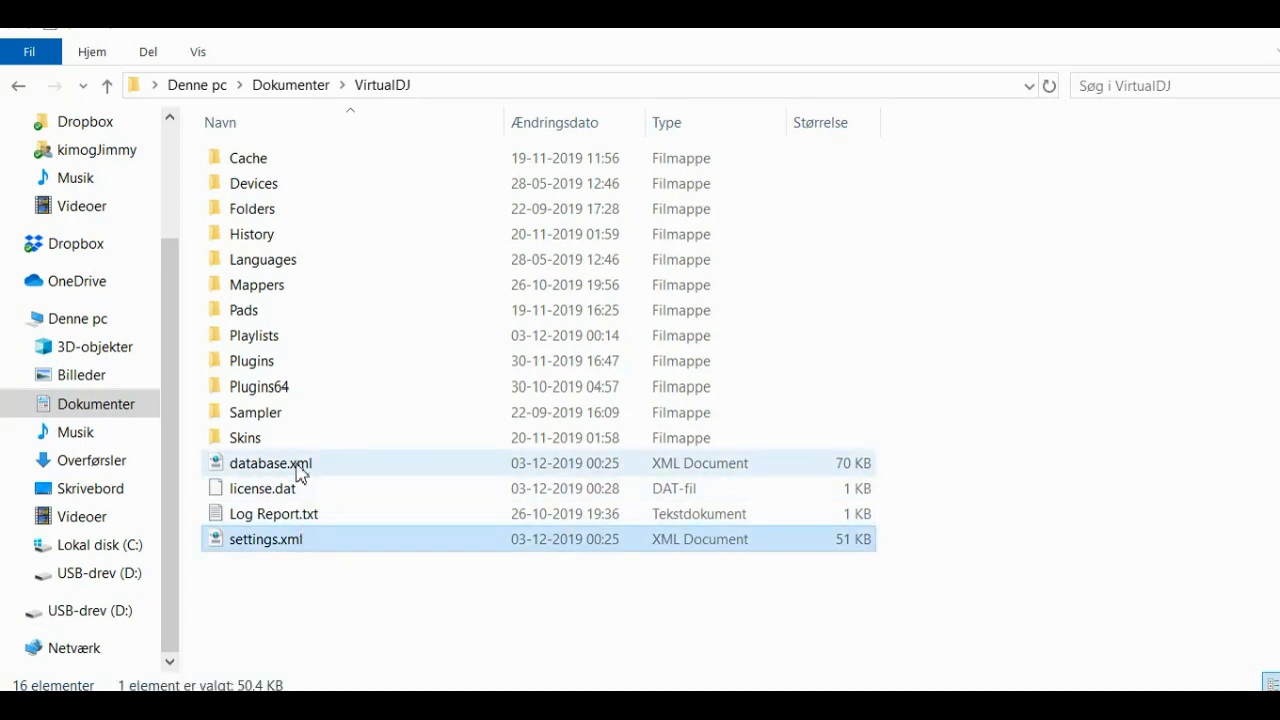
click(266, 540)
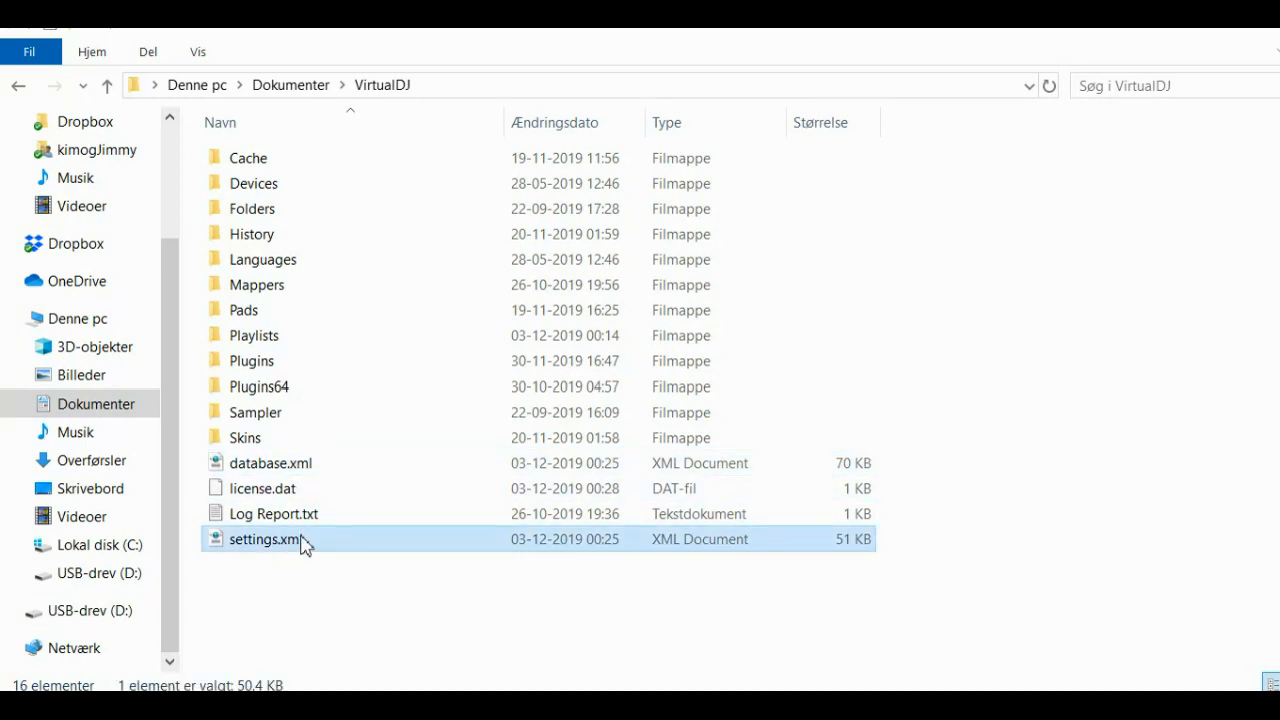
click(270, 464)
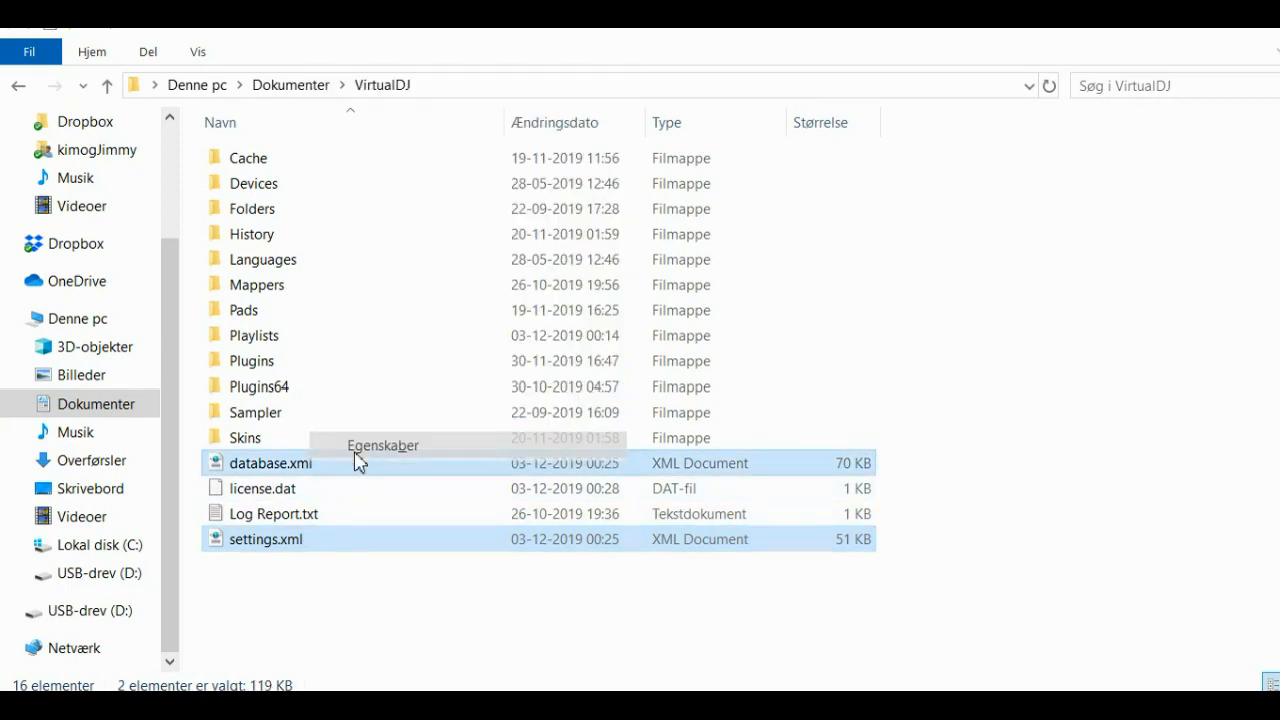
click(382, 444)
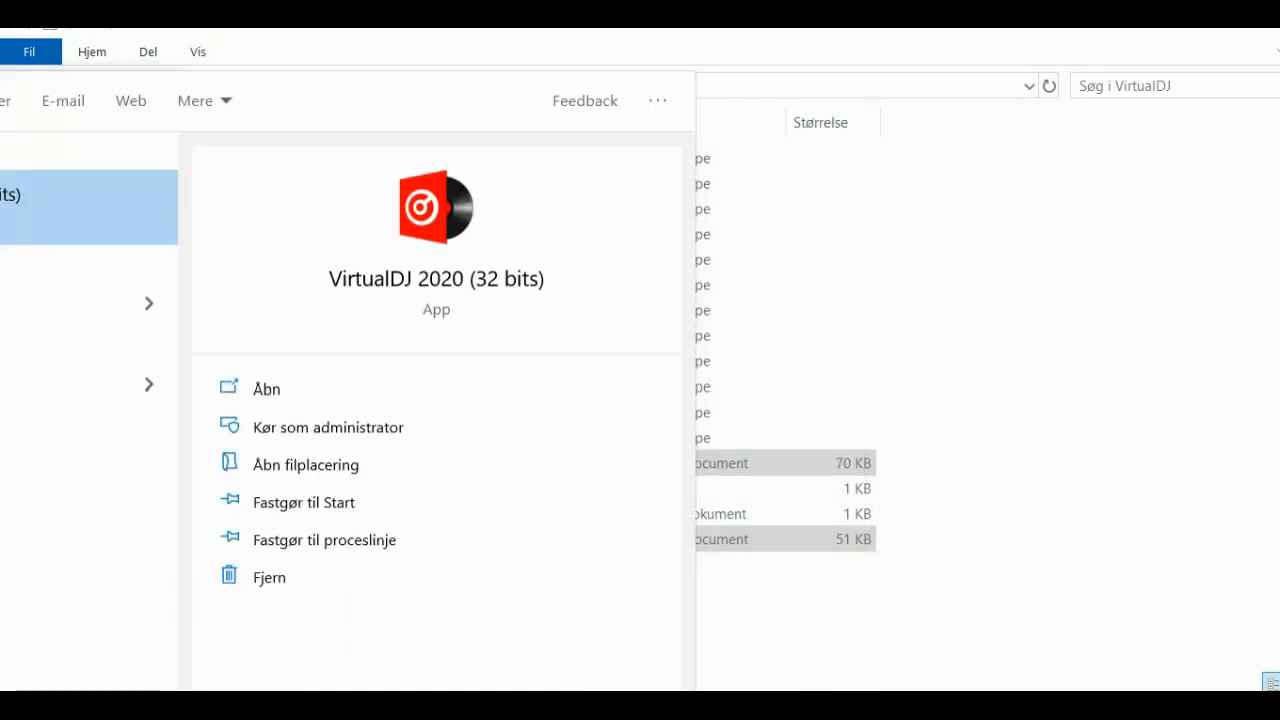
- Launch VirtualDJ and run Analyze for BPM and key on All we need is more funk
click(266, 388)
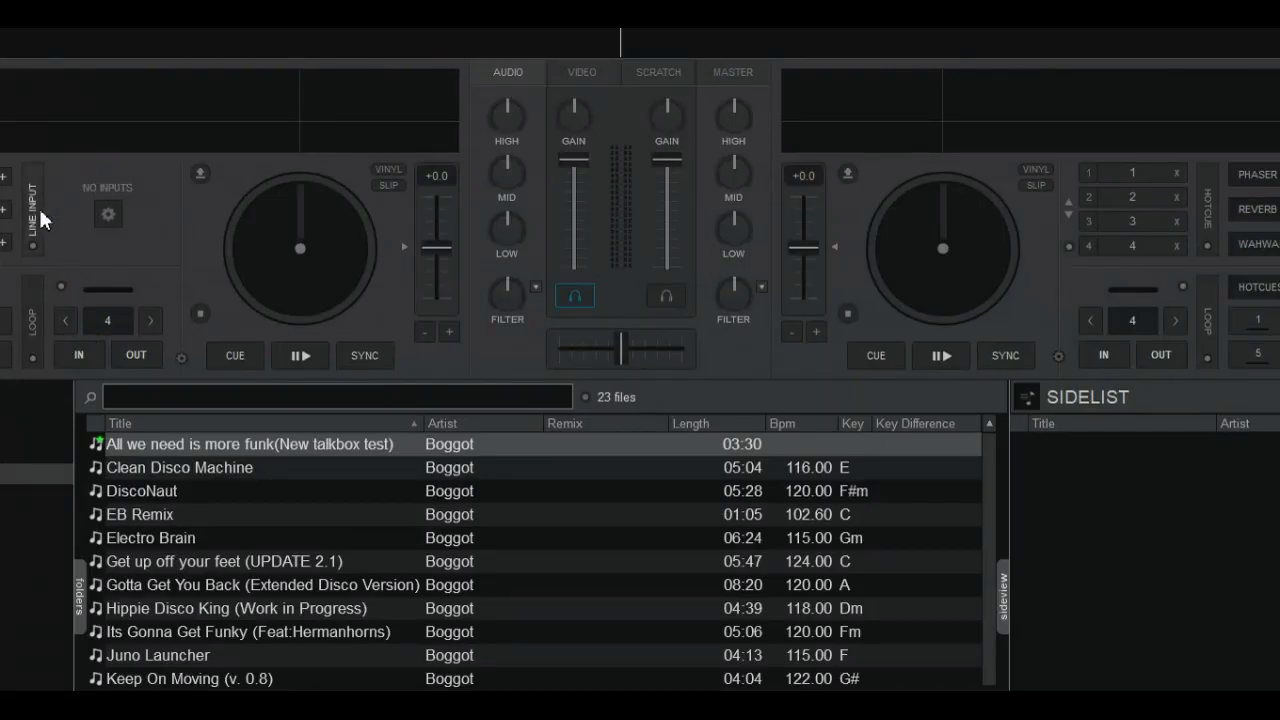
click(32, 200)
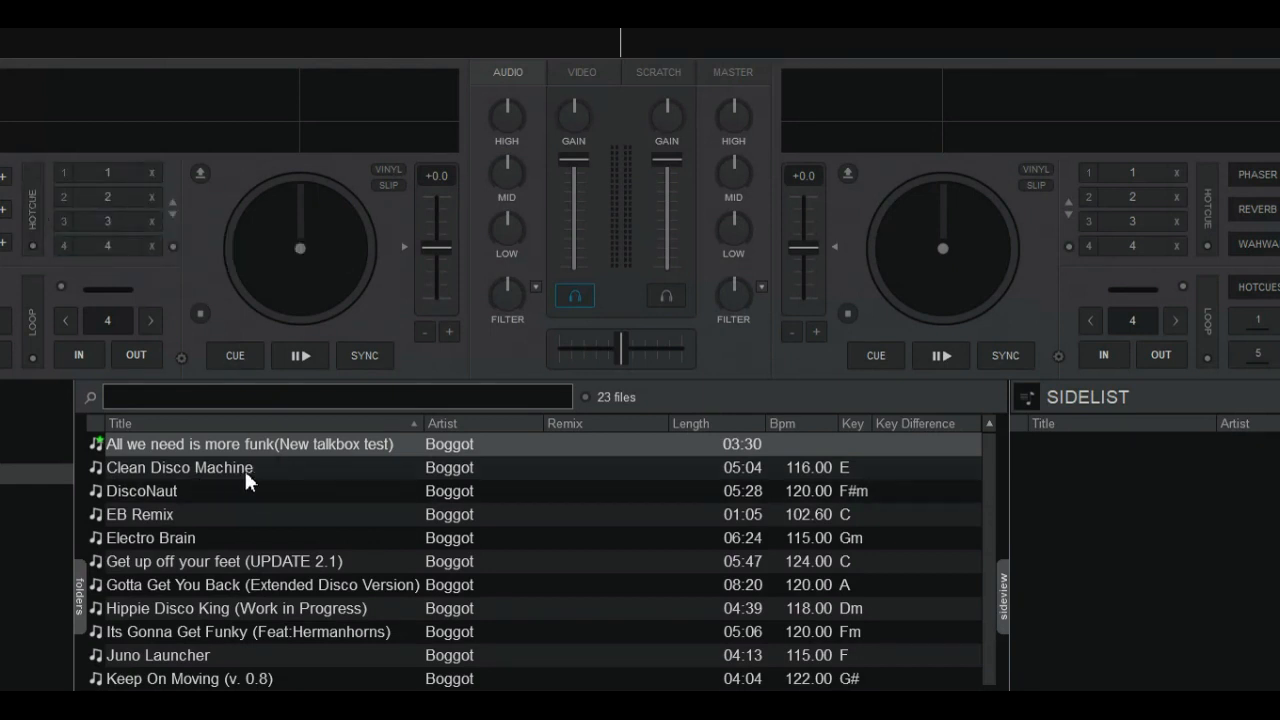
mouse_move(196, 456)
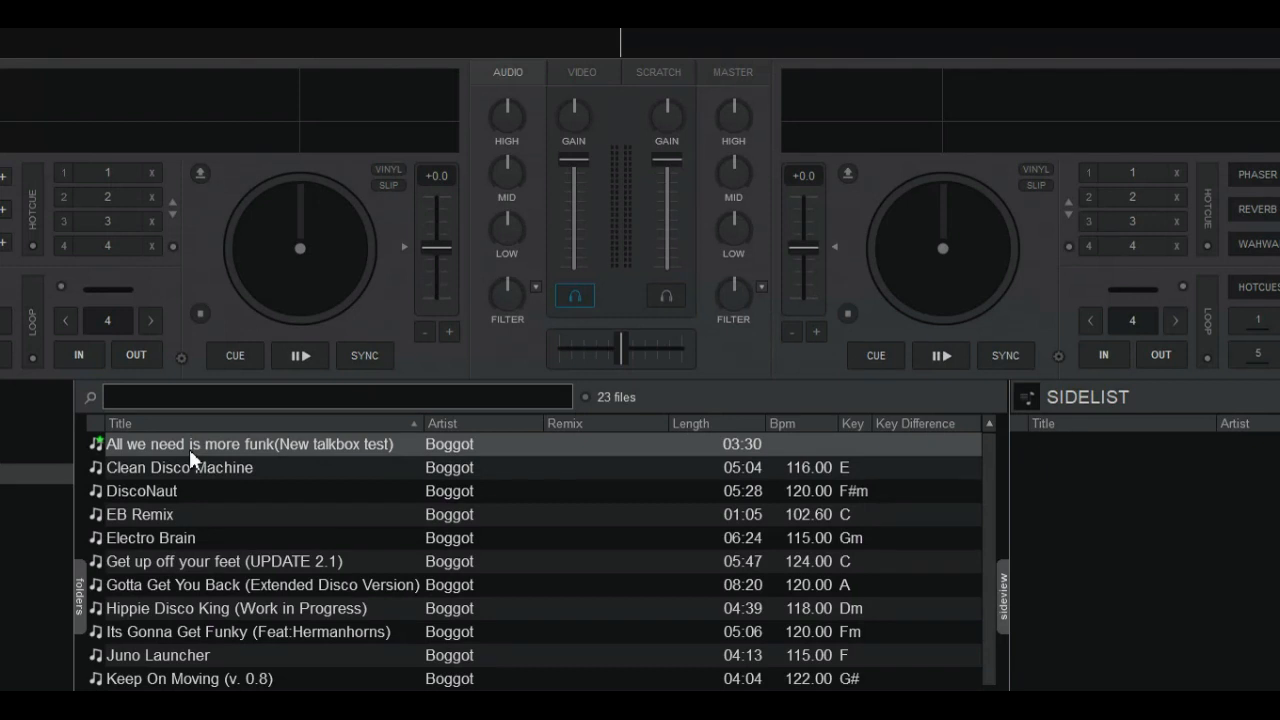
right_click(248, 444)
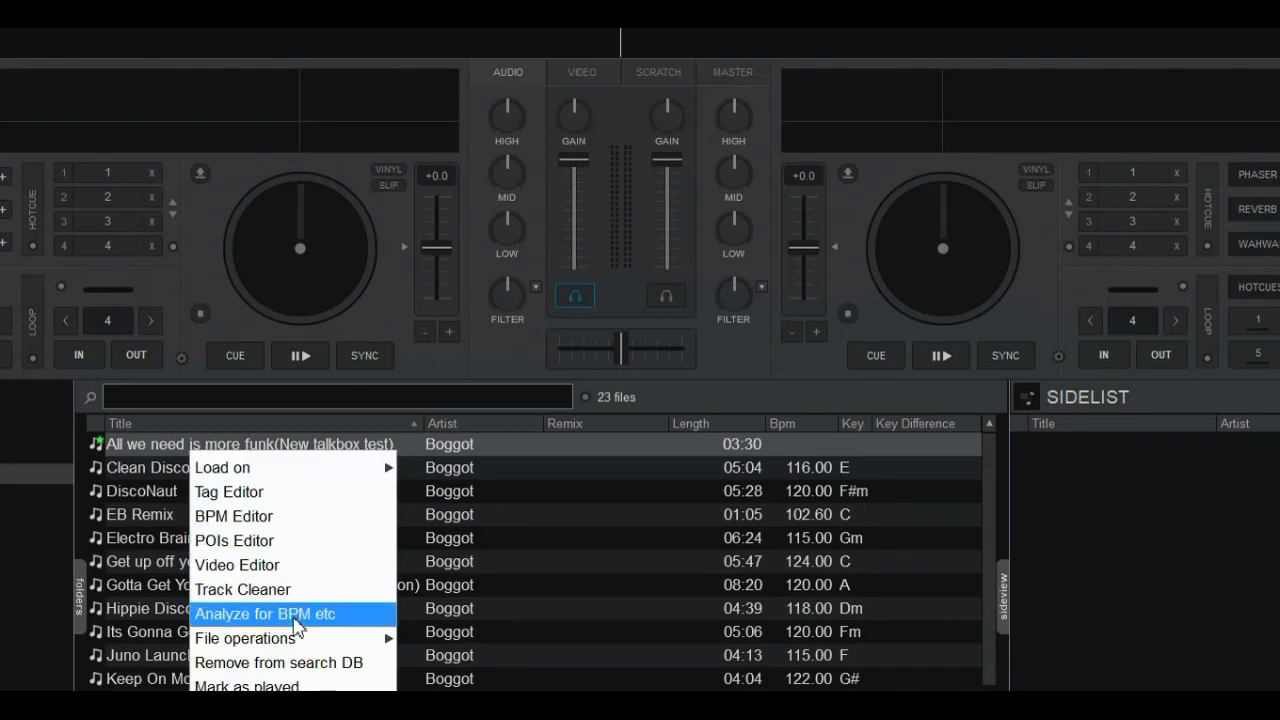
click(264, 614)
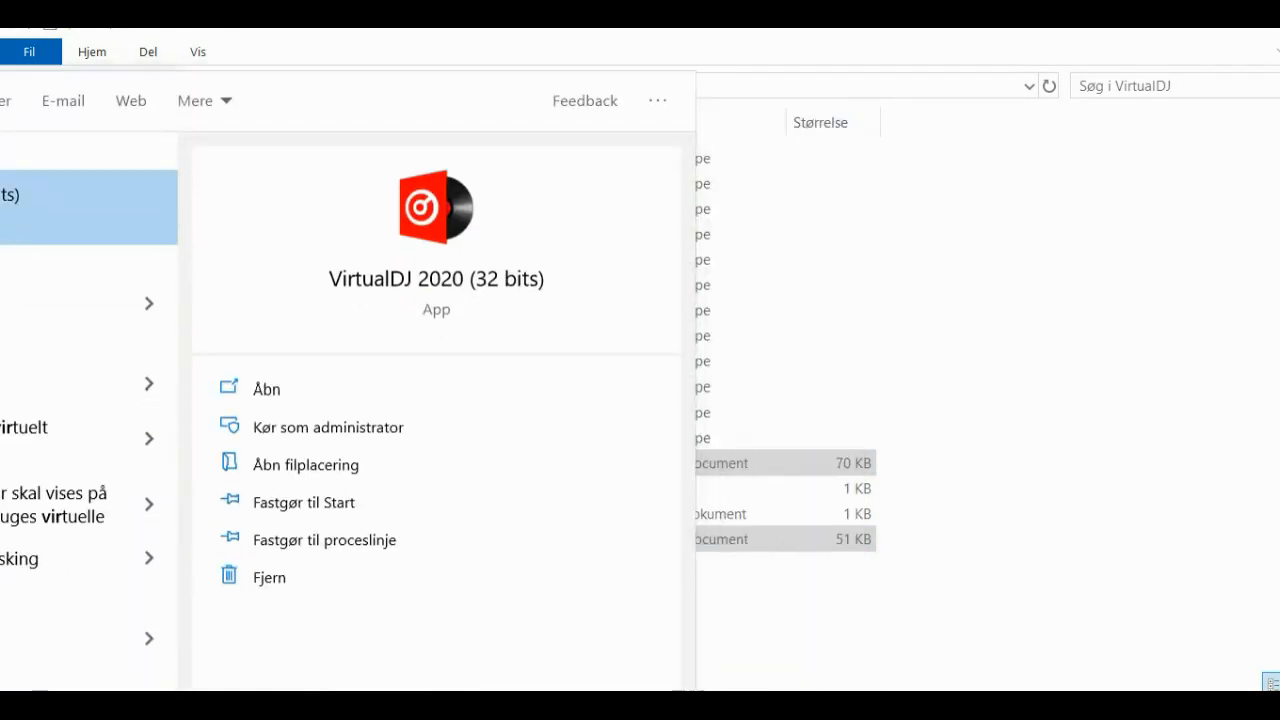
- Relaunch VirtualDJ and confirm the first track still shows 120.00 BPM and key Dm
click(266, 388)
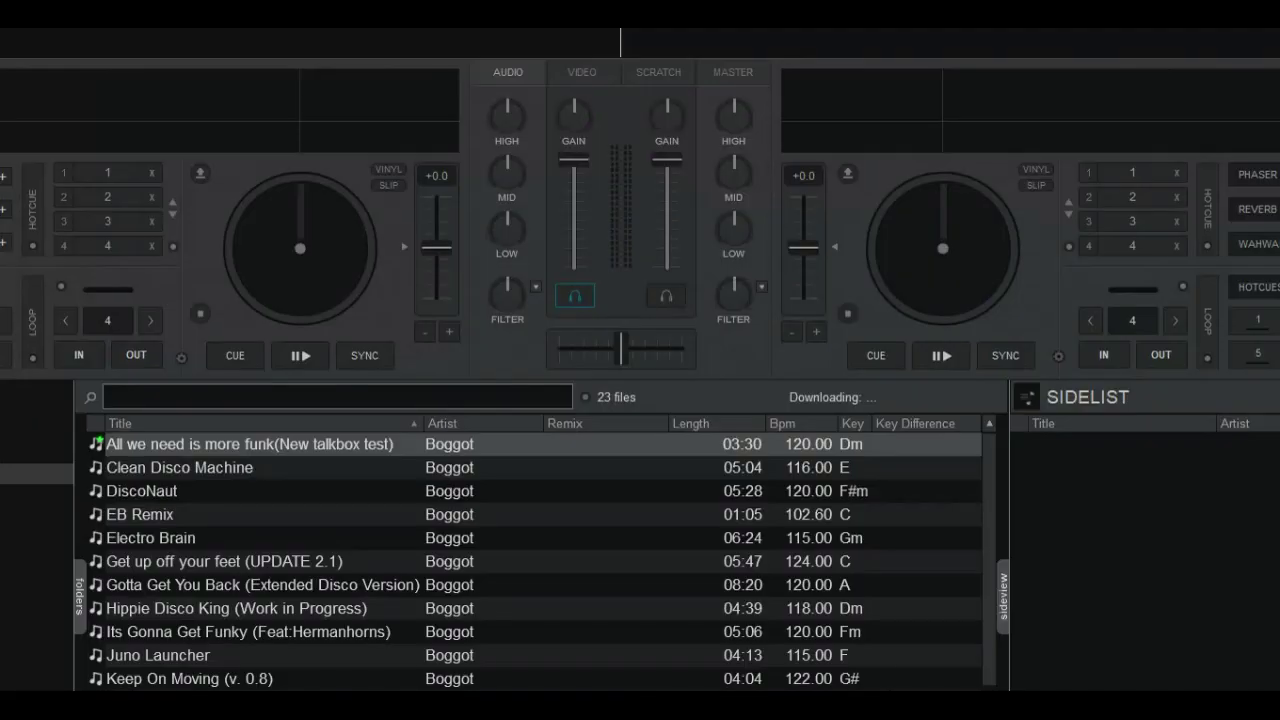
click(108, 198)
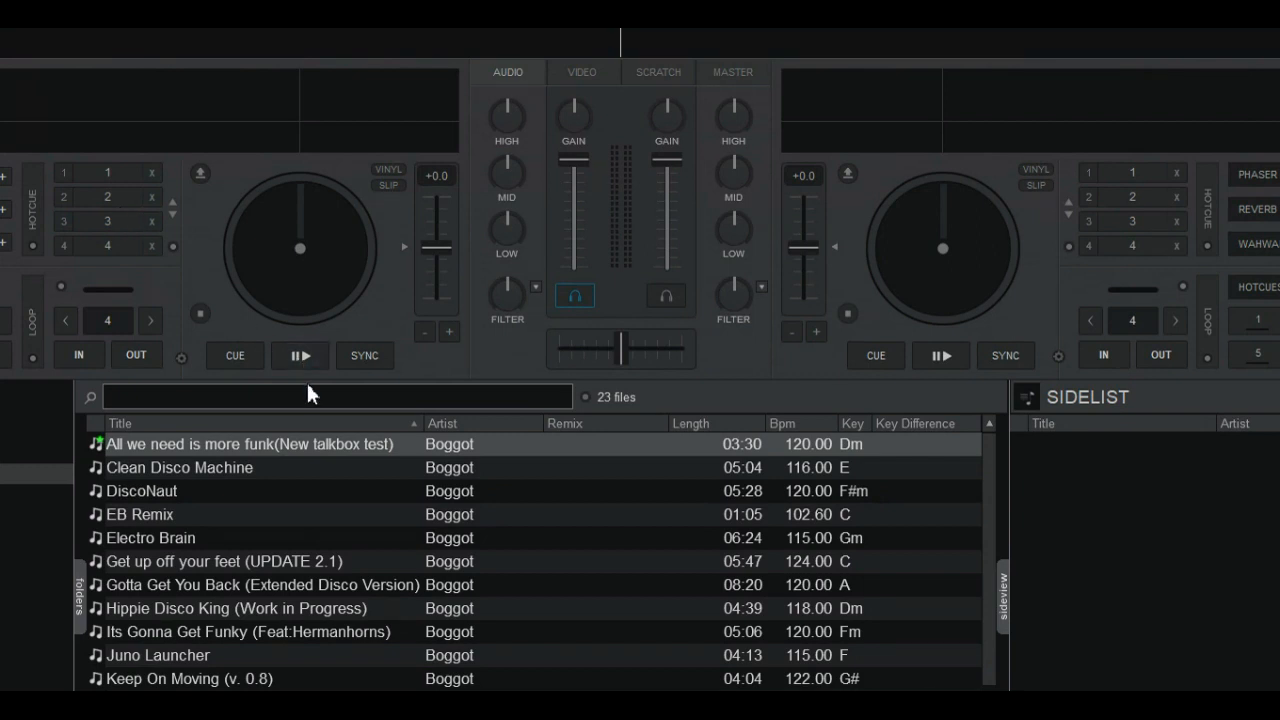
mouse_move(710, 458)
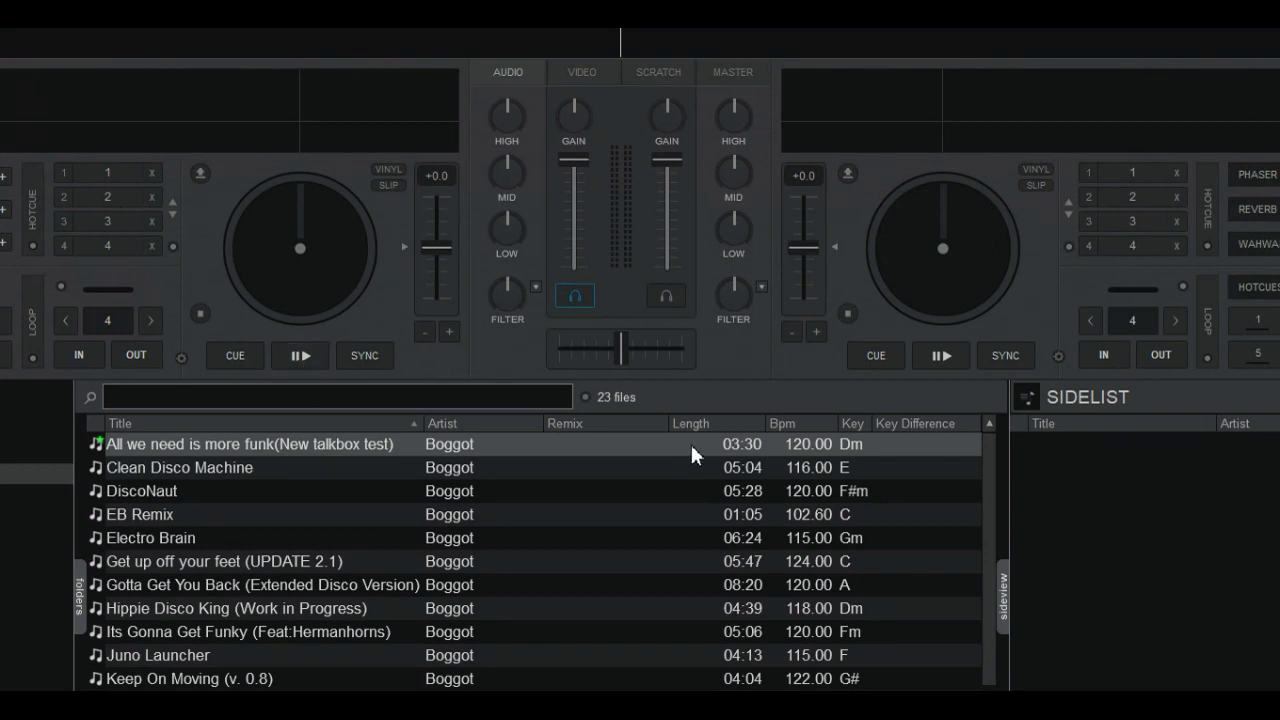
mouse_move(710, 458)
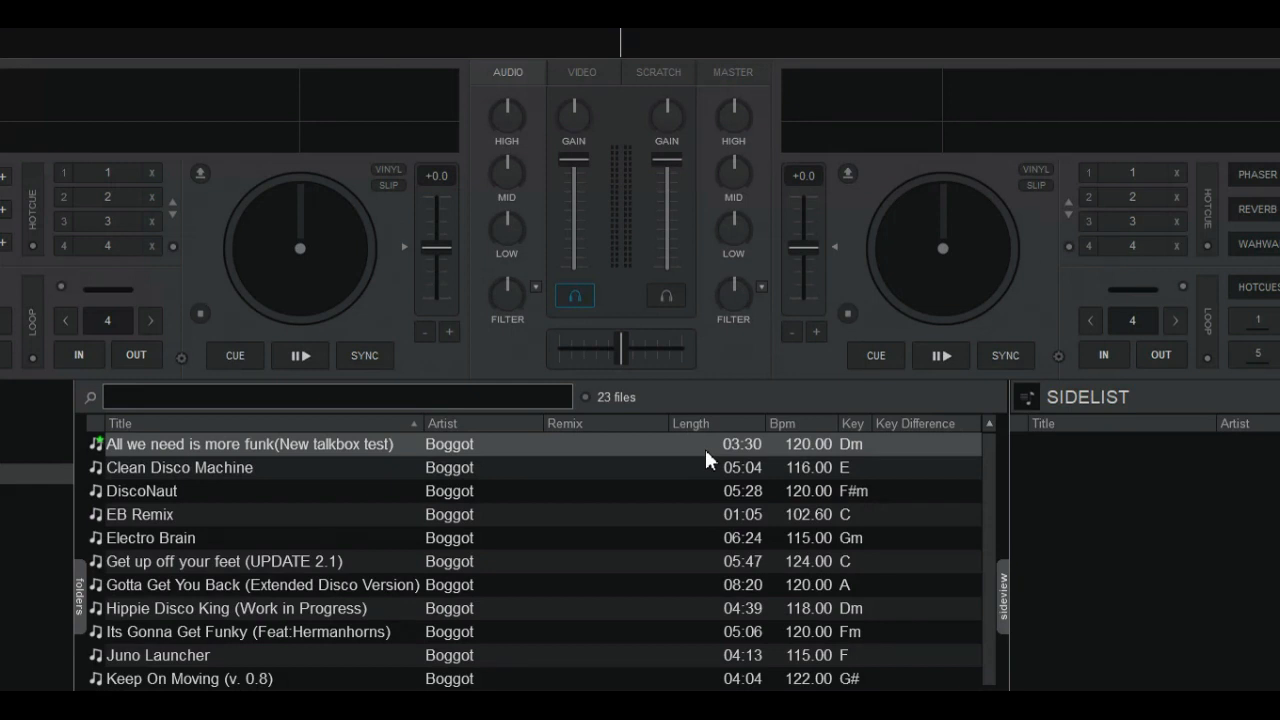
click(12, 710)
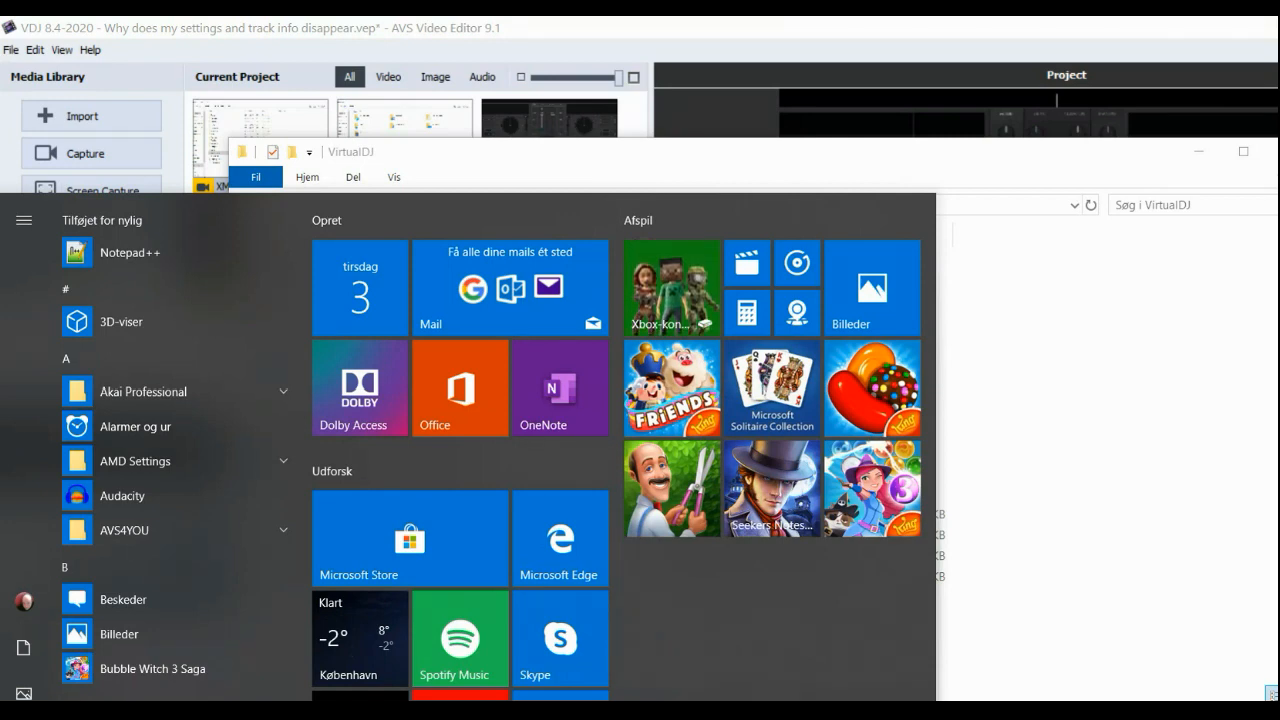
- Search 'virtu' in the Start menu to launch VirtualDJ, which opens in an empty Starter layout
text(virtu)
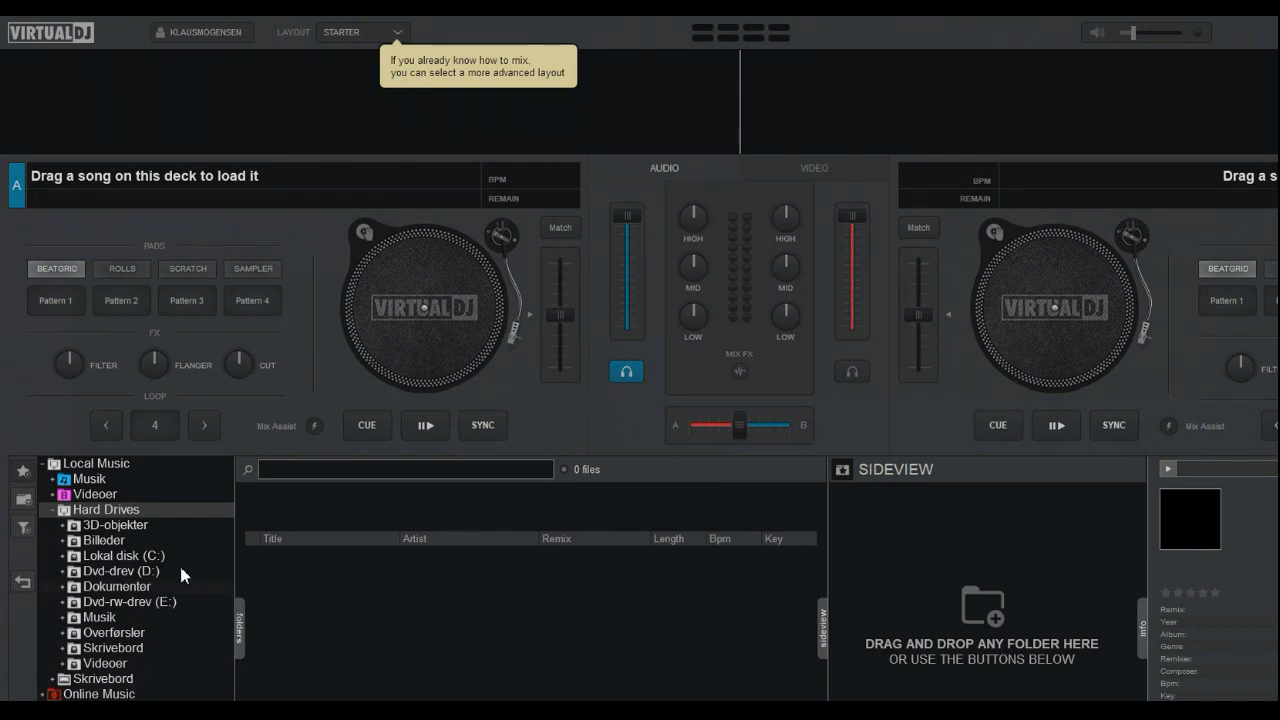
mouse_move(208, 348)
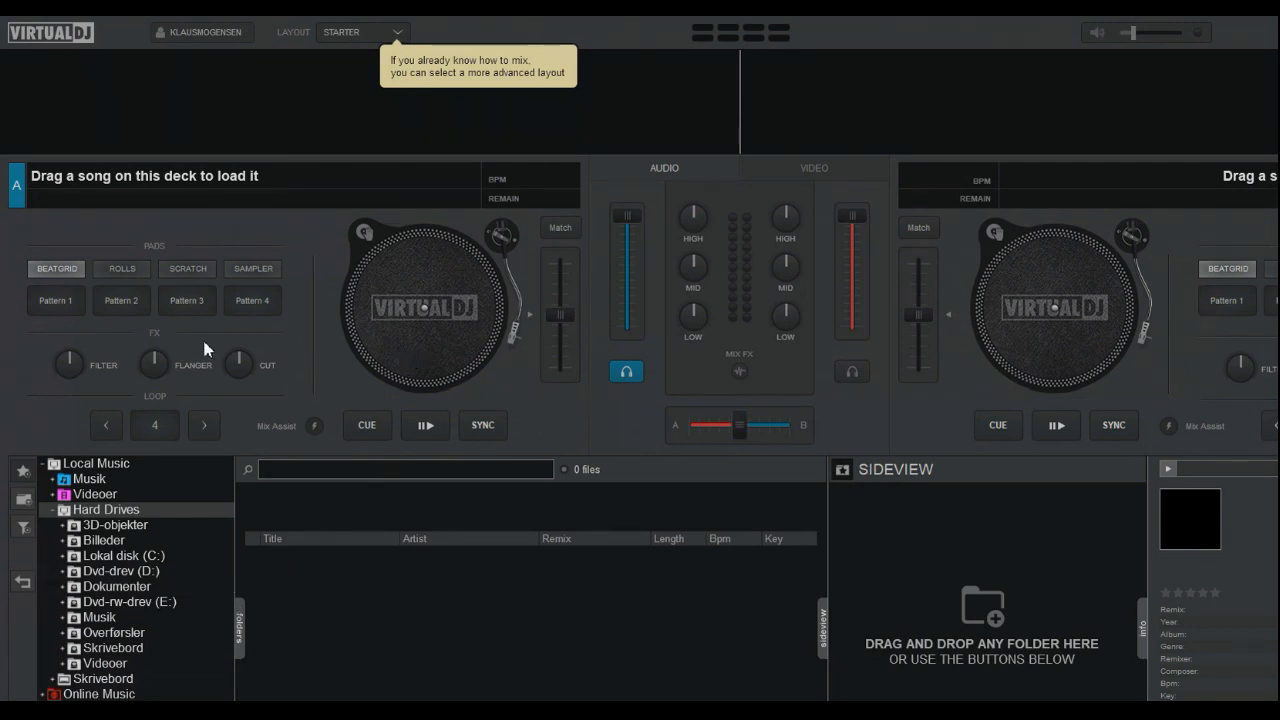
mouse_move(356, 44)
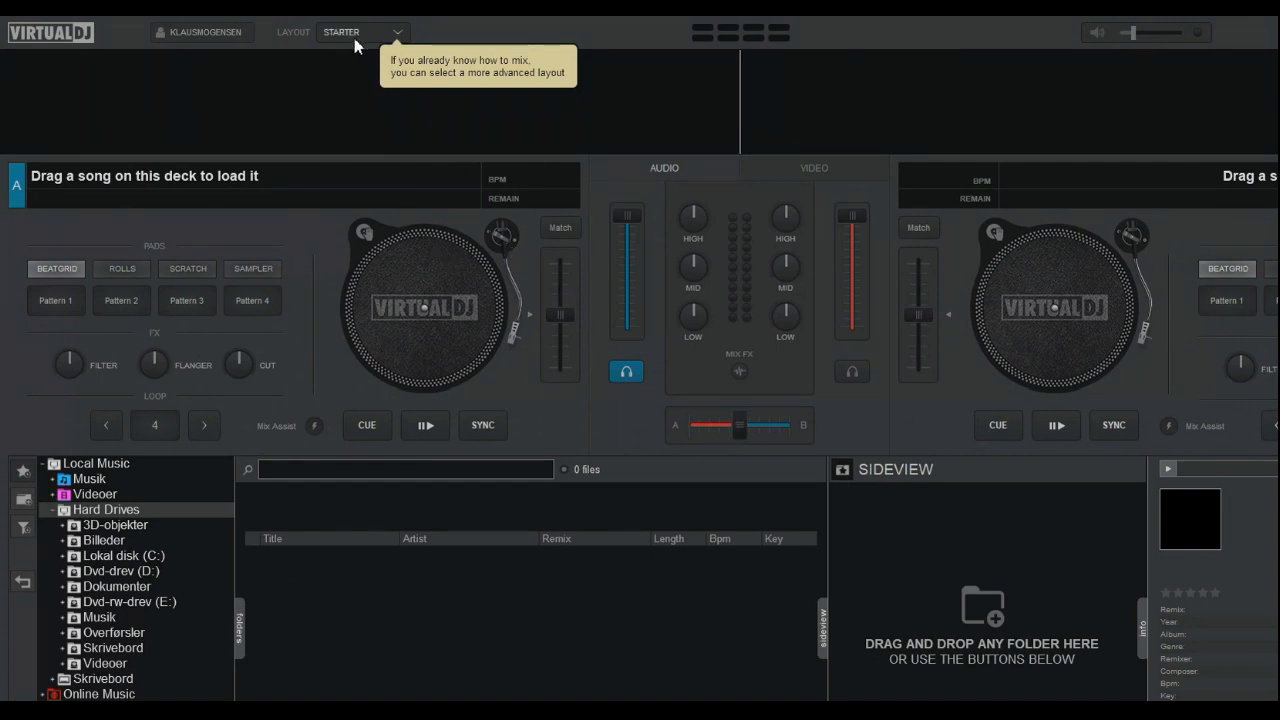
mouse_move(152, 608)
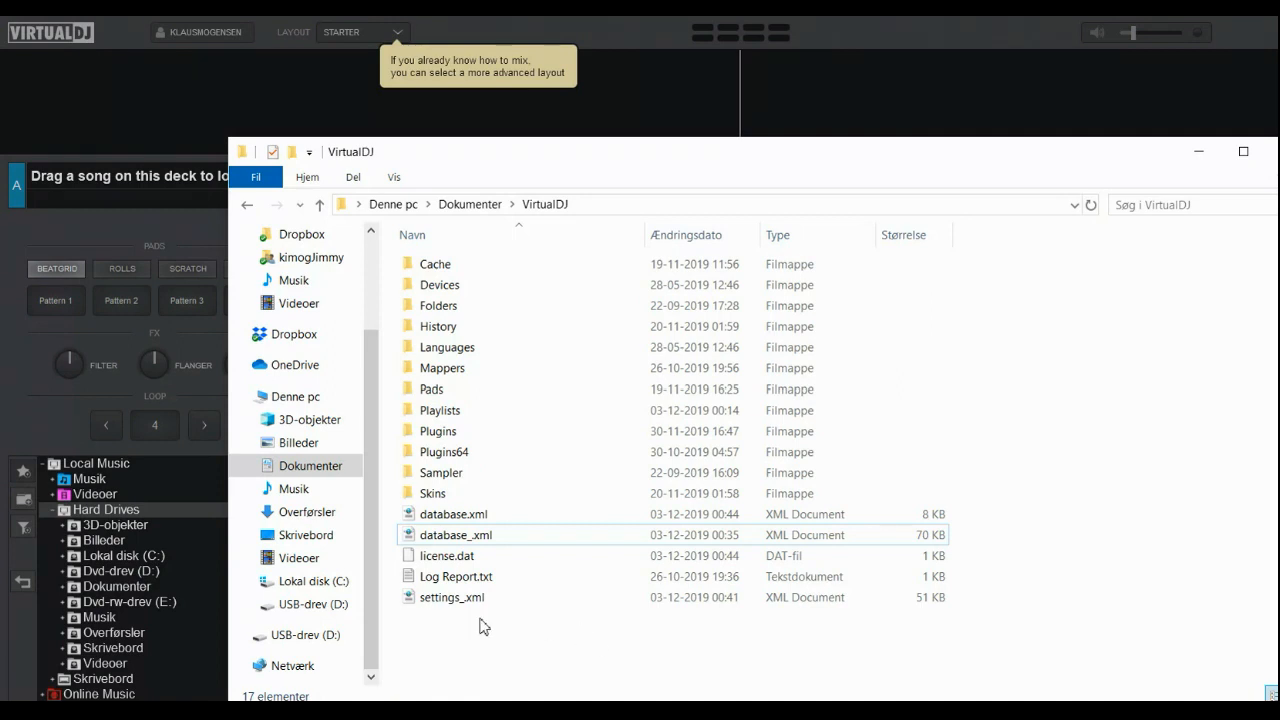
- Delete the fresh 8 KB database.xml, leaving the 70 KB database_xml backup
click(452, 596)
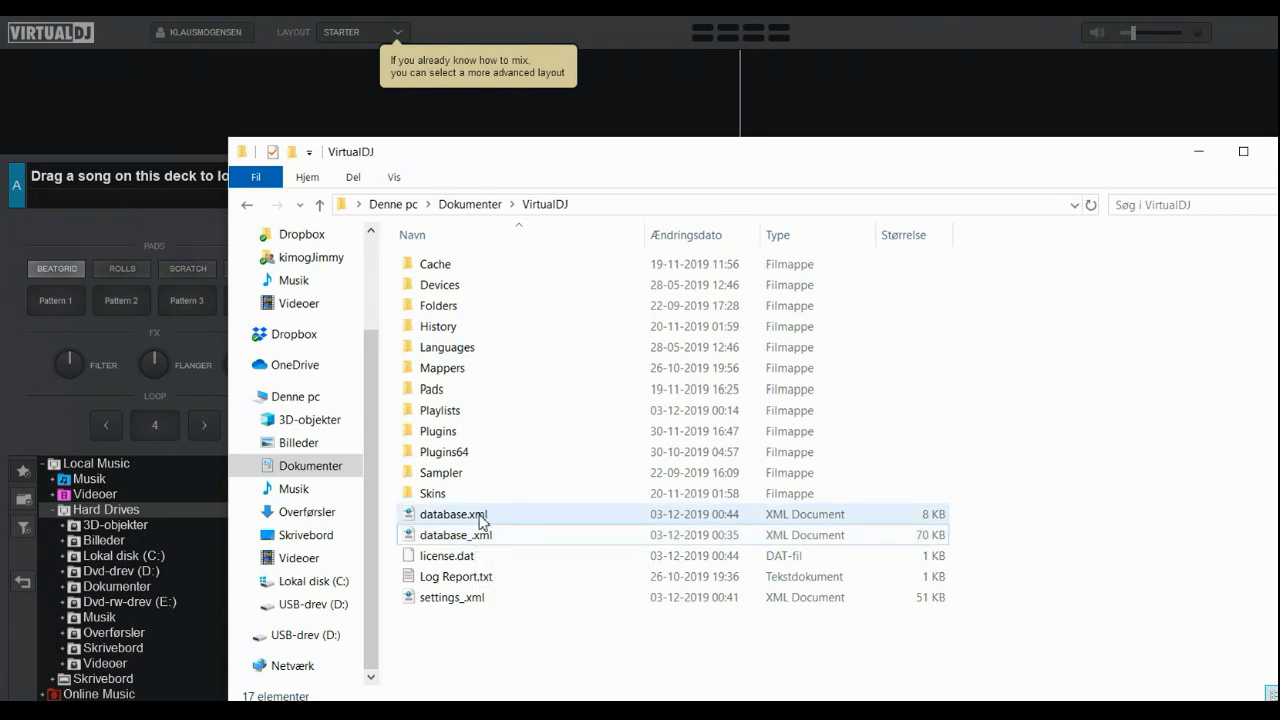
mouse_move(456, 514)
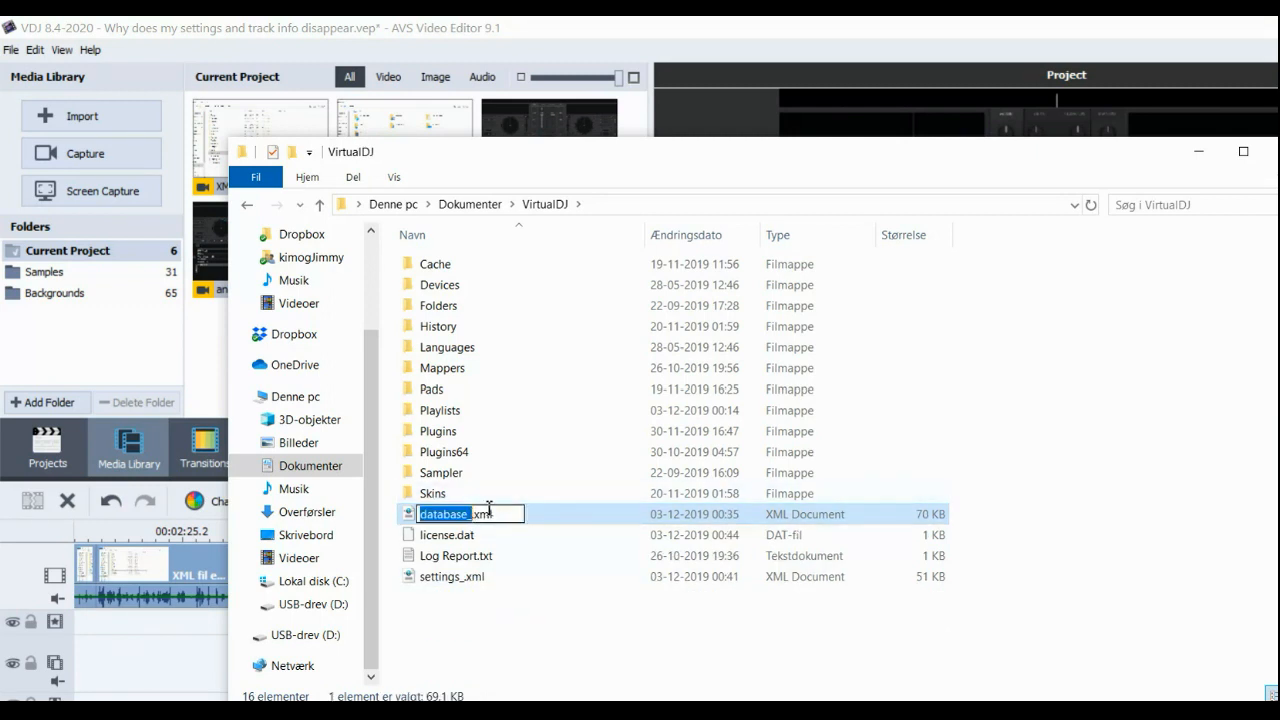
- Rename database_xml back to database.xml and settings_xml back to settings.xml
click(472, 512)
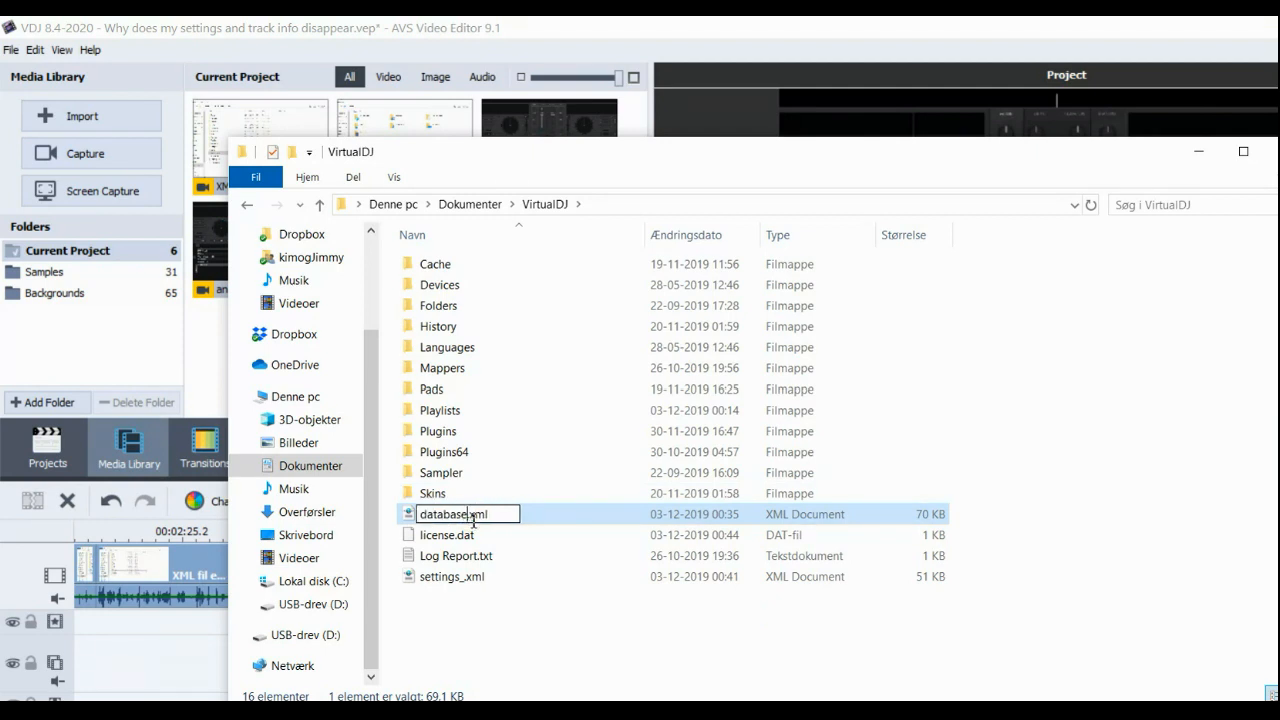
click(452, 576)
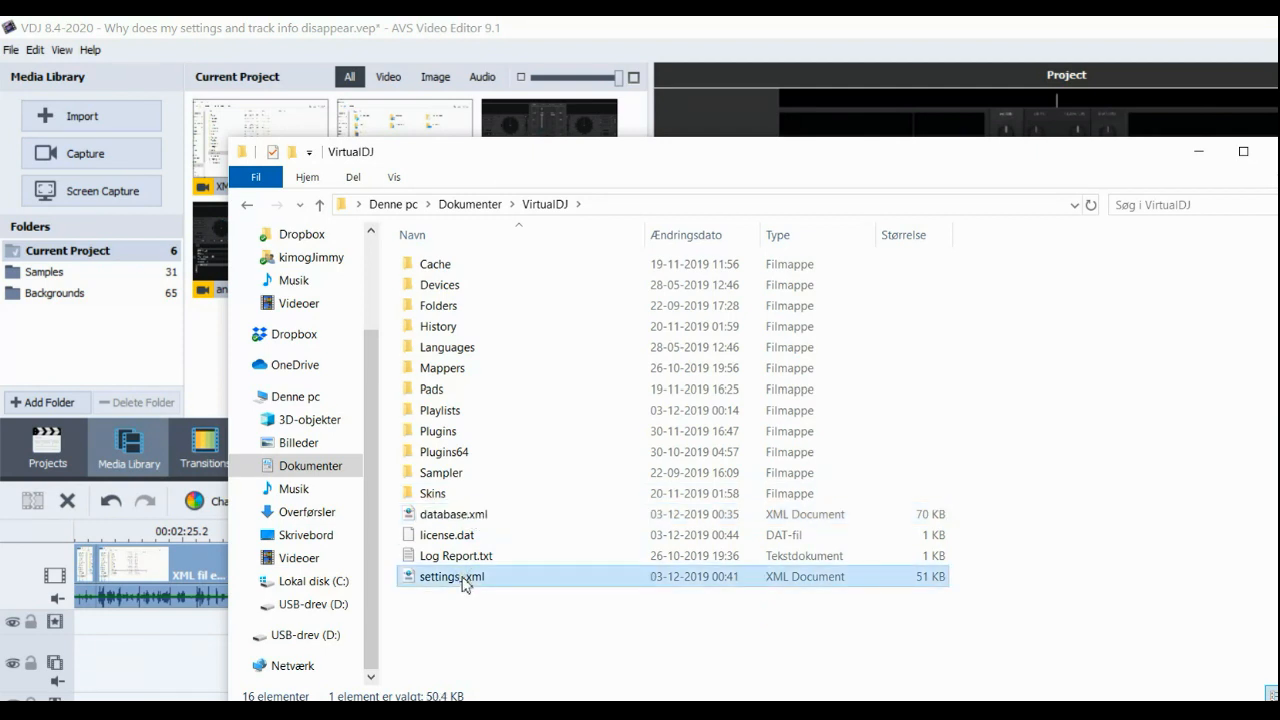
double_click(452, 576)
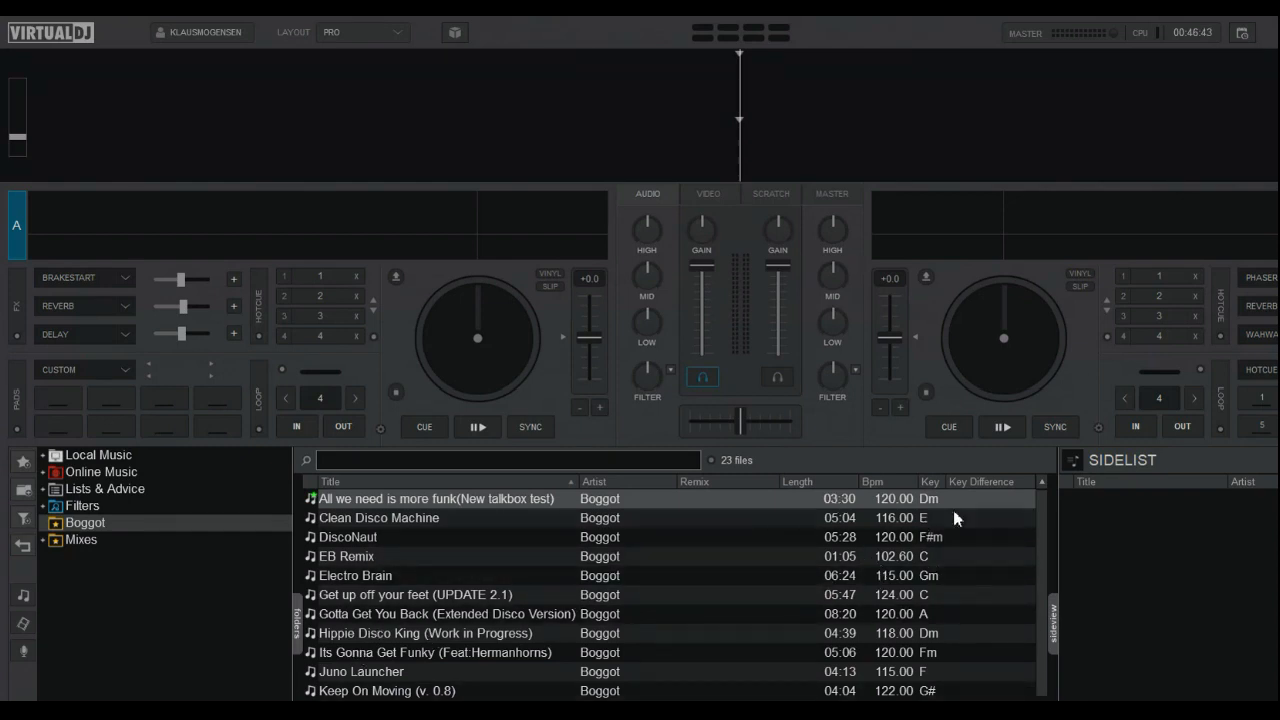
mouse_move(976, 390)
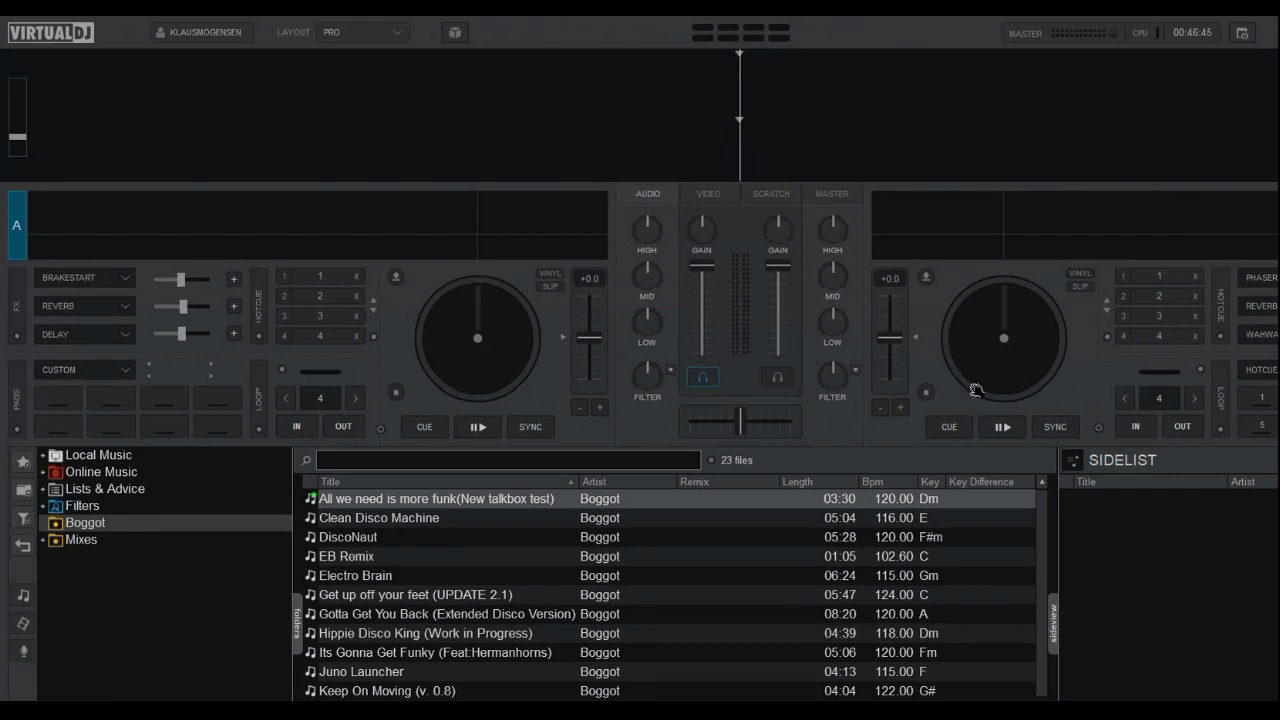
mouse_move(770, 300)
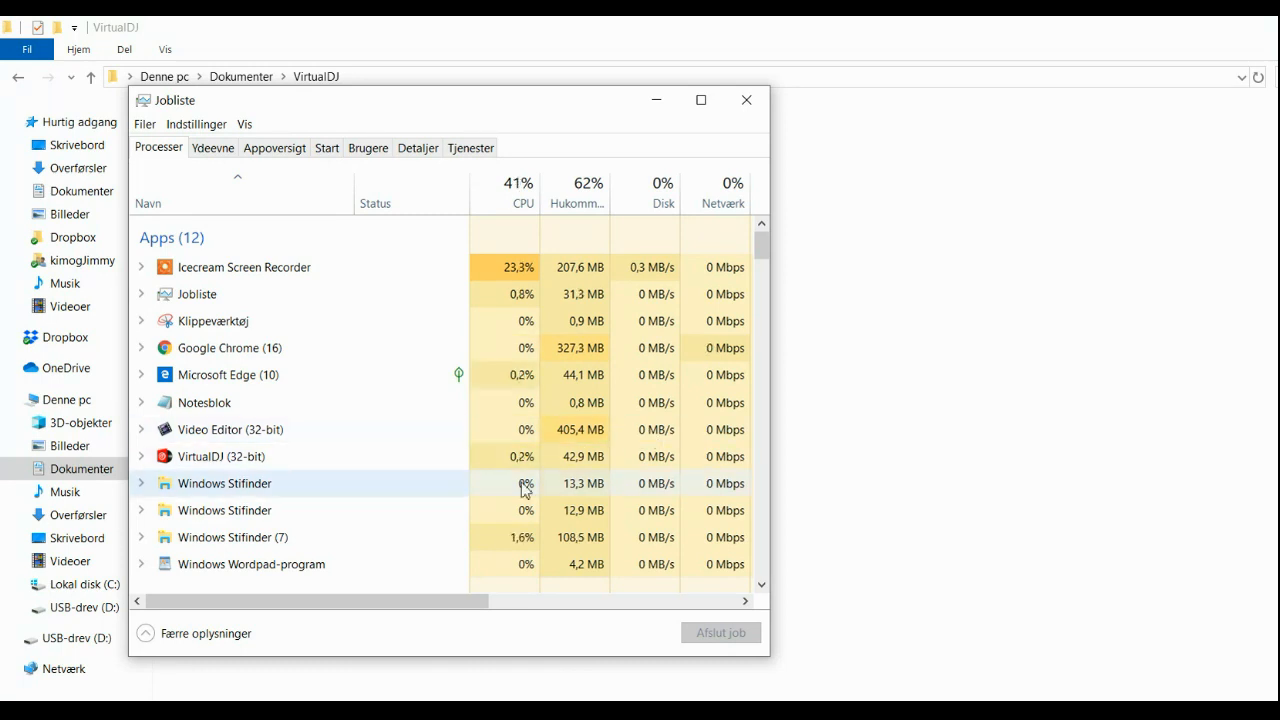
mouse_move(398, 452)
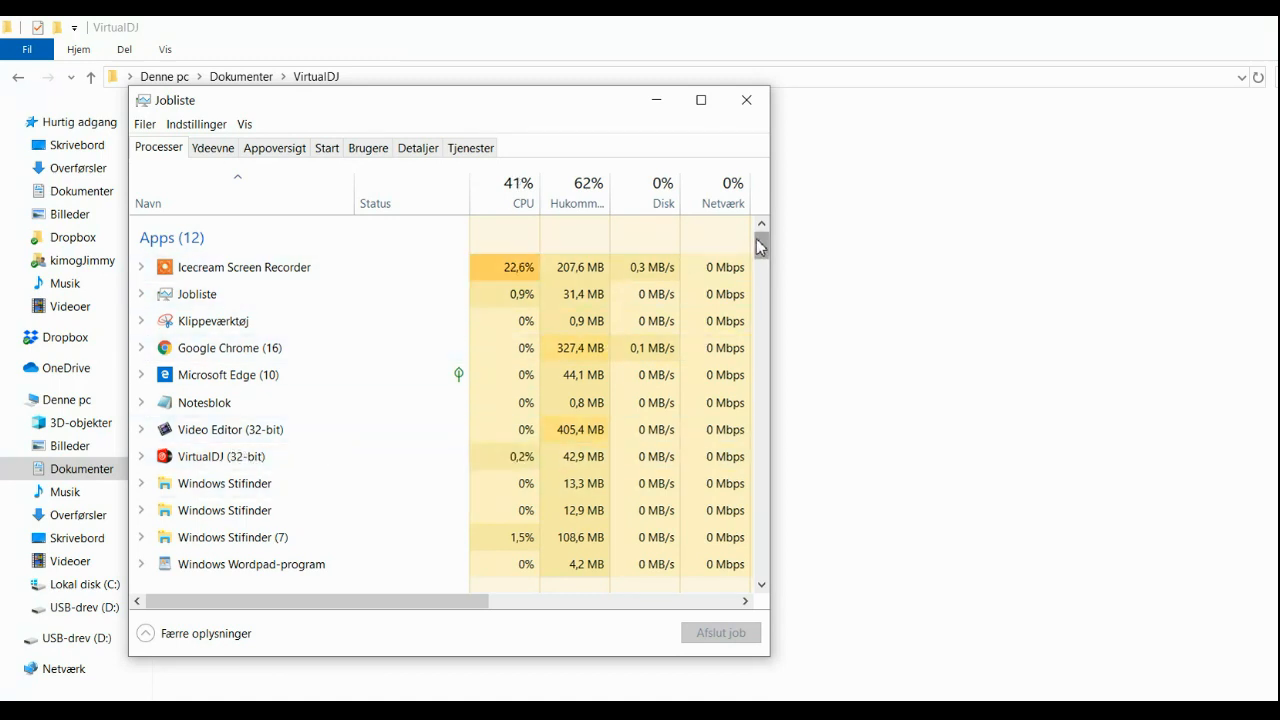
- Locate VirtualDJ (32-bit) in the Processes list and bring up its Afslut job (End task) option
scroll(down, 3)
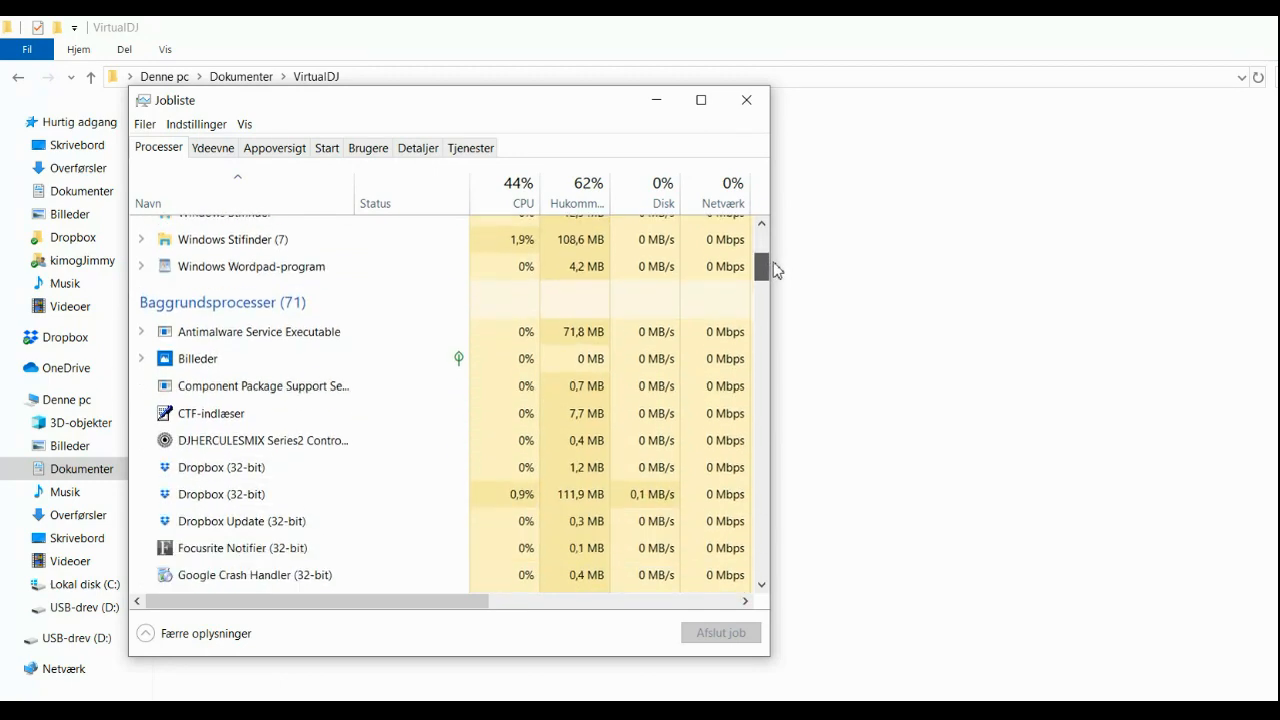
scroll(down, 3)
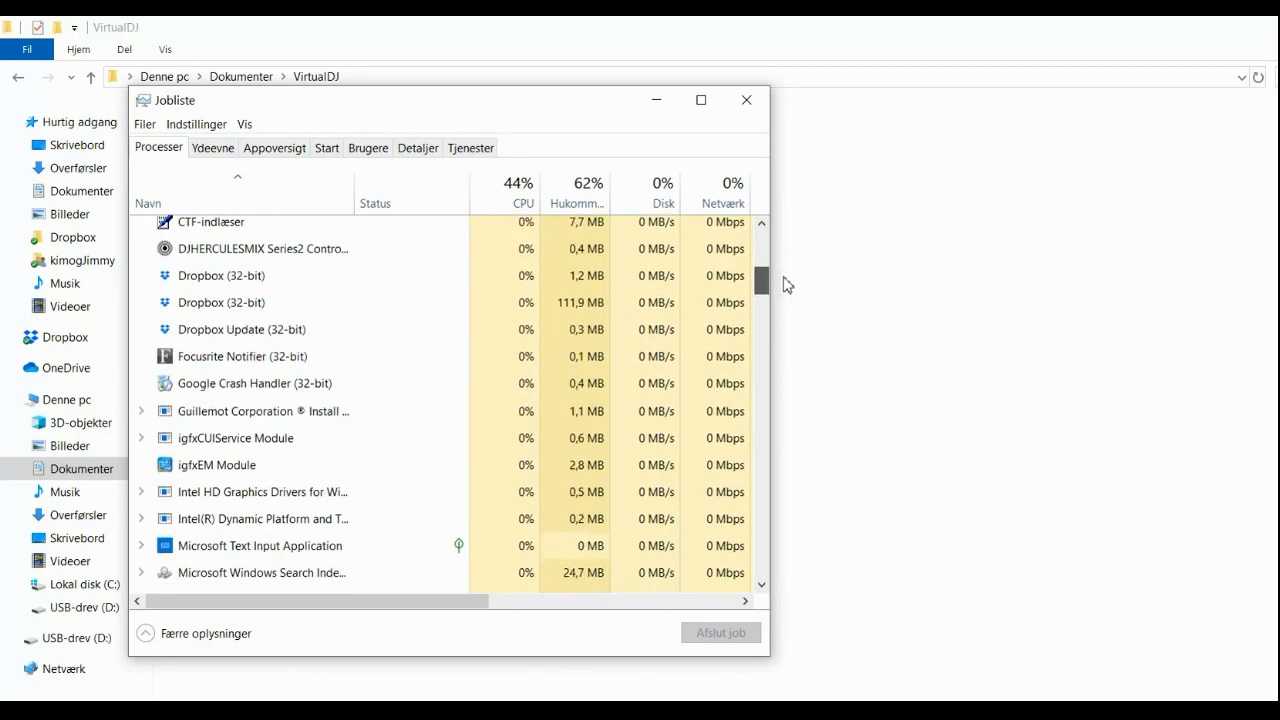
scroll(down, 3)
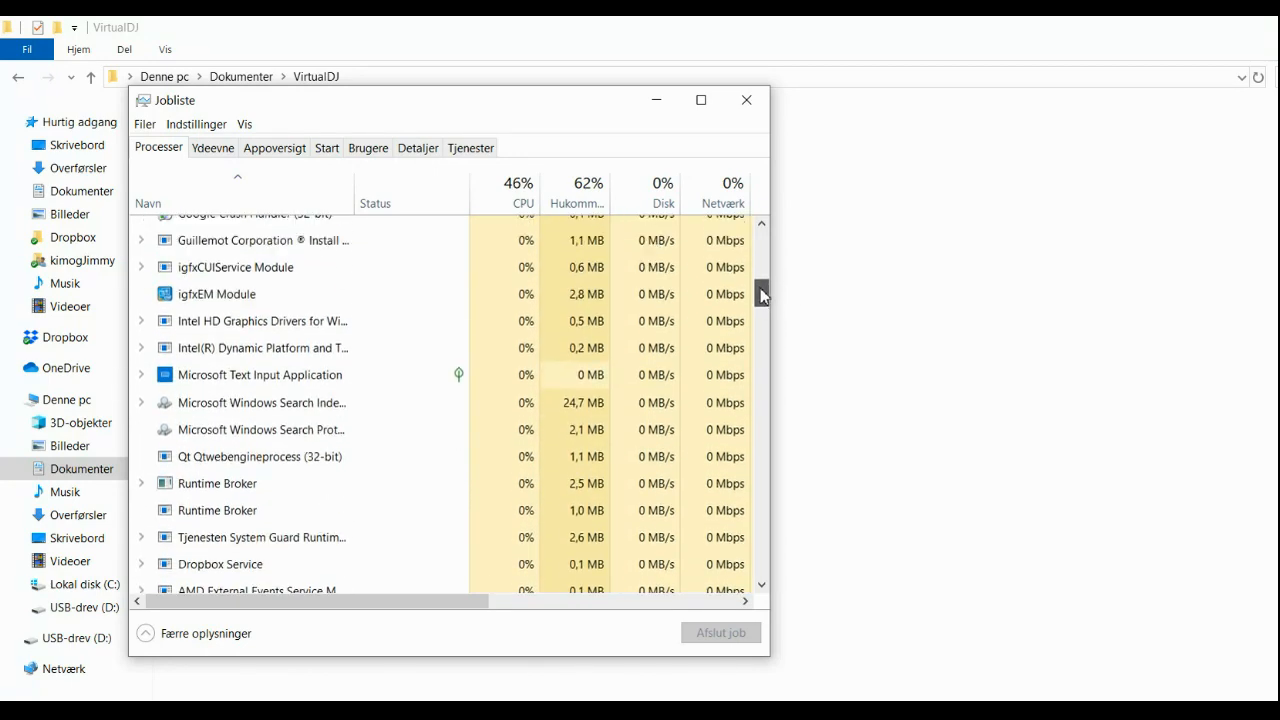
scroll(up, 3)
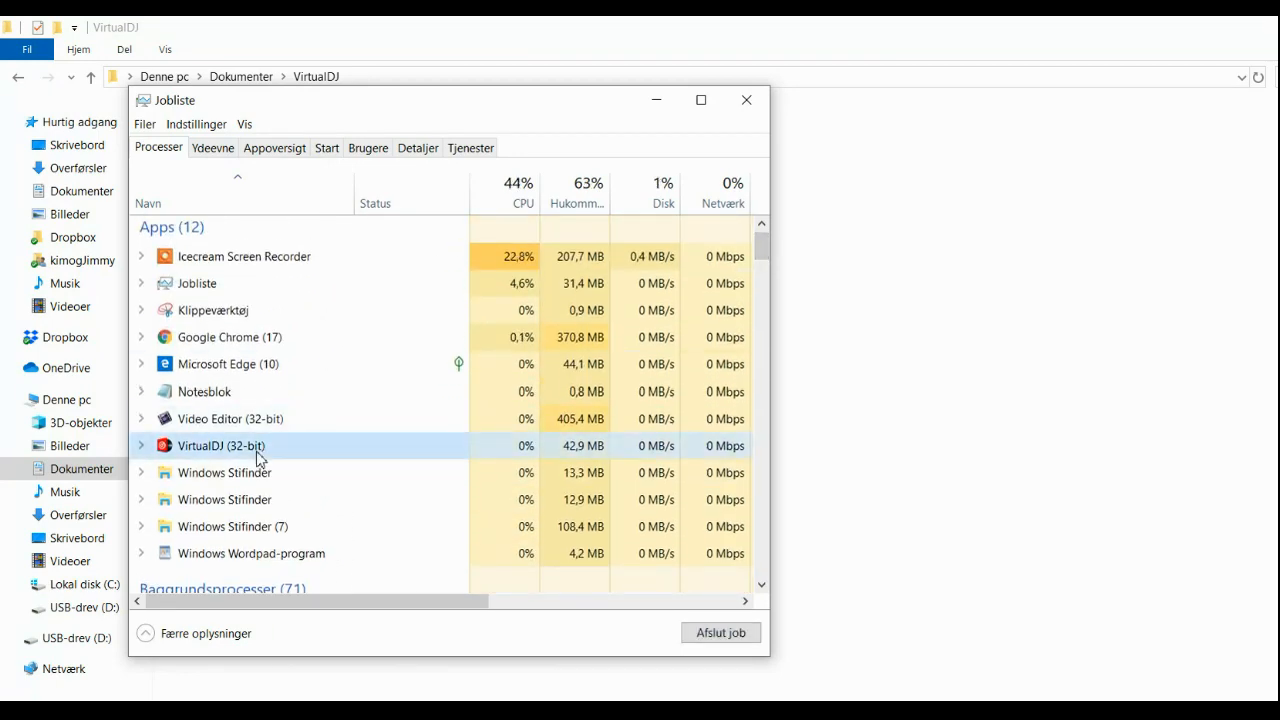
right_click(222, 444)
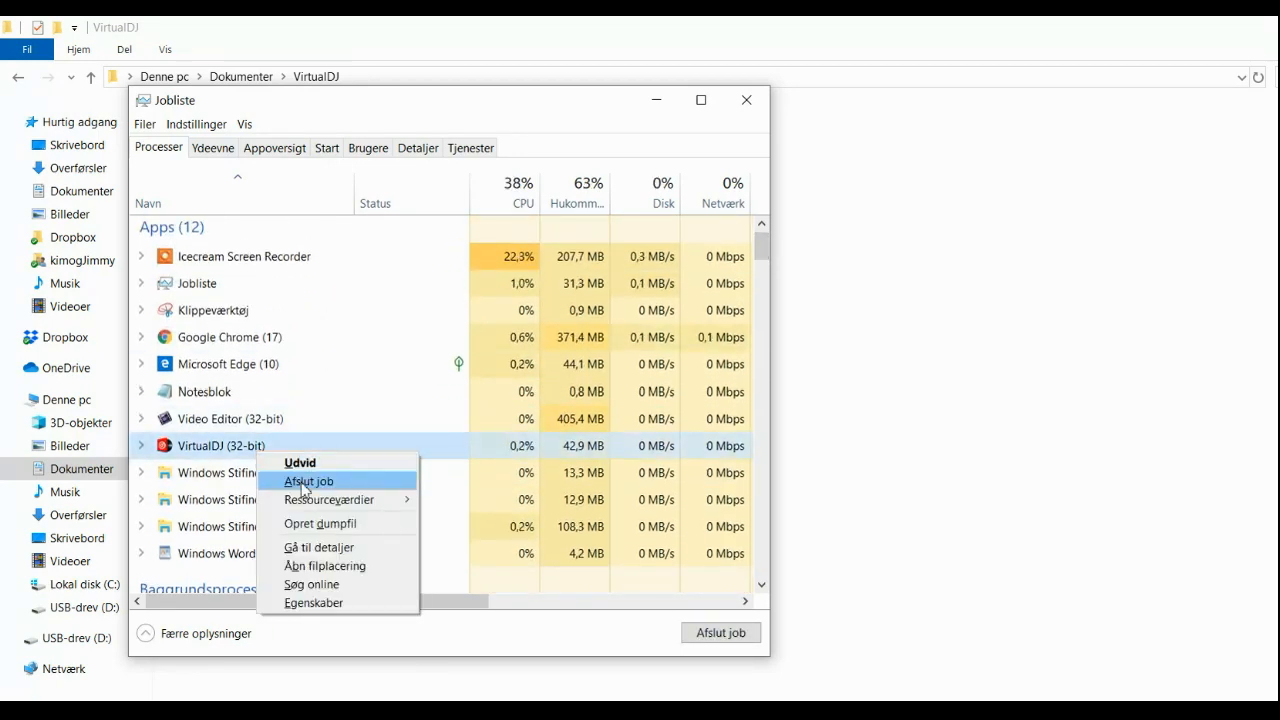